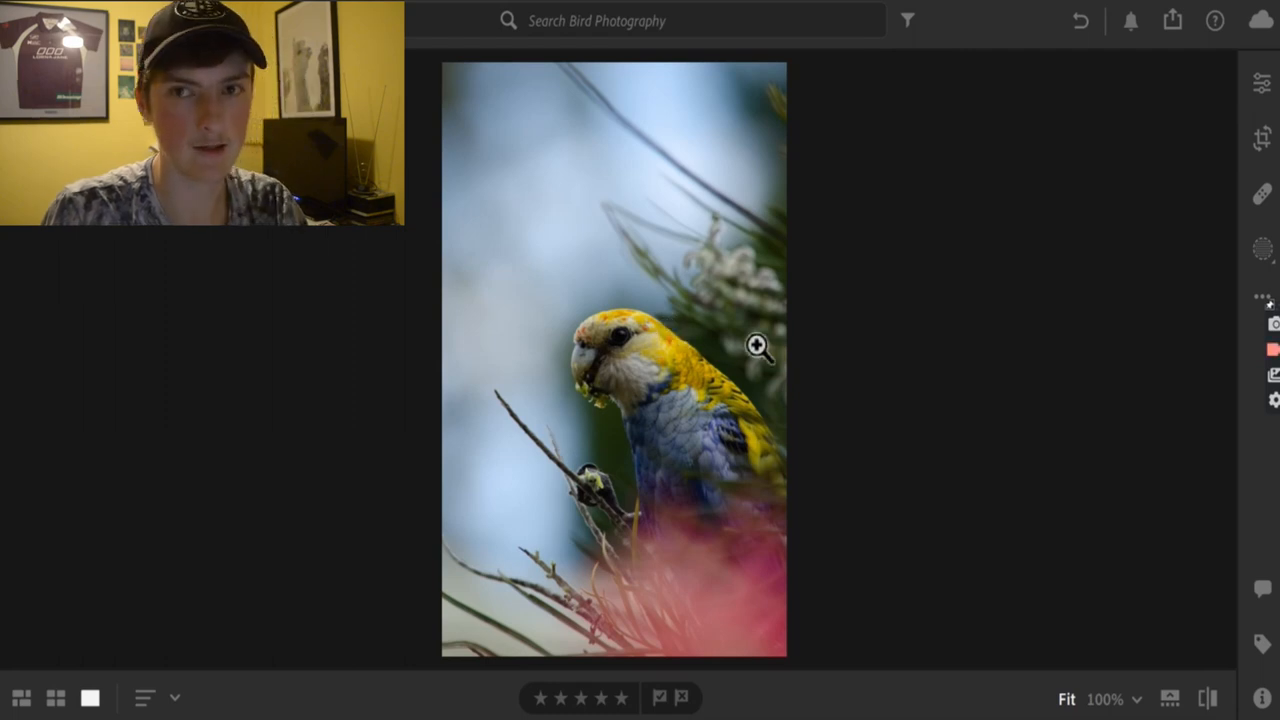
mouse_move(618, 362)
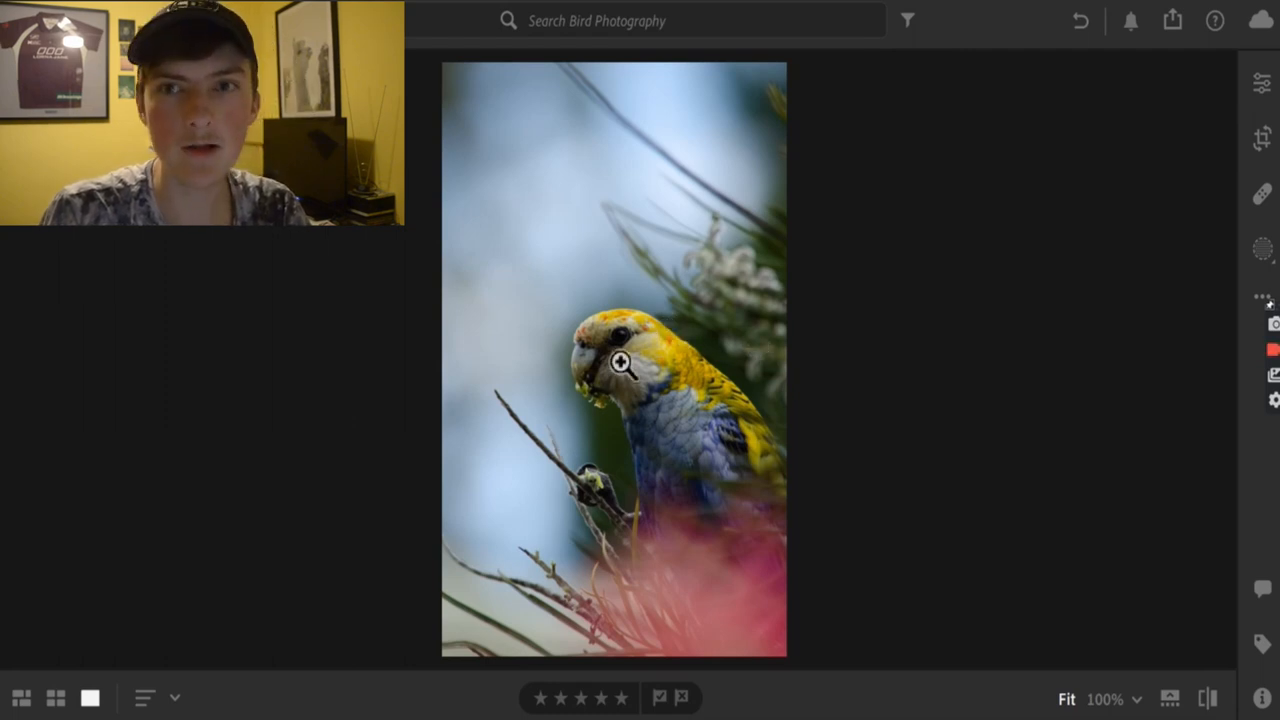
mouse_move(722, 412)
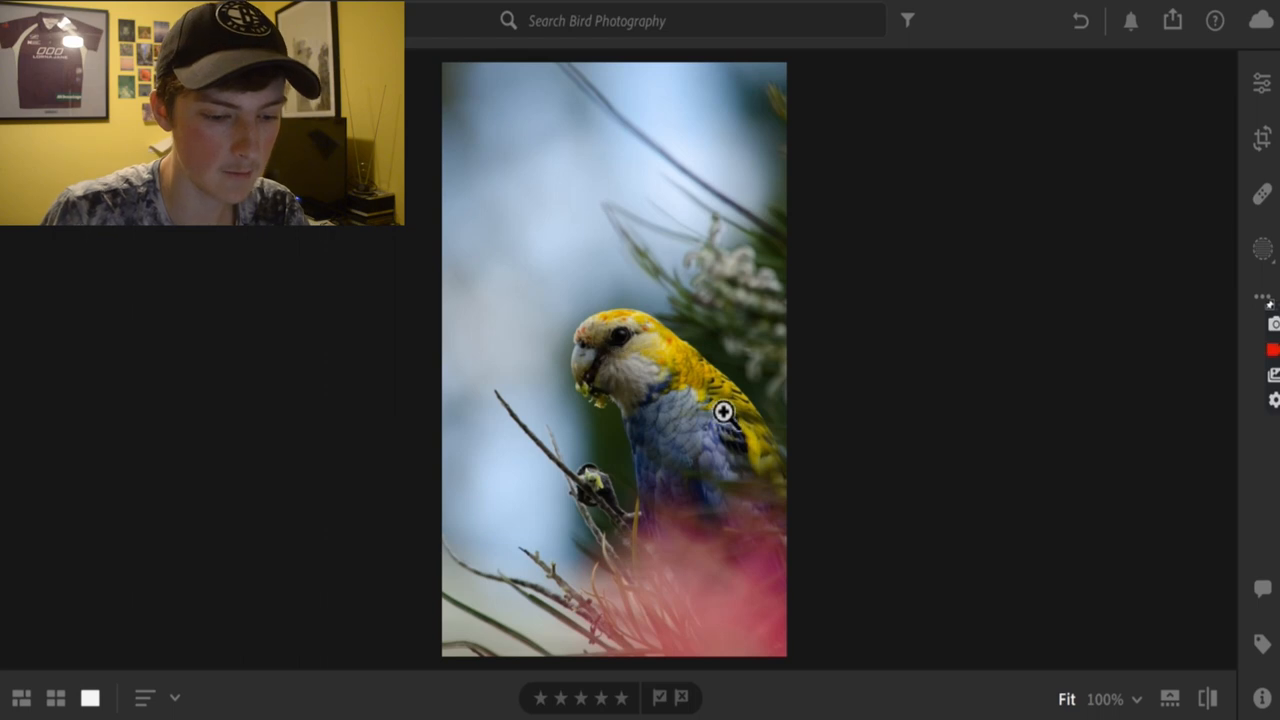
mouse_move(690, 350)
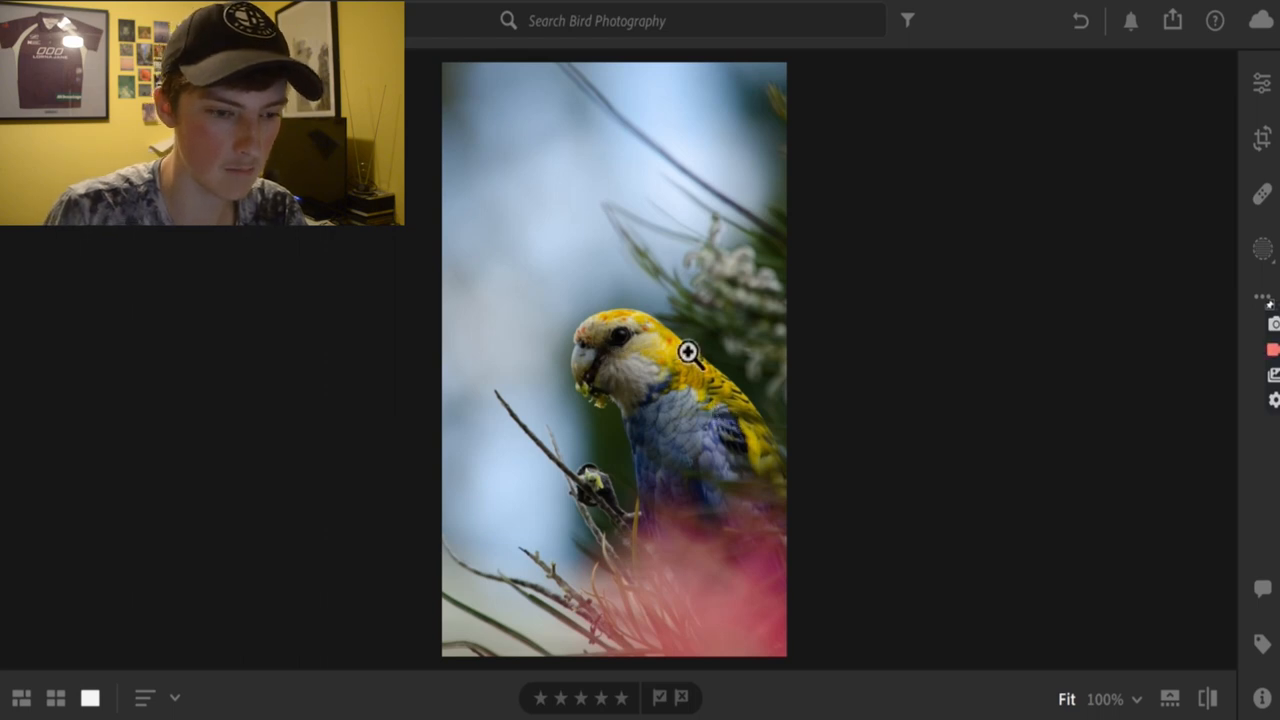
Raise exposure to +0.19 and contrast to +3 in the Light section.
click(690, 350)
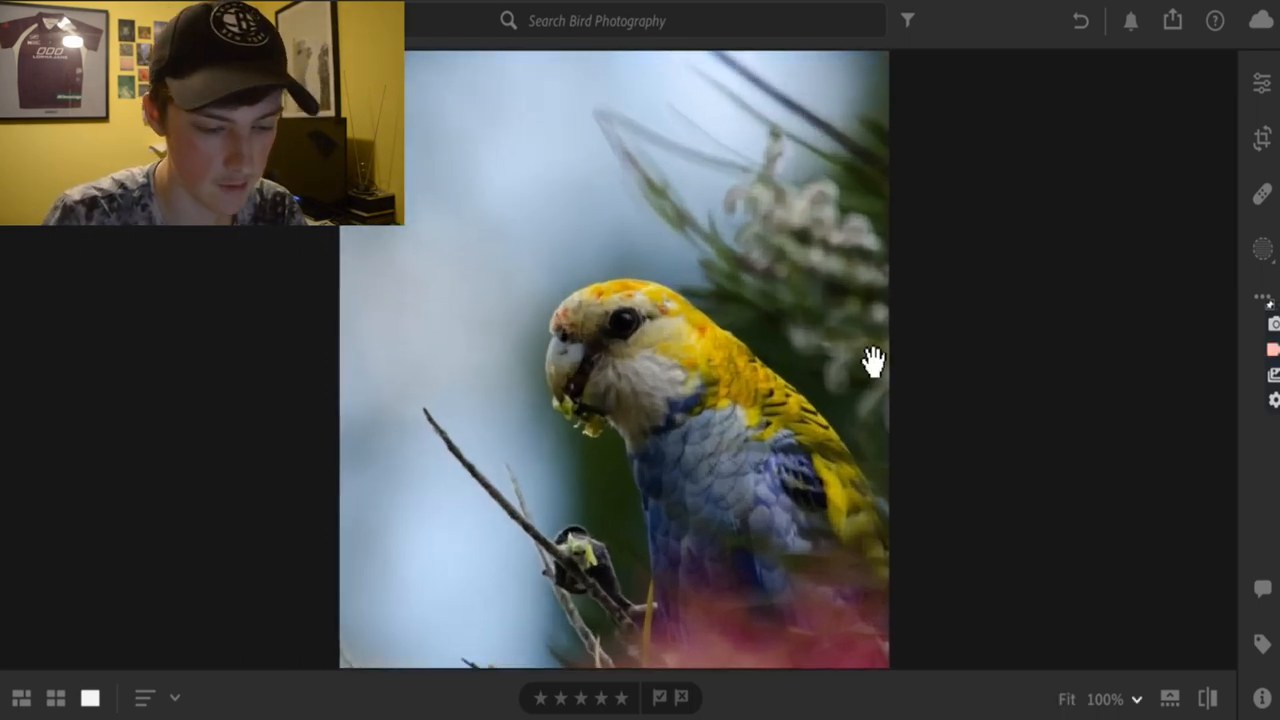
mouse_move(988, 242)
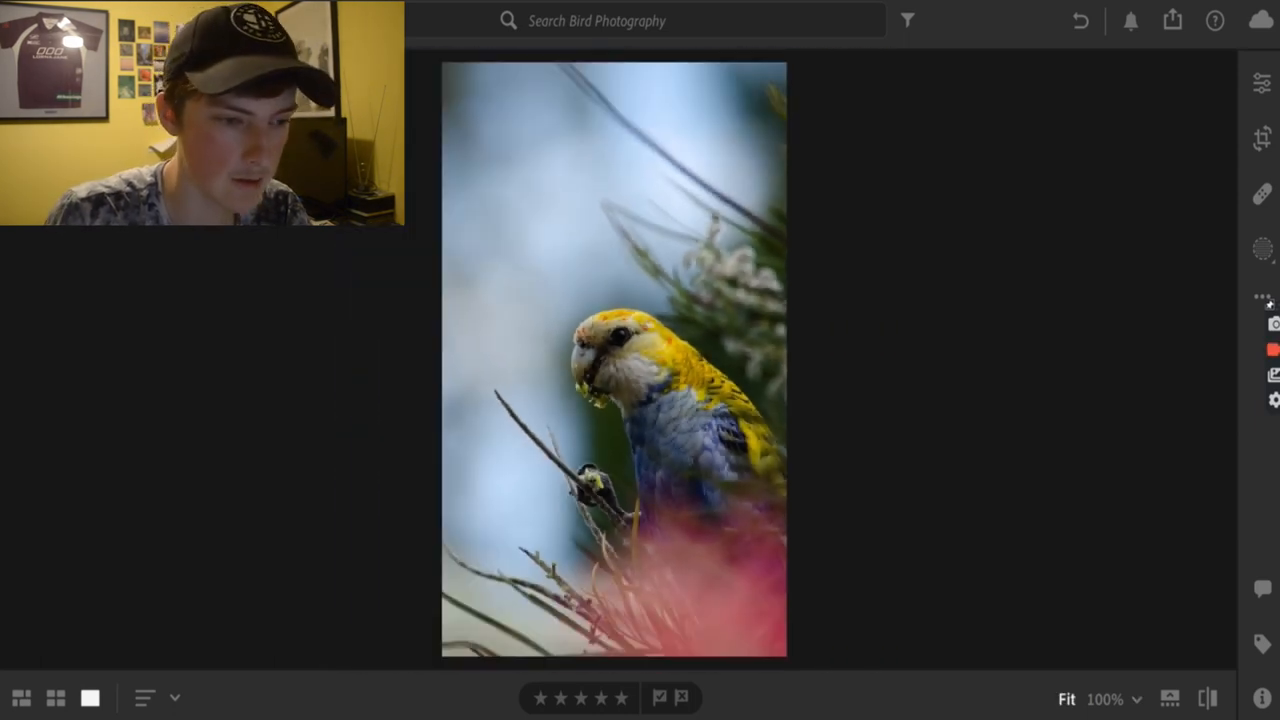
click(1260, 82)
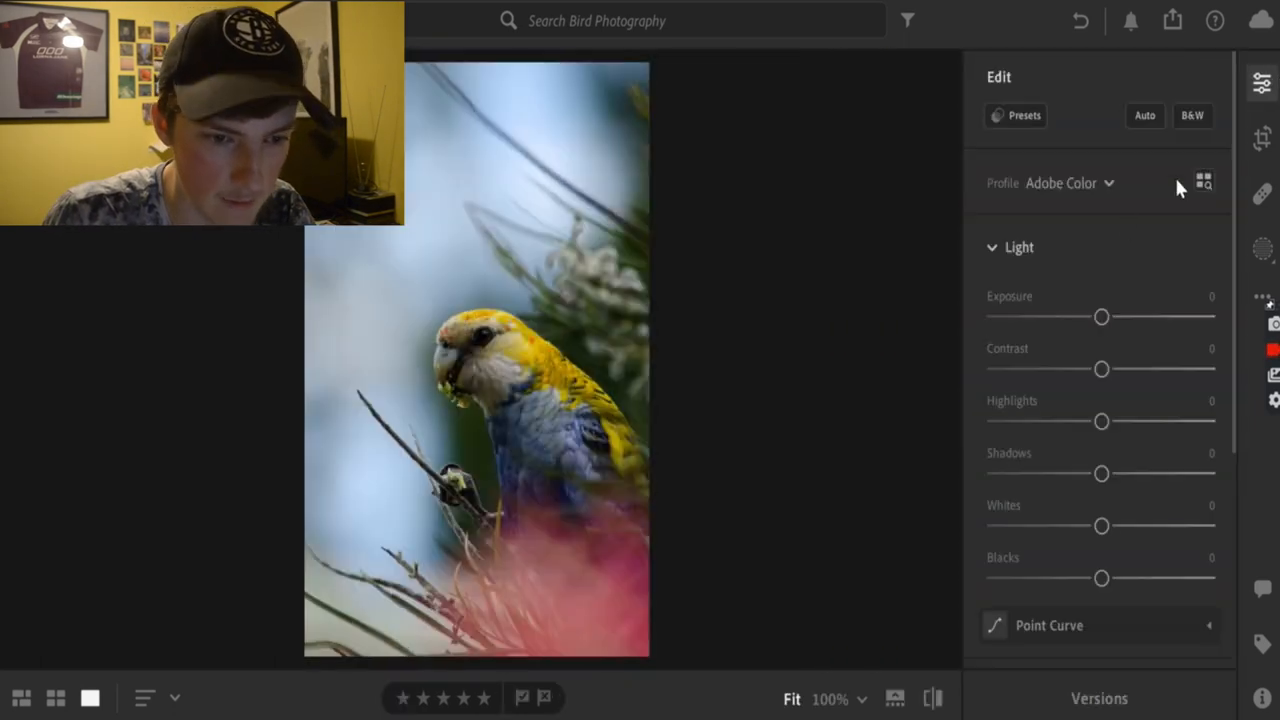
mouse_move(1100, 338)
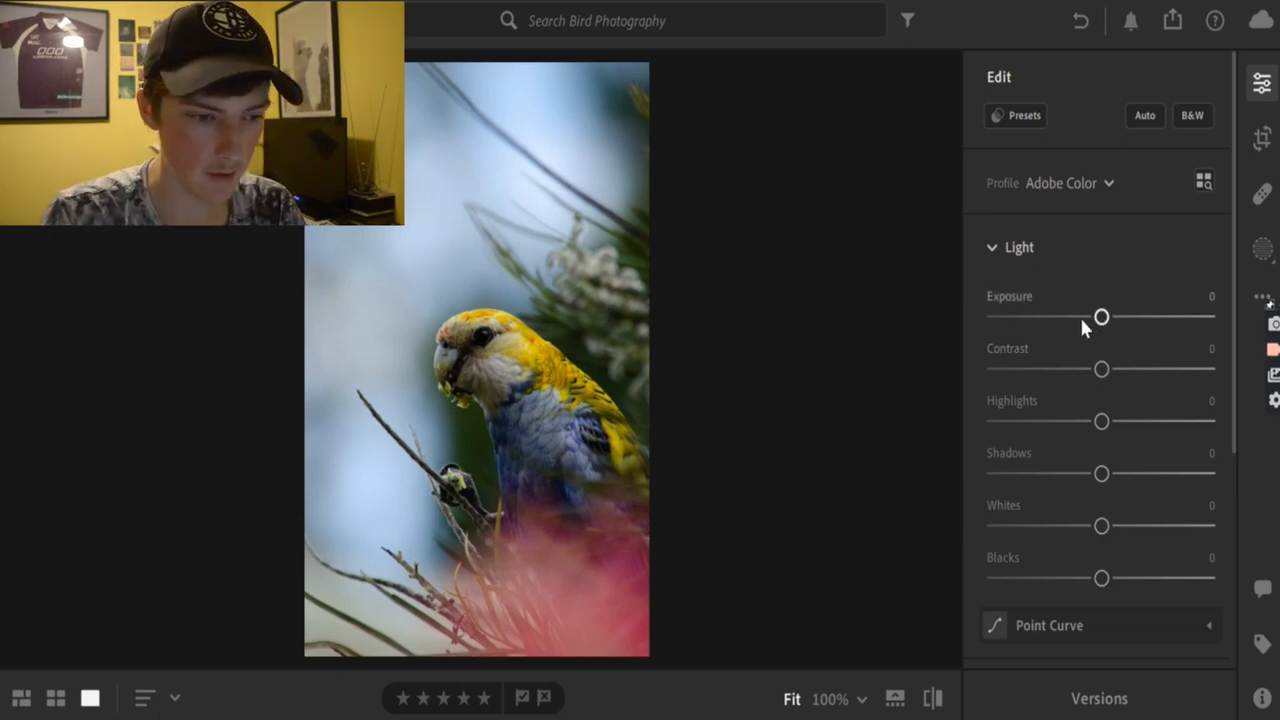
drag(1100, 316, 1106, 316)
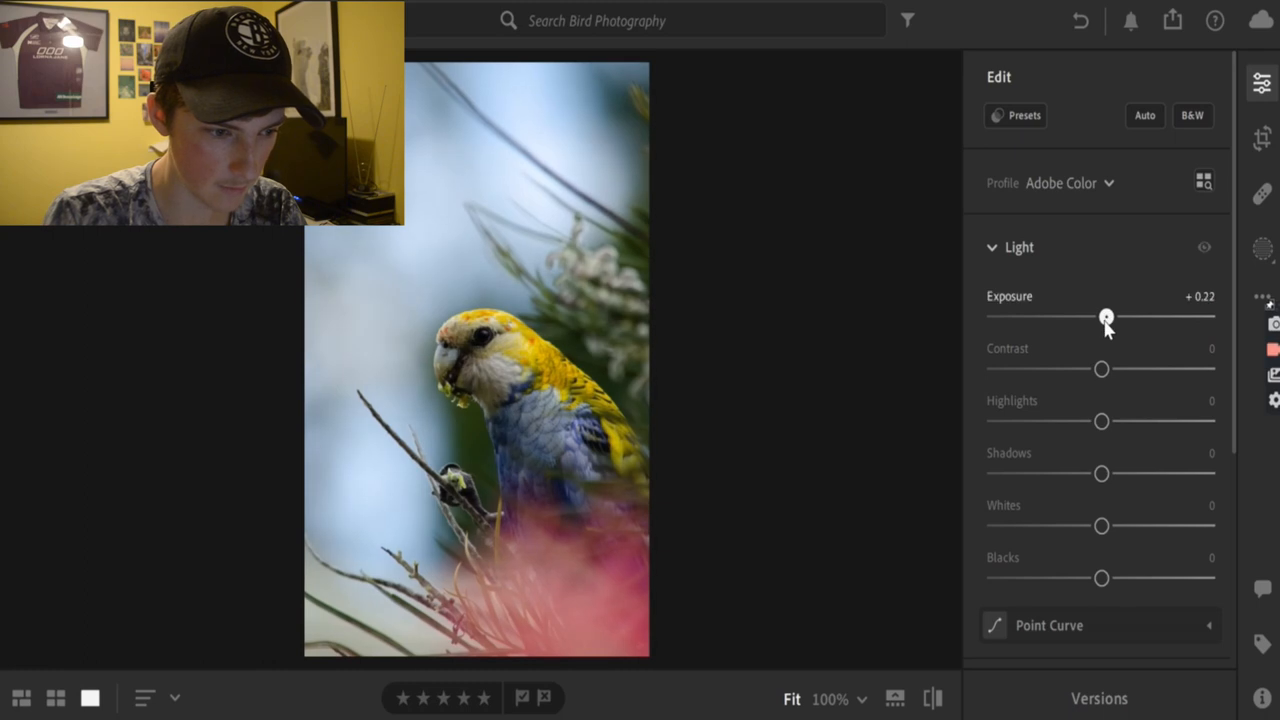
drag(1108, 316, 1104, 316)
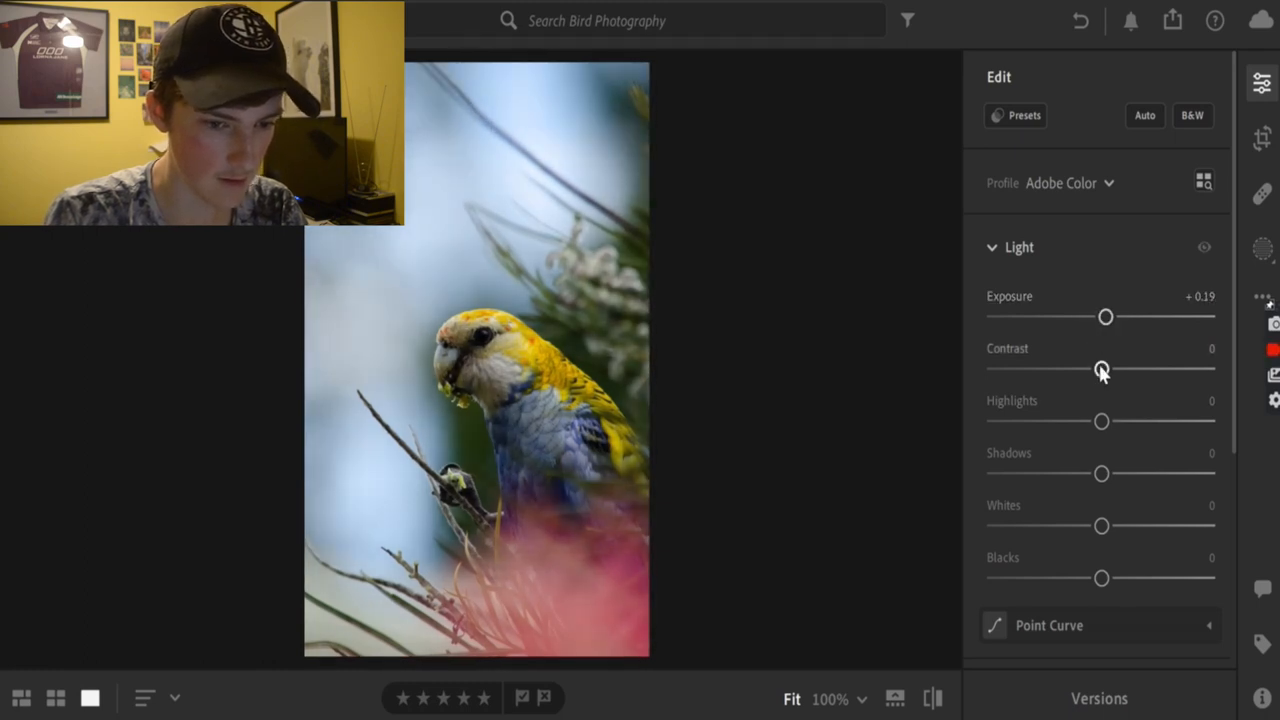
mouse_move(1100, 370)
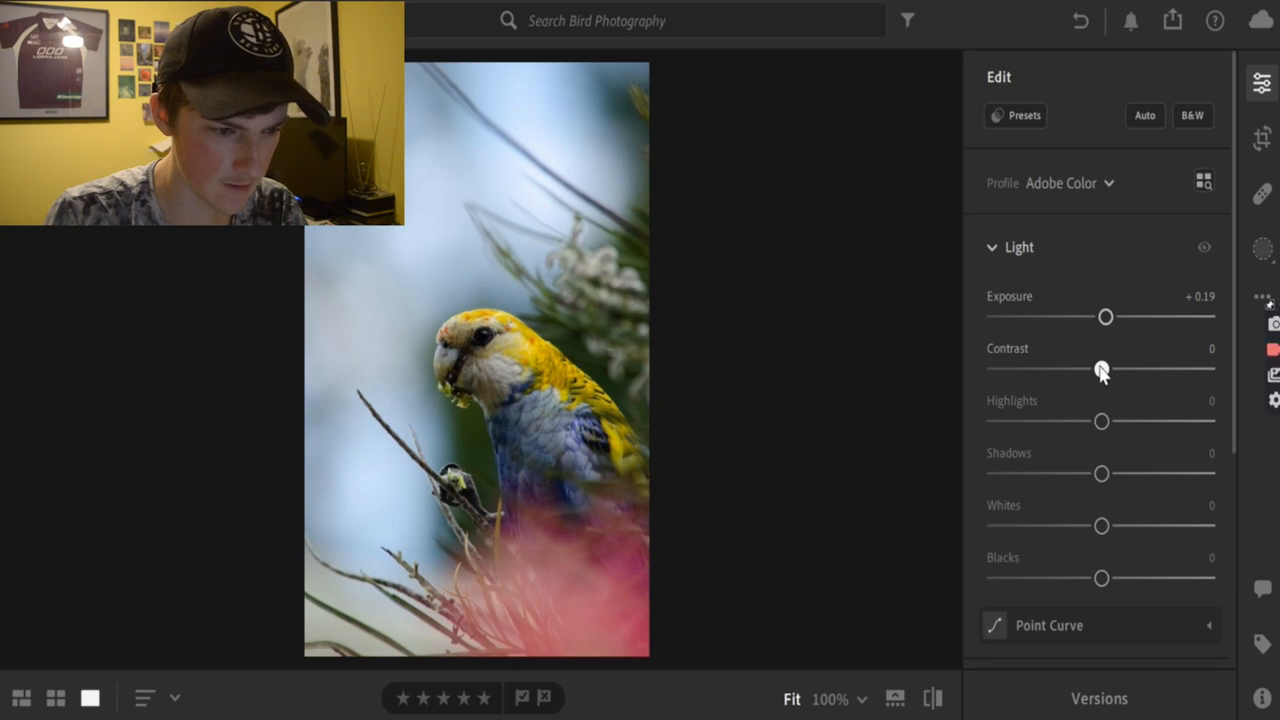
drag(1100, 370, 1134, 370)
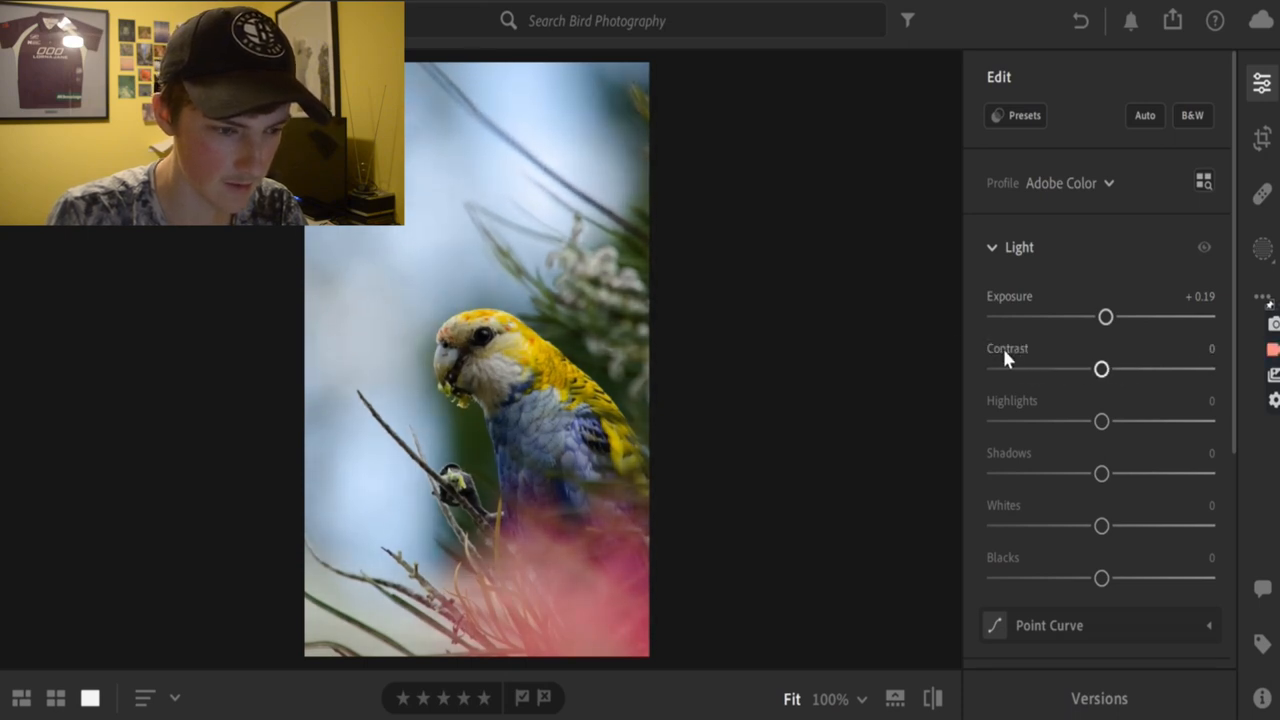
drag(1100, 368, 1120, 368)
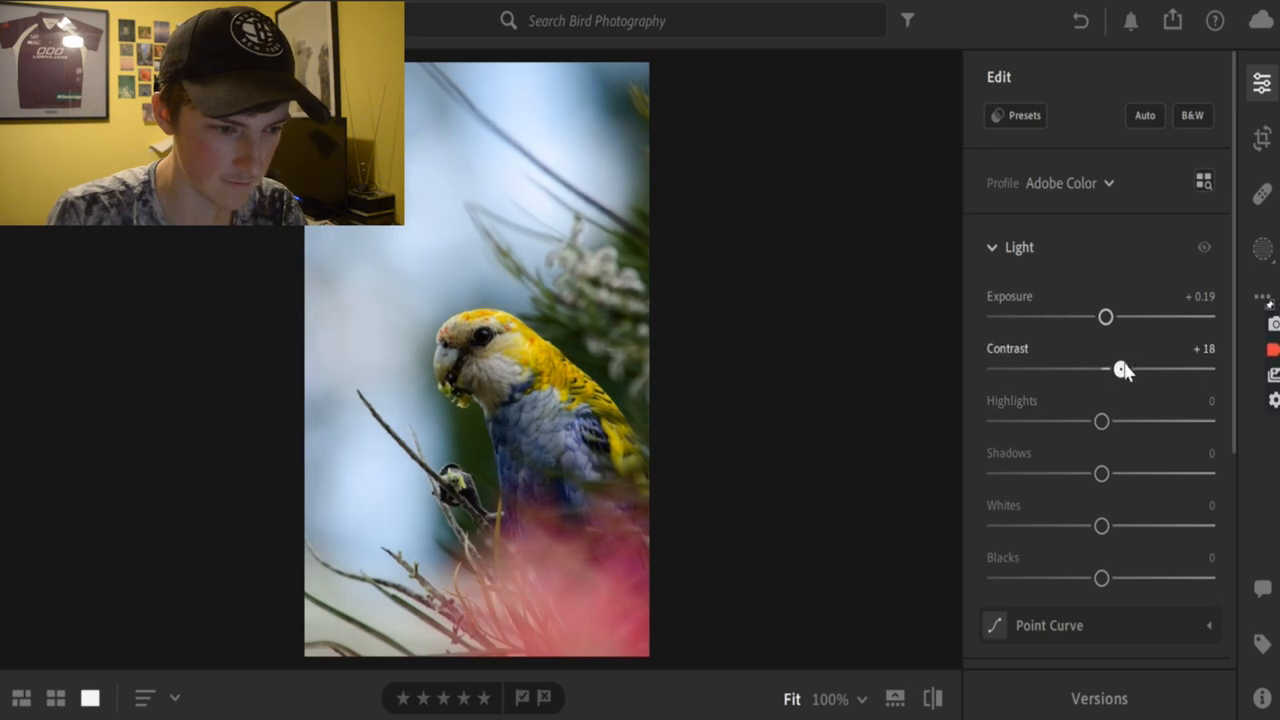
drag(1124, 368, 1108, 368)
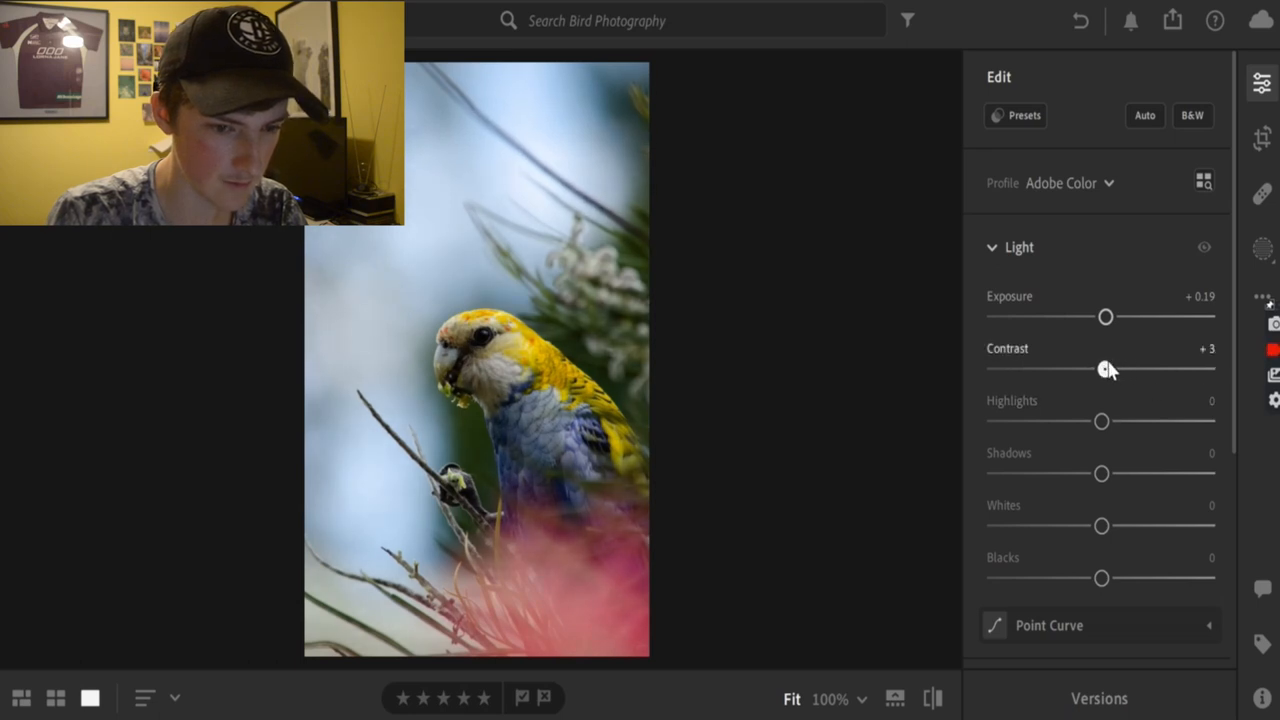
Set highlights to +15 and lift shadows to +60.
drag(1100, 420, 1022, 420)
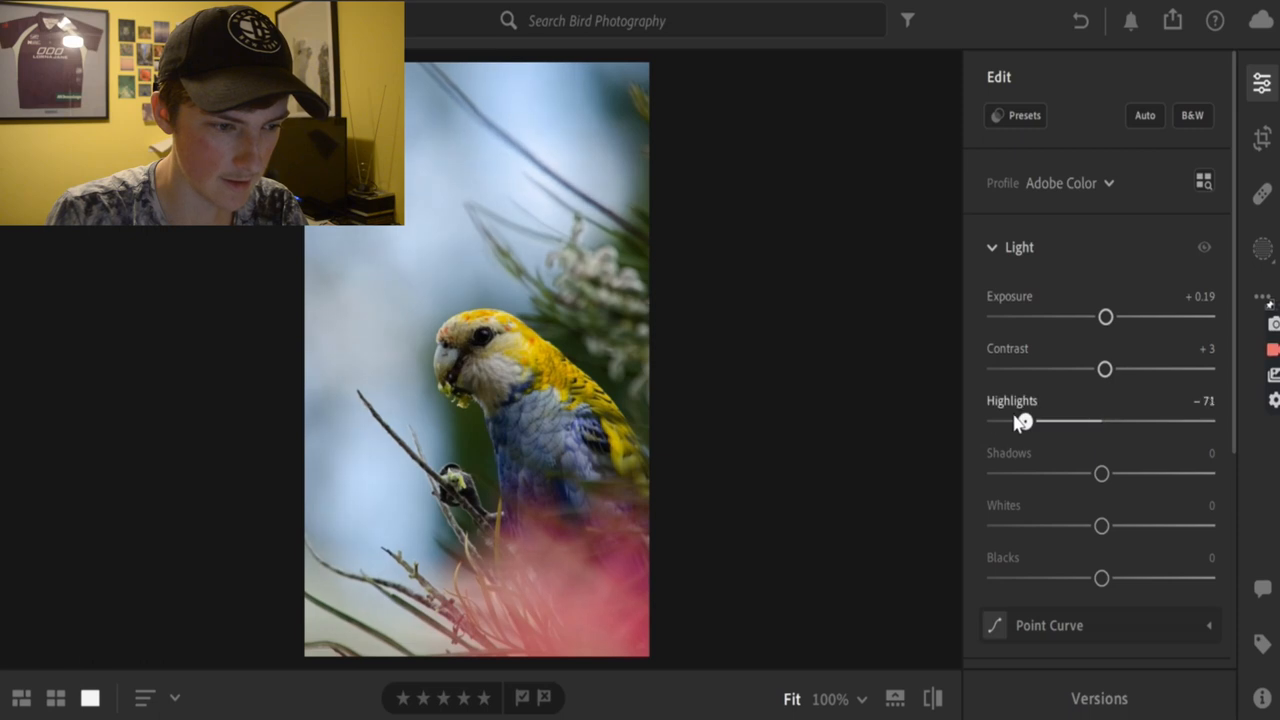
drag(1024, 420, 1162, 420)
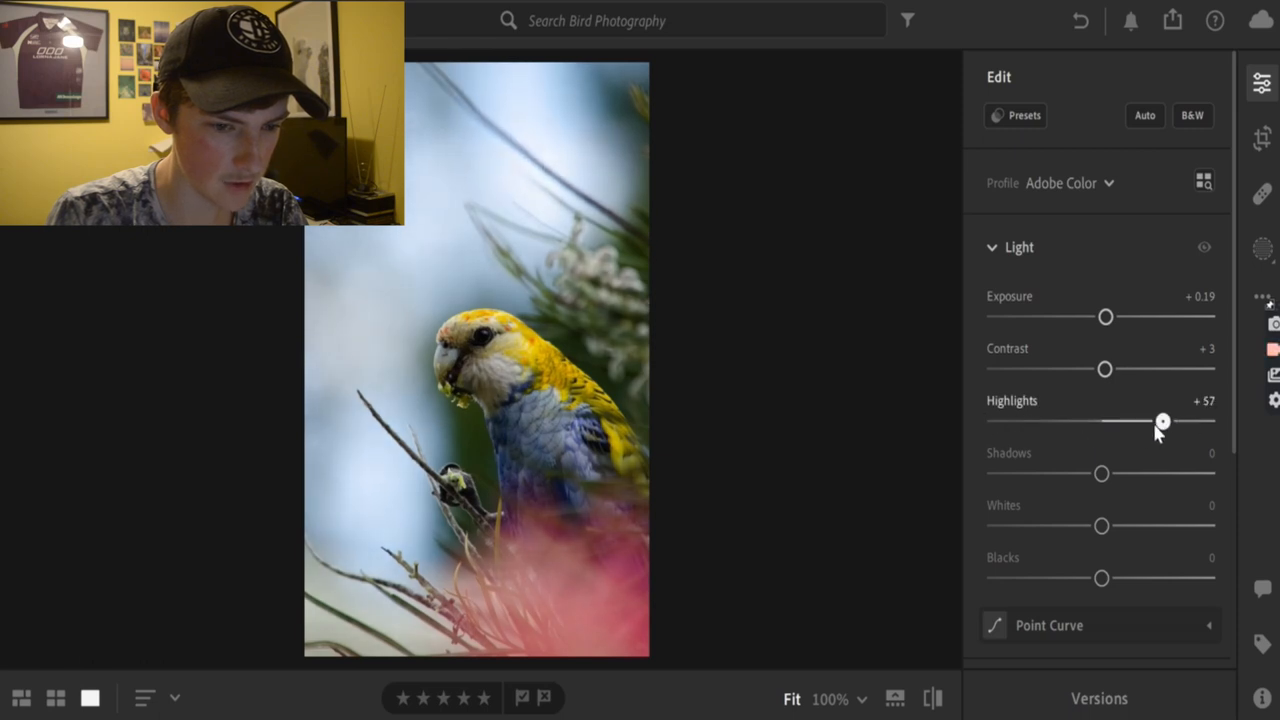
drag(1164, 420, 1116, 420)
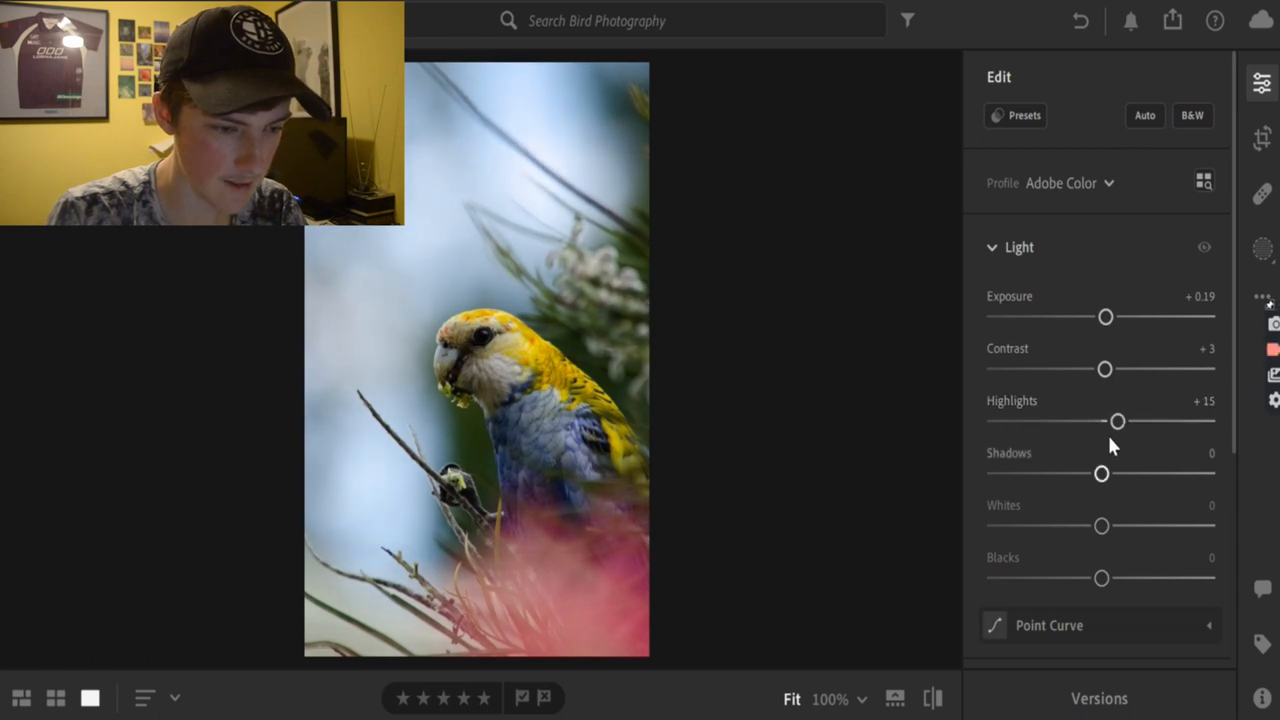
mouse_move(1102, 472)
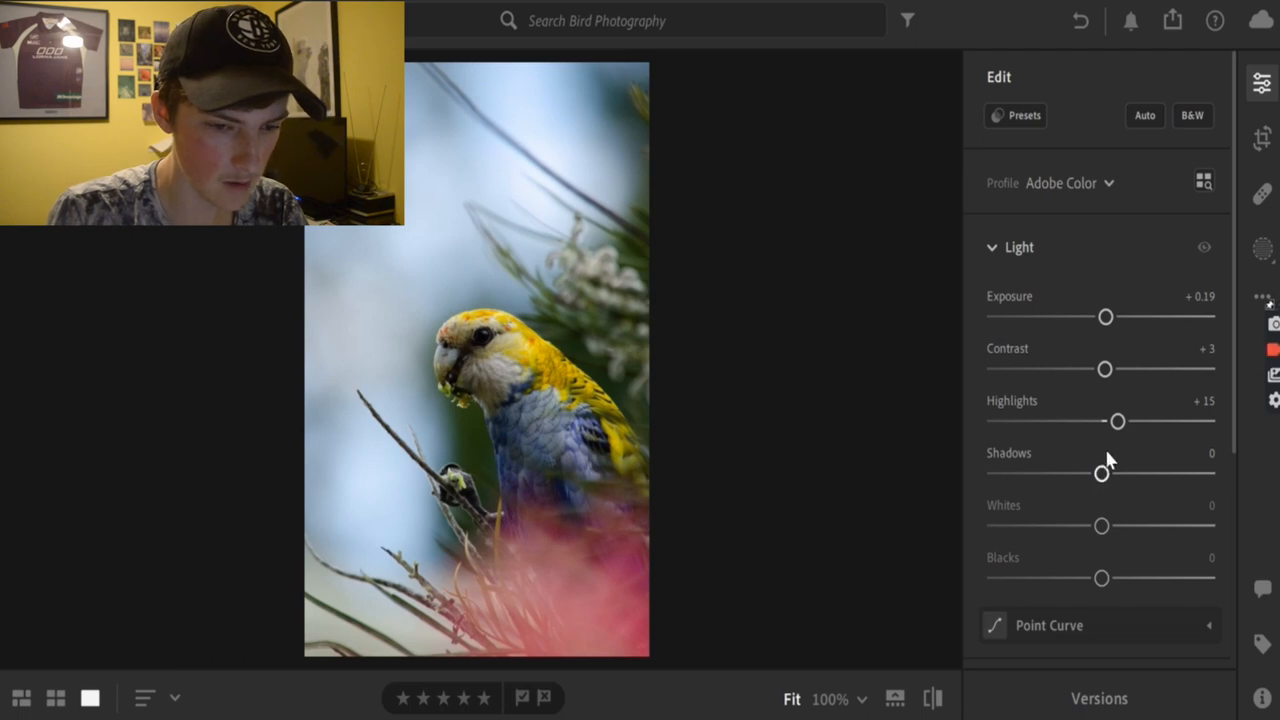
drag(1100, 472, 1118, 472)
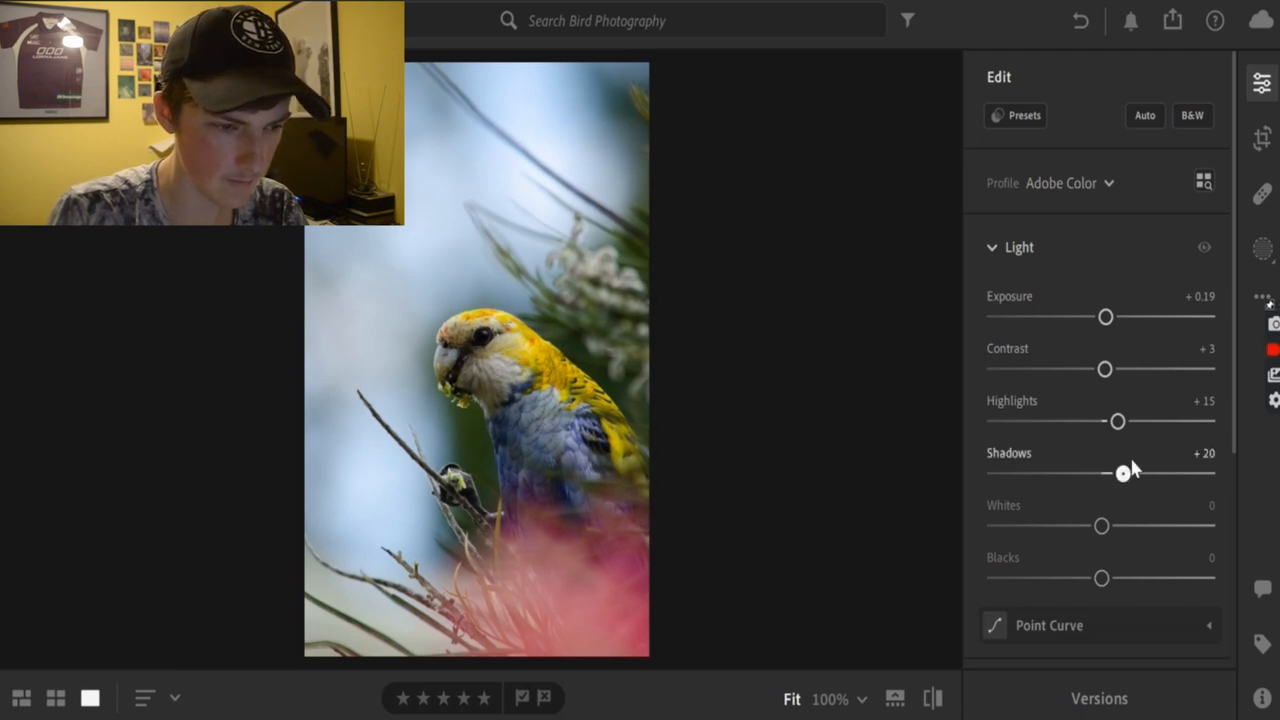
drag(1118, 472, 1208, 472)
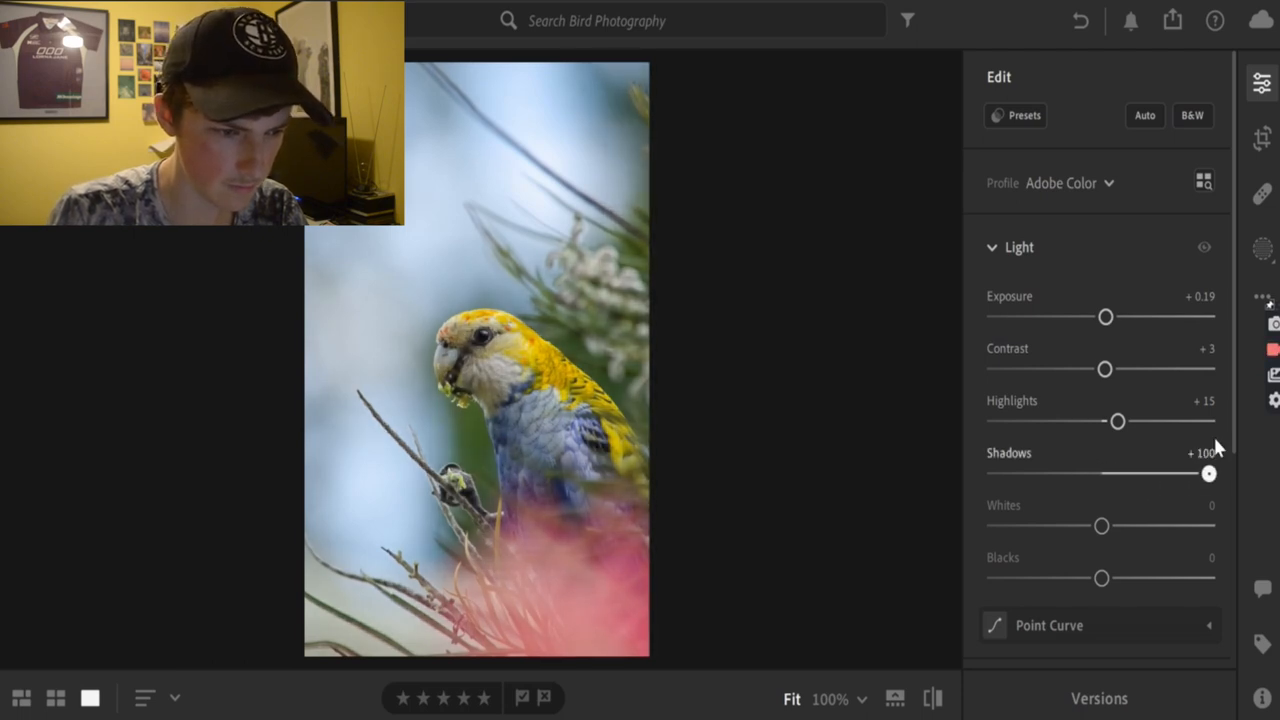
drag(1208, 472, 1180, 472)
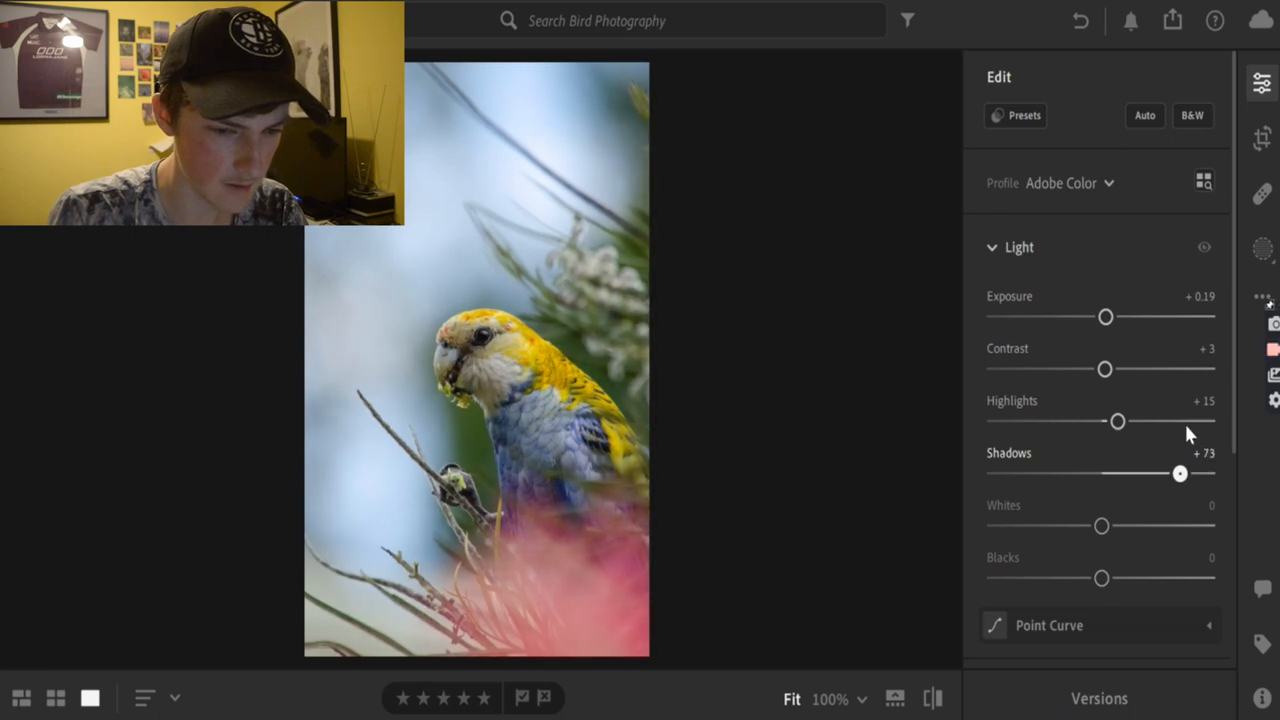
drag(1180, 472, 1168, 472)
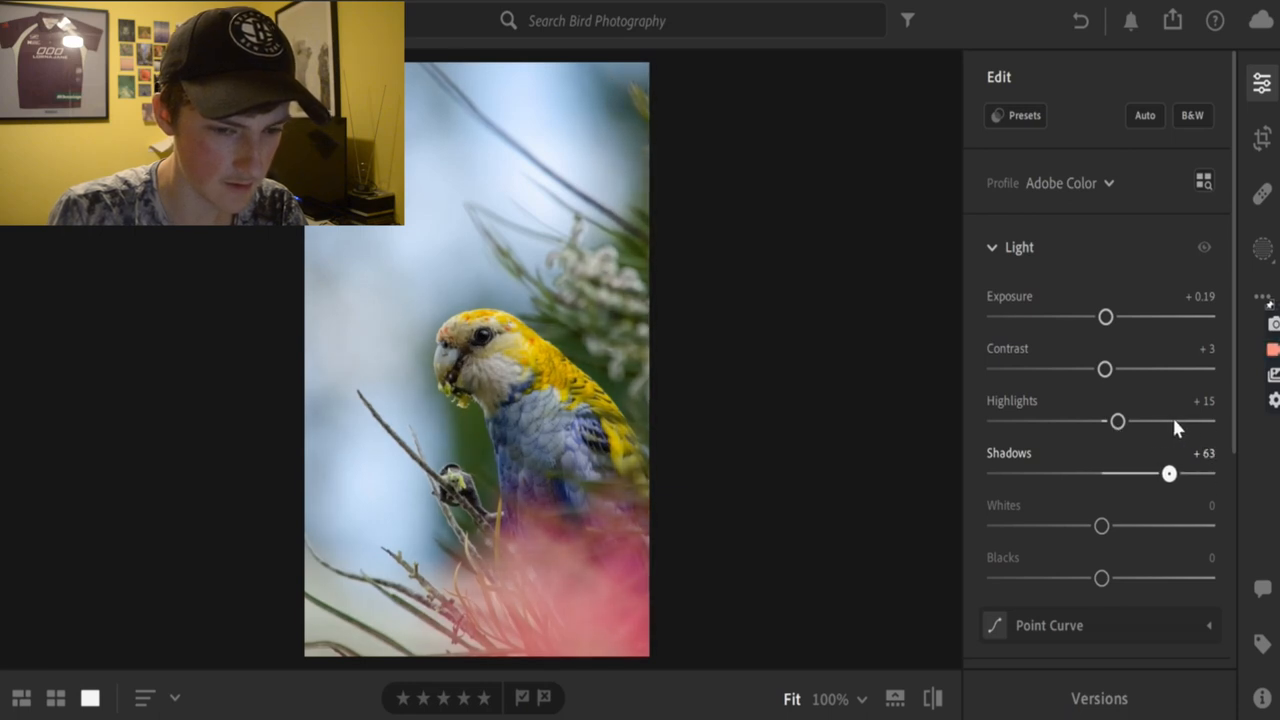
drag(1168, 472, 1166, 472)
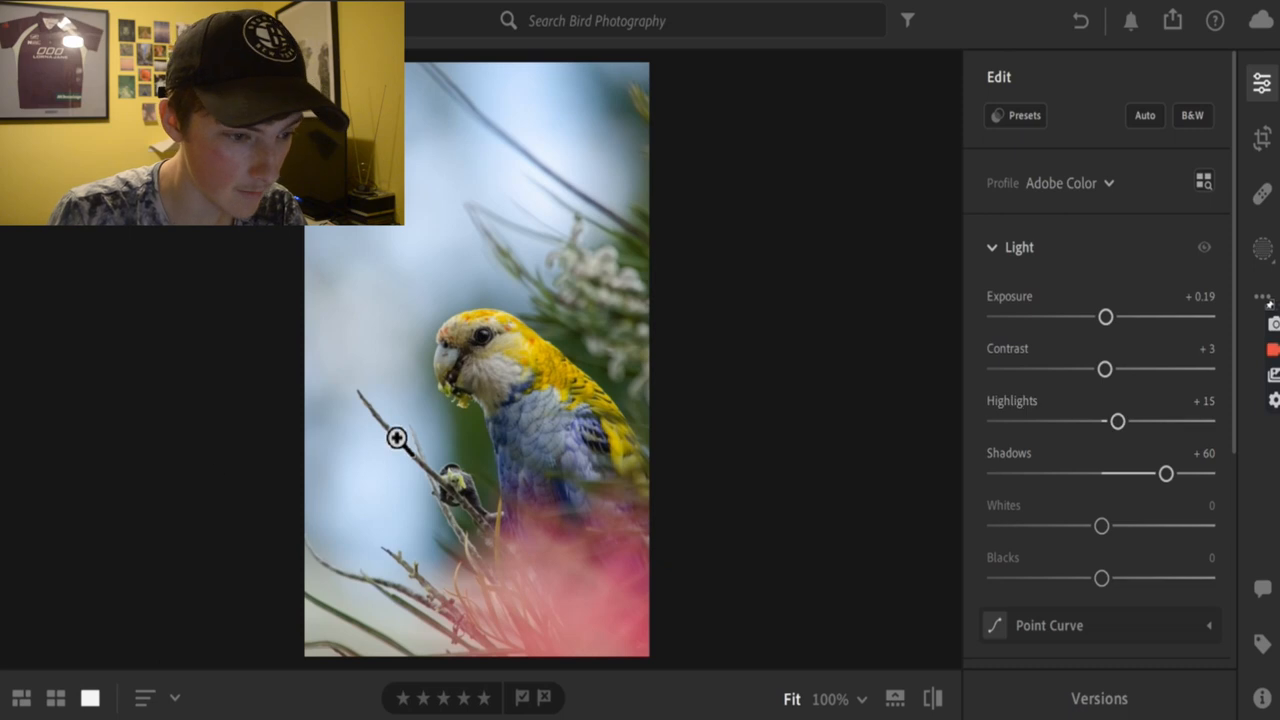
mouse_move(480, 414)
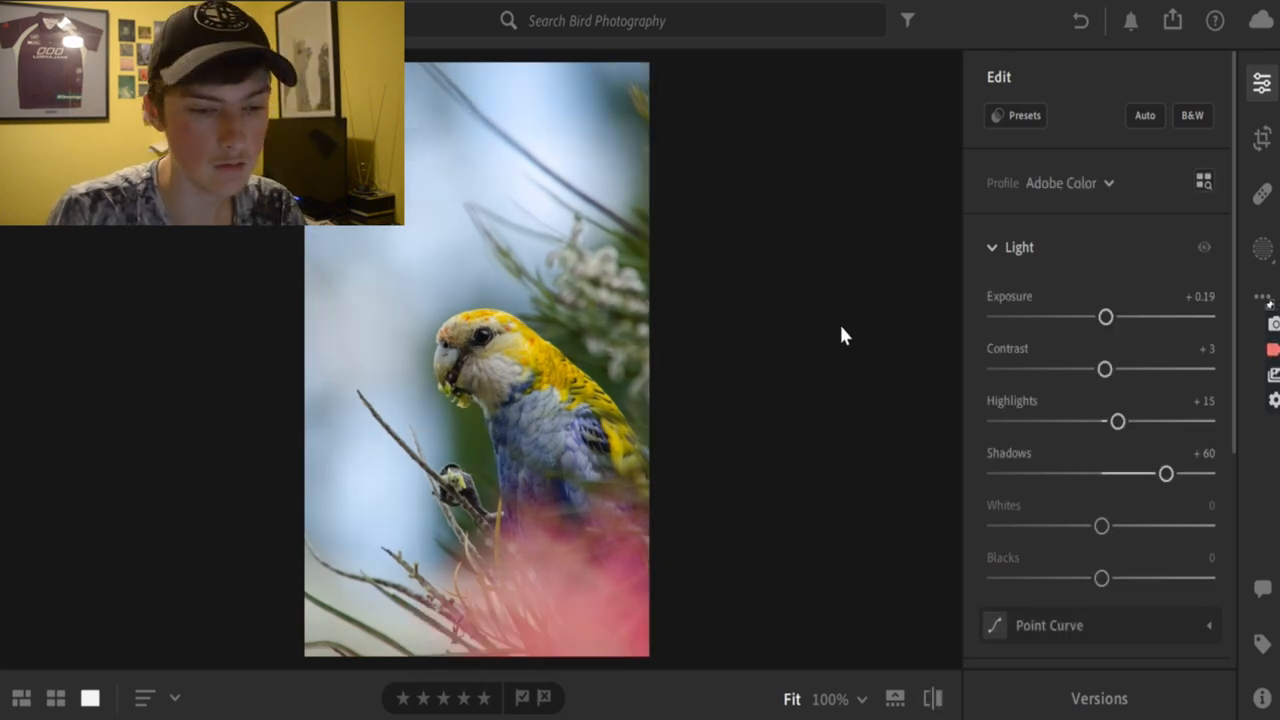
mouse_move(1116, 552)
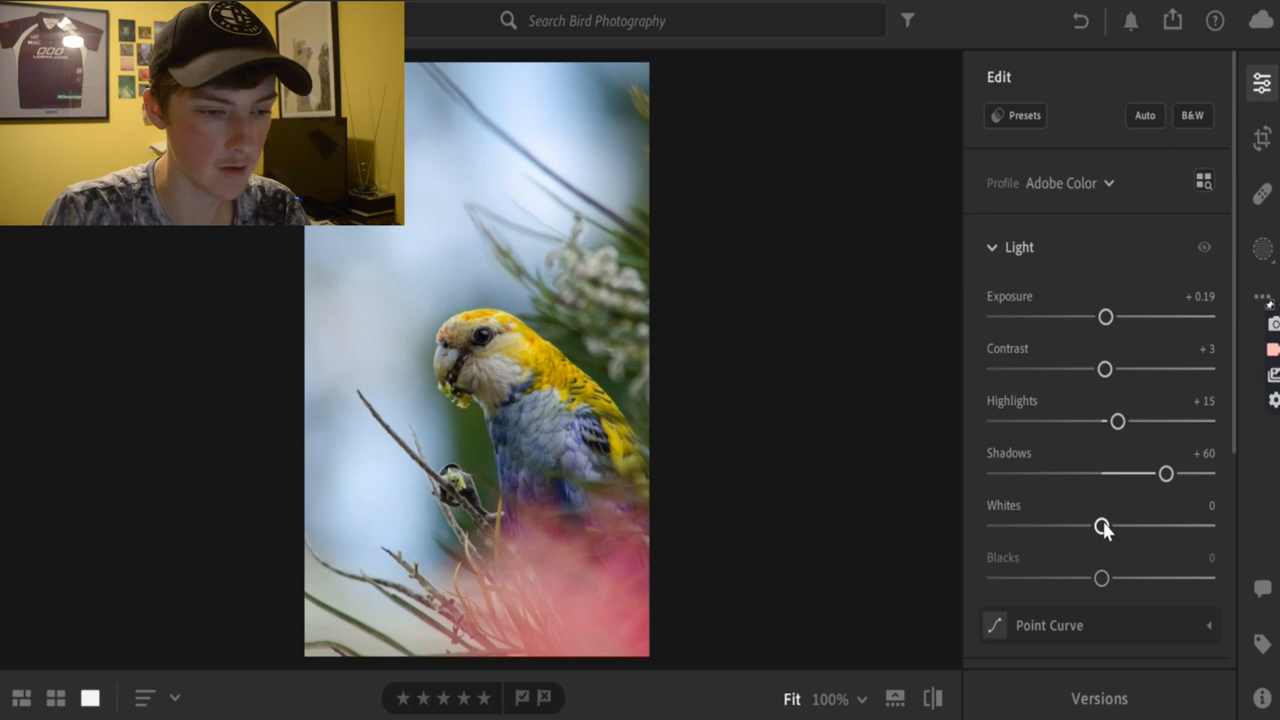
Set whites to +13 and deepen blacks to -12.
drag(1104, 526, 1060, 526)
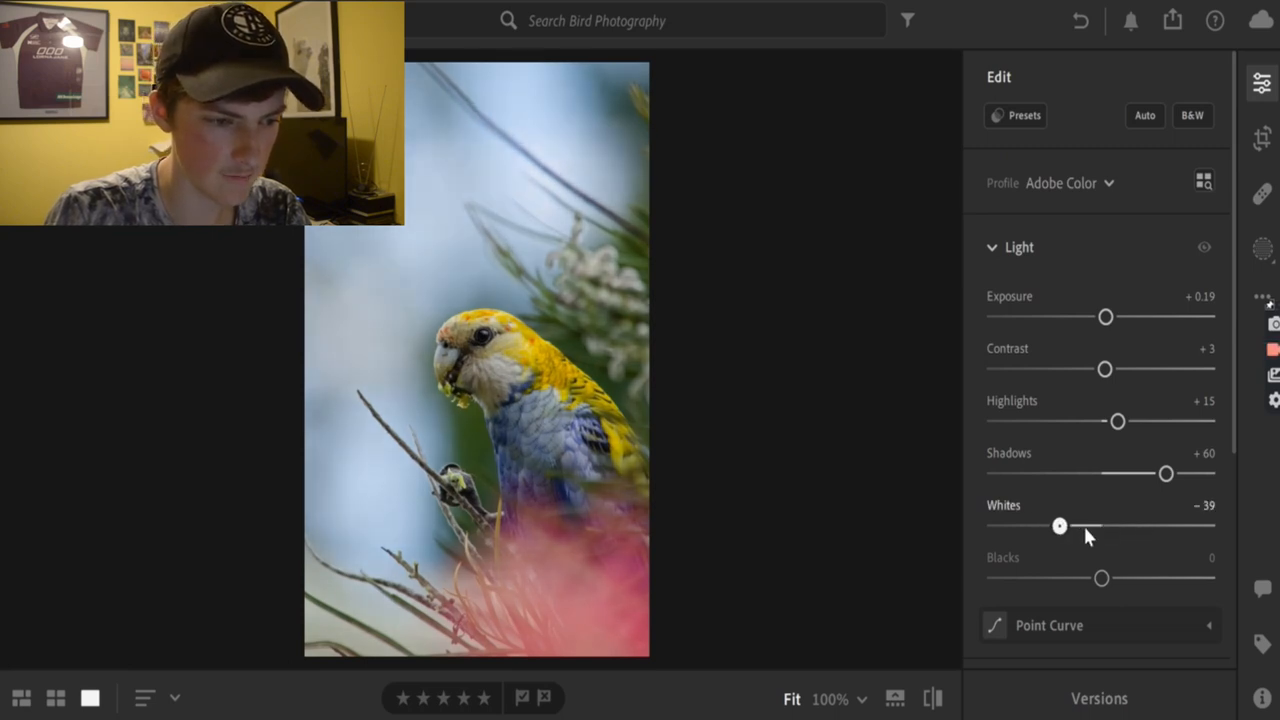
drag(1060, 526, 1148, 526)
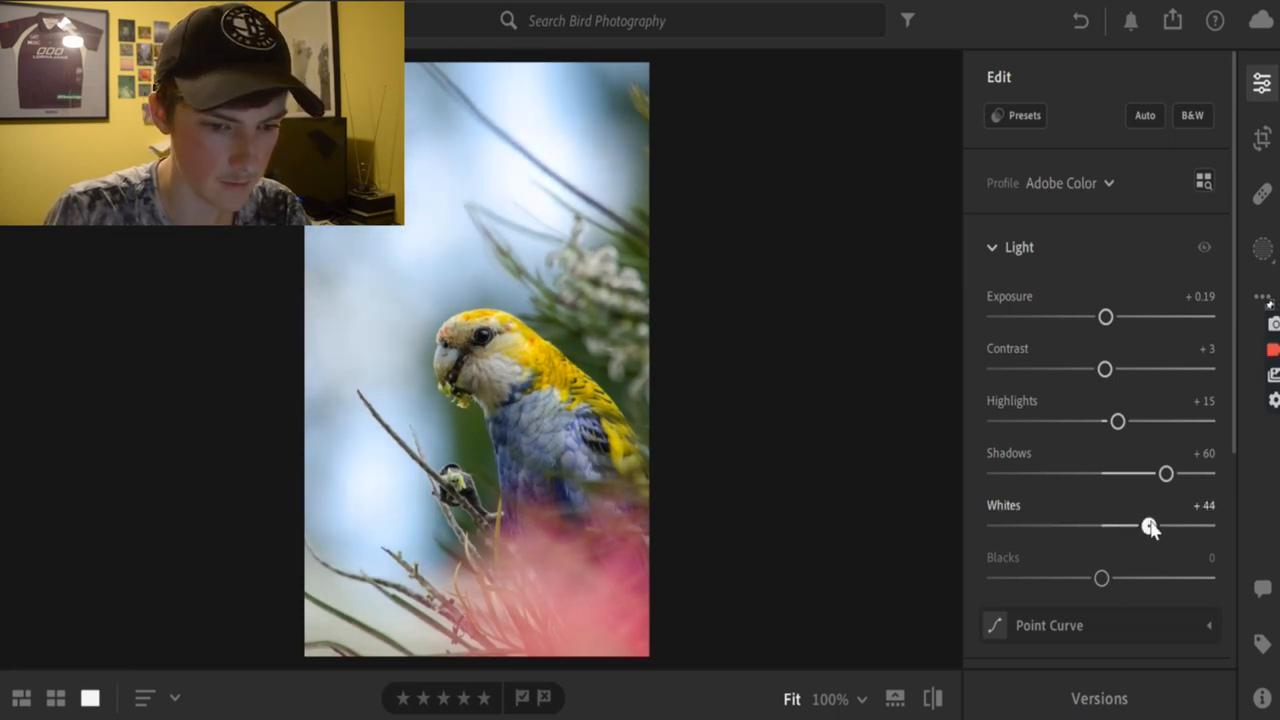
drag(1150, 526, 1116, 526)
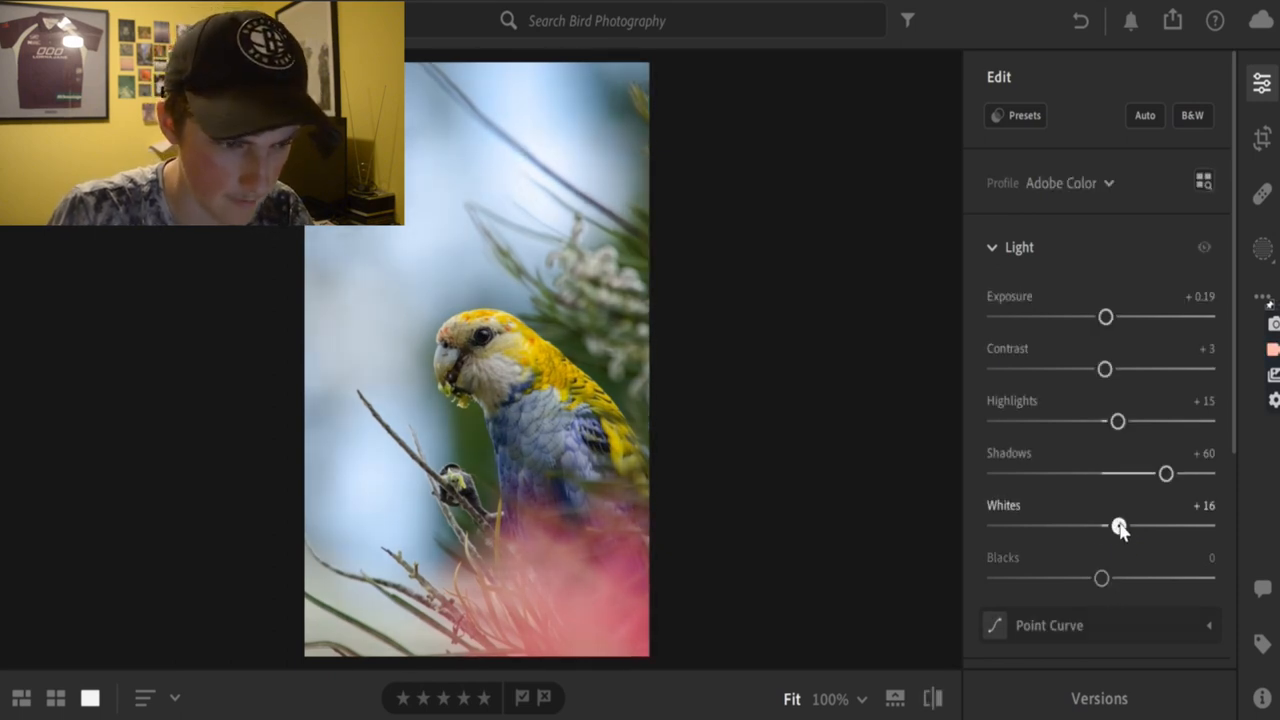
drag(1120, 526, 1116, 526)
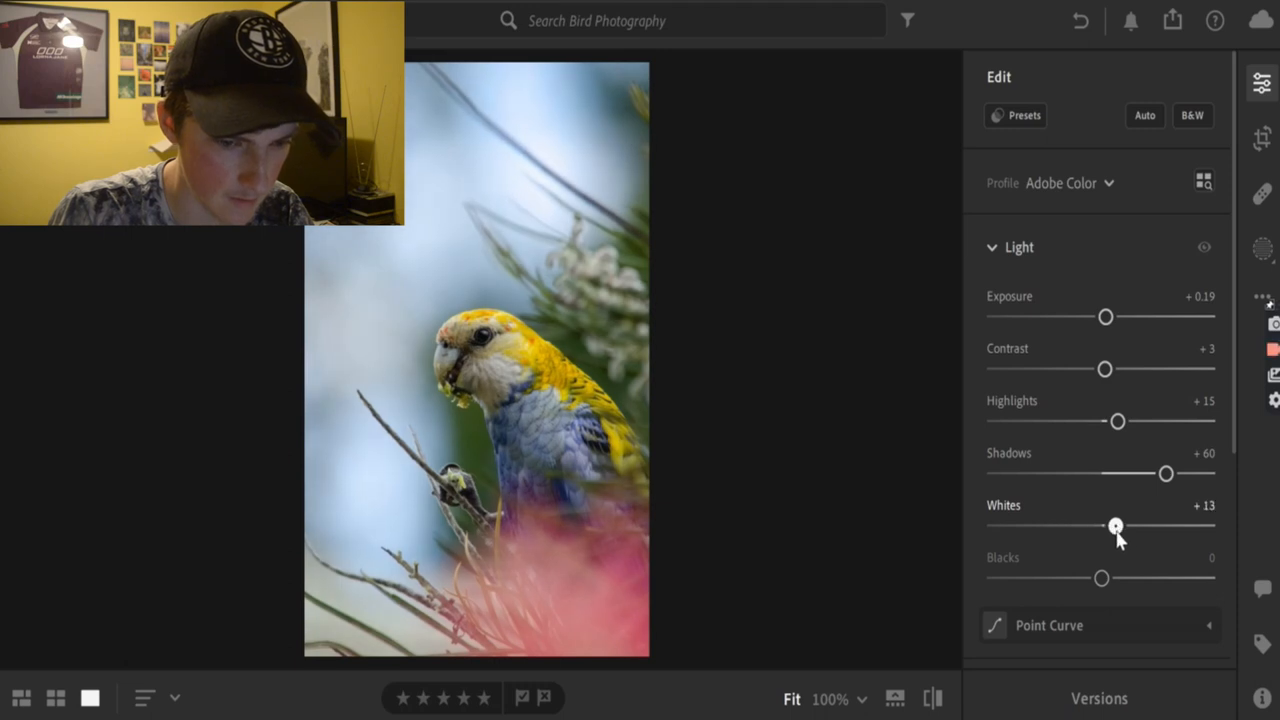
mouse_move(1102, 580)
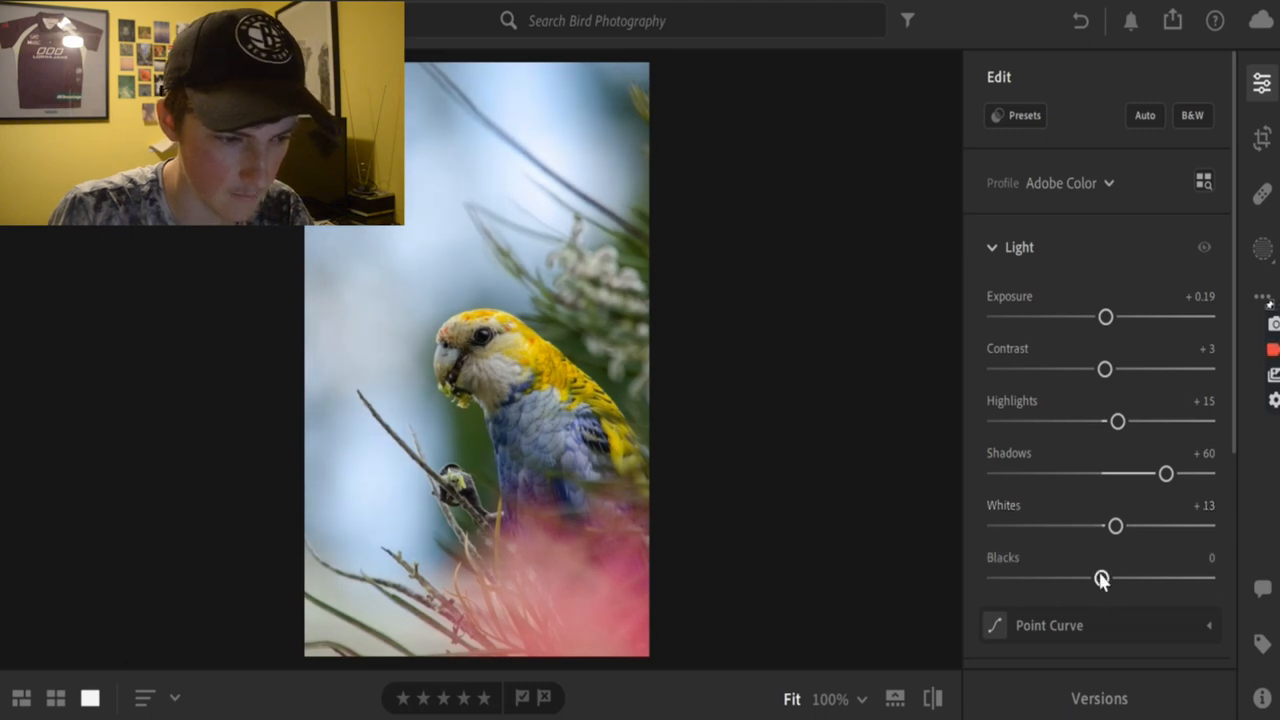
drag(1100, 578, 1078, 578)
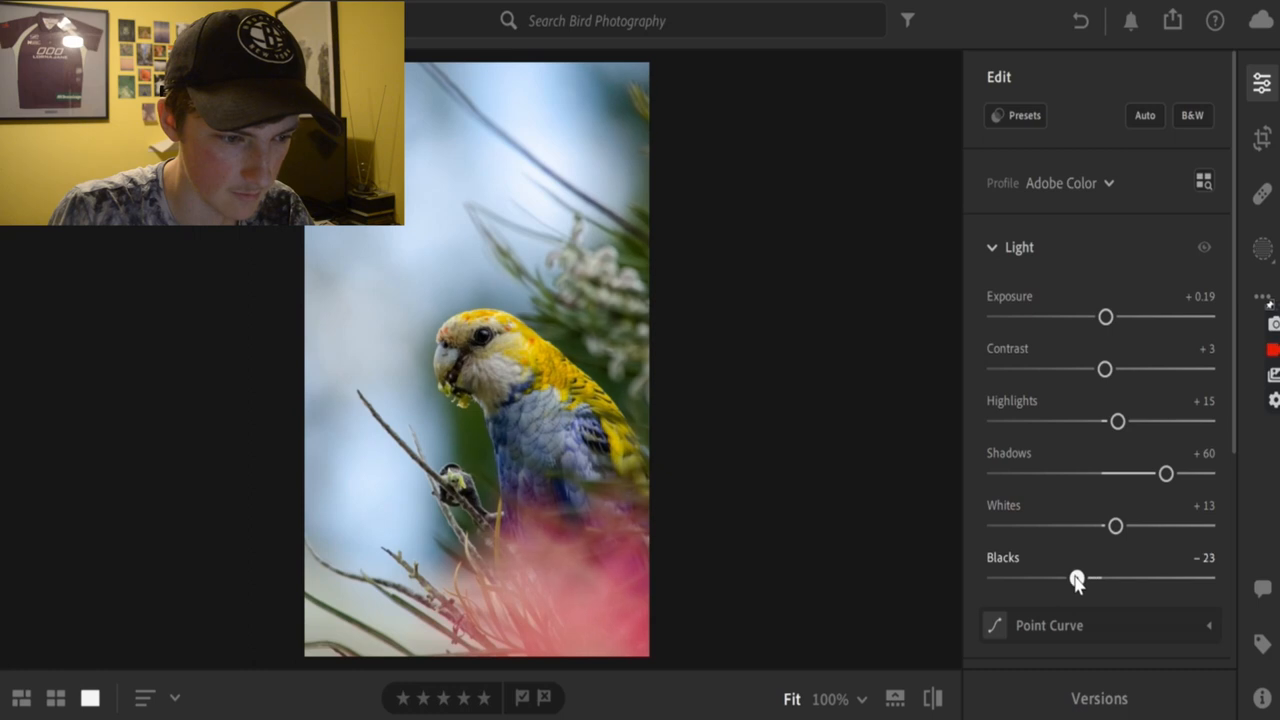
drag(1076, 580, 1088, 580)
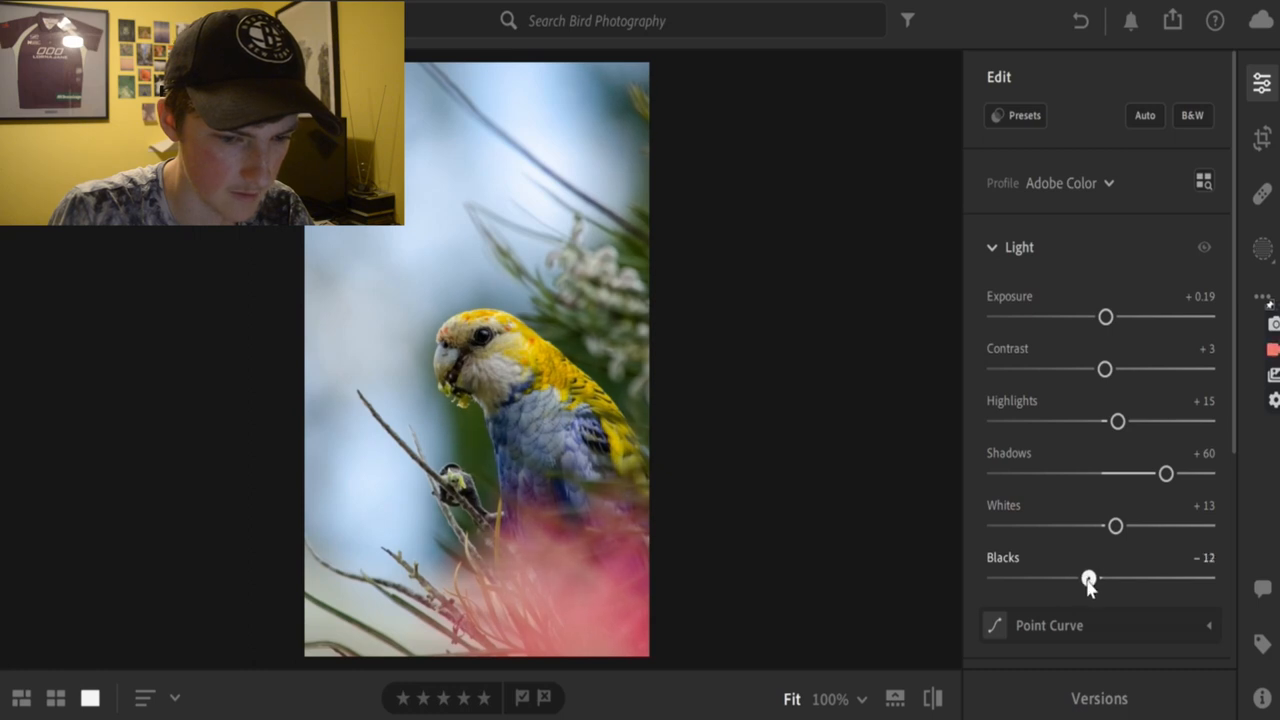
drag(1088, 578, 1084, 578)
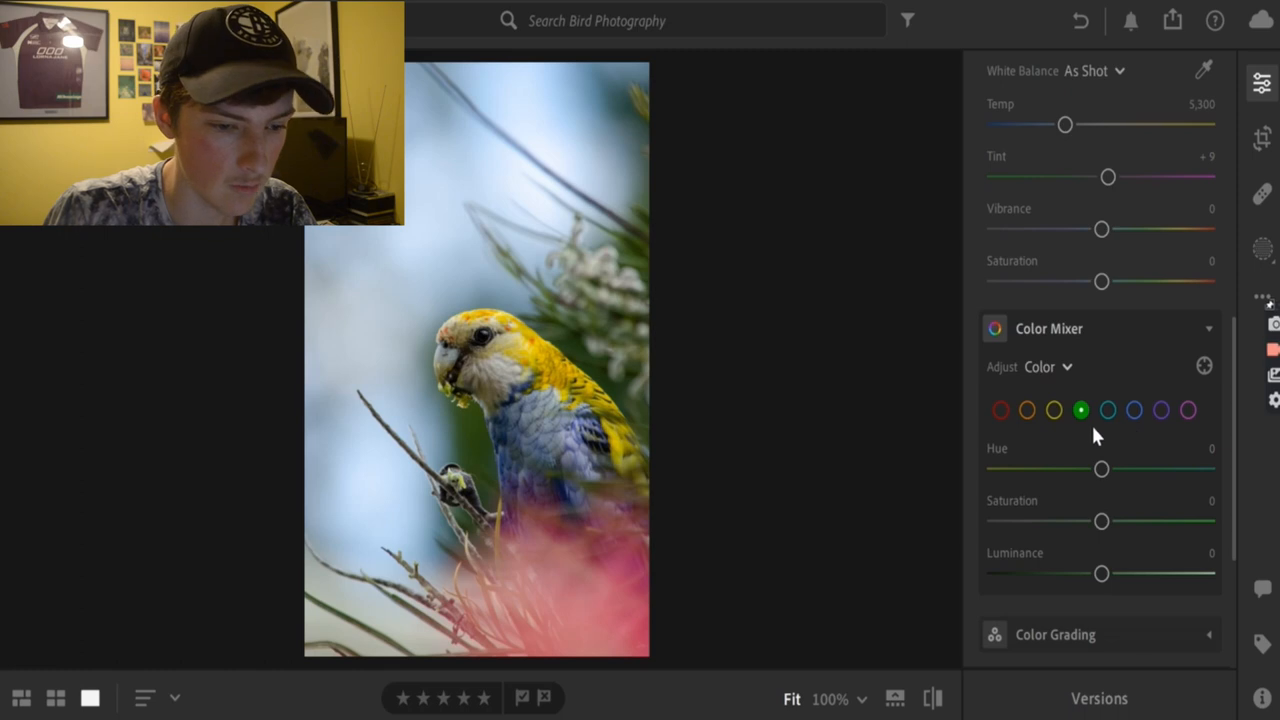
Darken the reds to luminance -8 and try a hue shift before restoring it.
click(1000, 410)
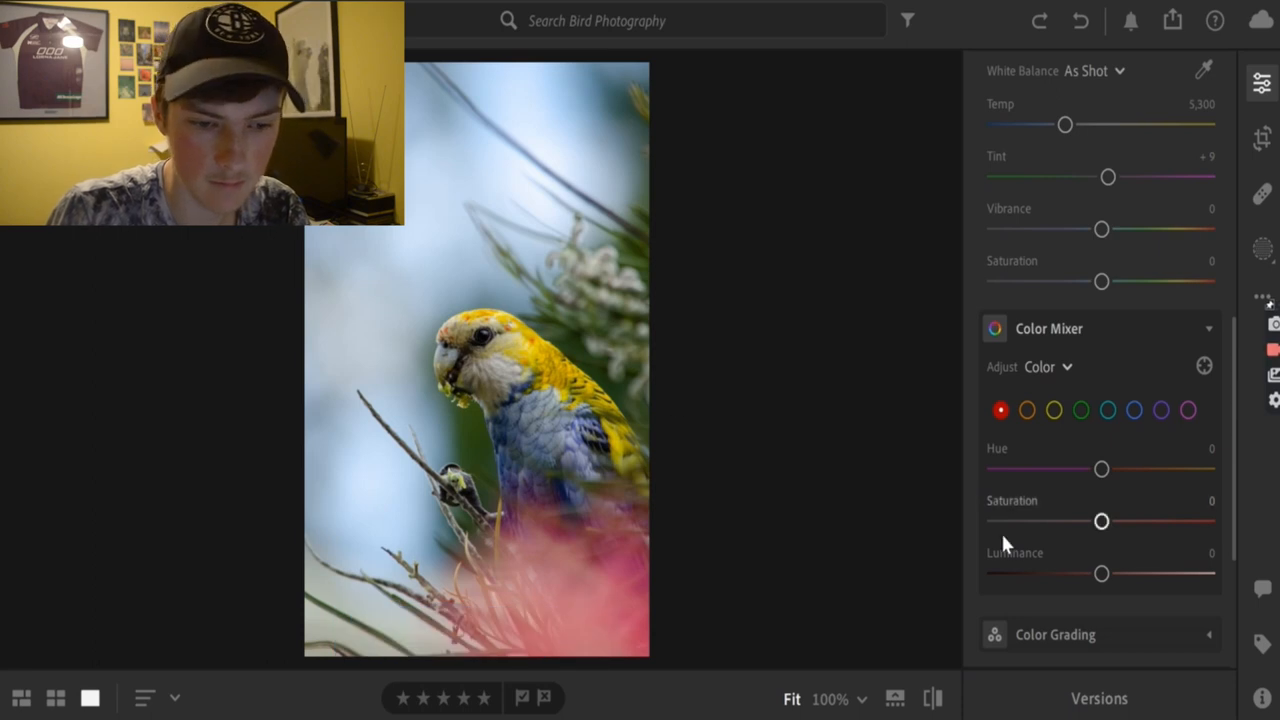
drag(1100, 572, 1178, 572)
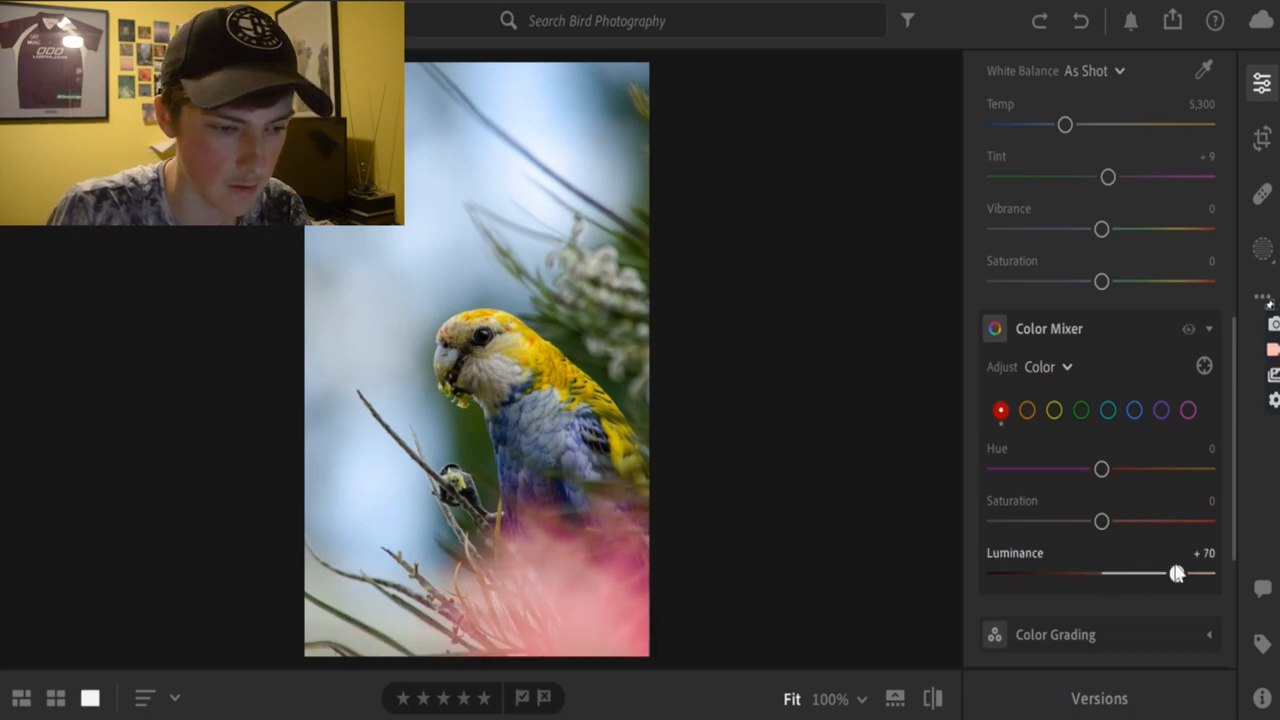
drag(1178, 572, 1078, 572)
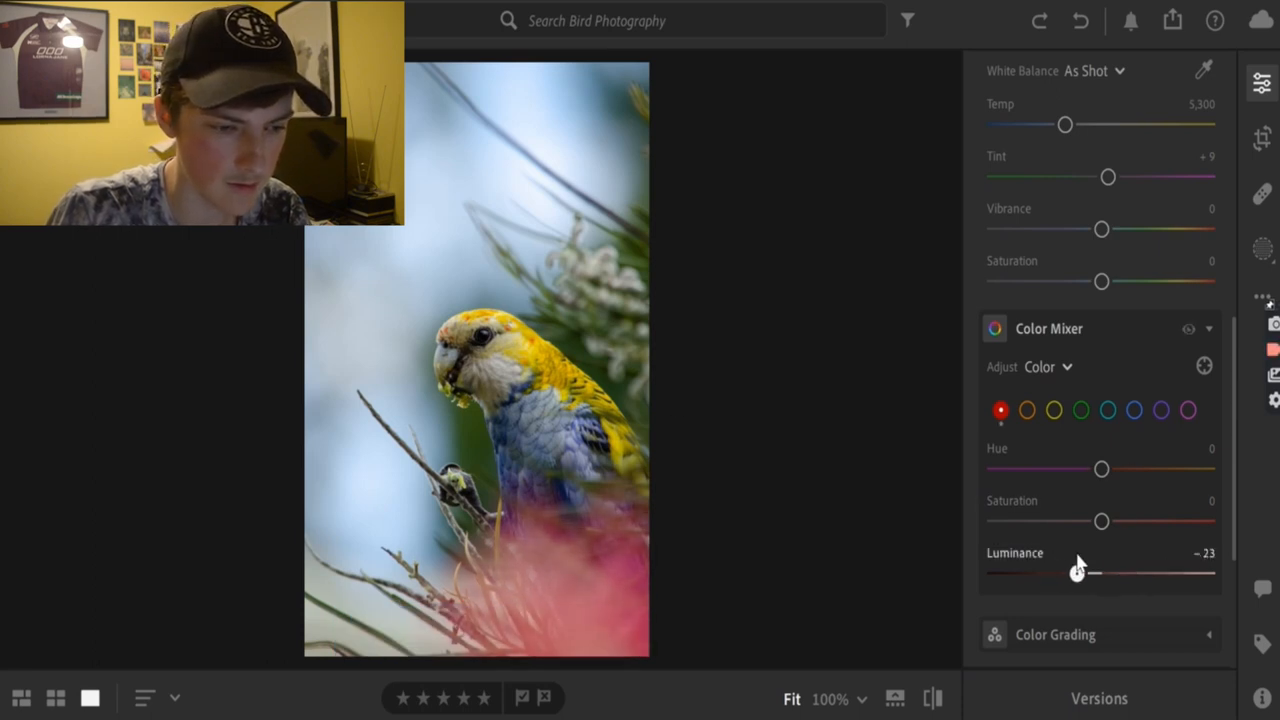
drag(1078, 572, 1092, 572)
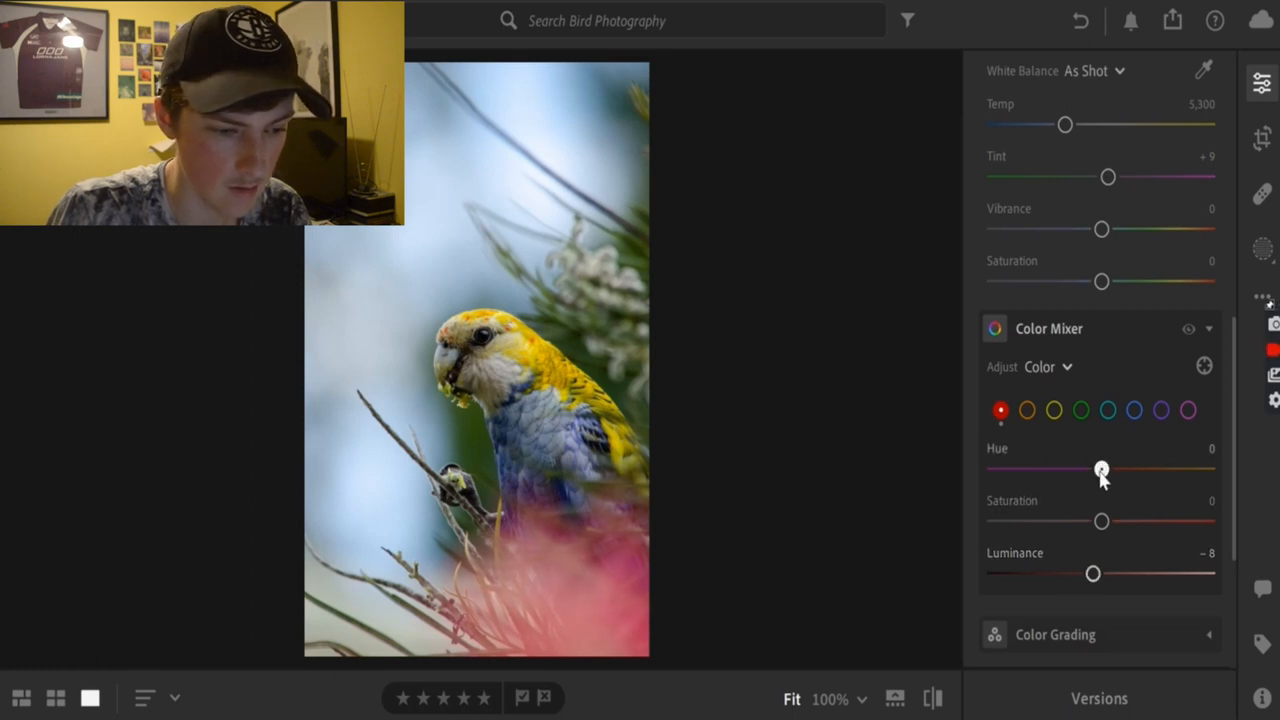
drag(1102, 468, 1118, 468)
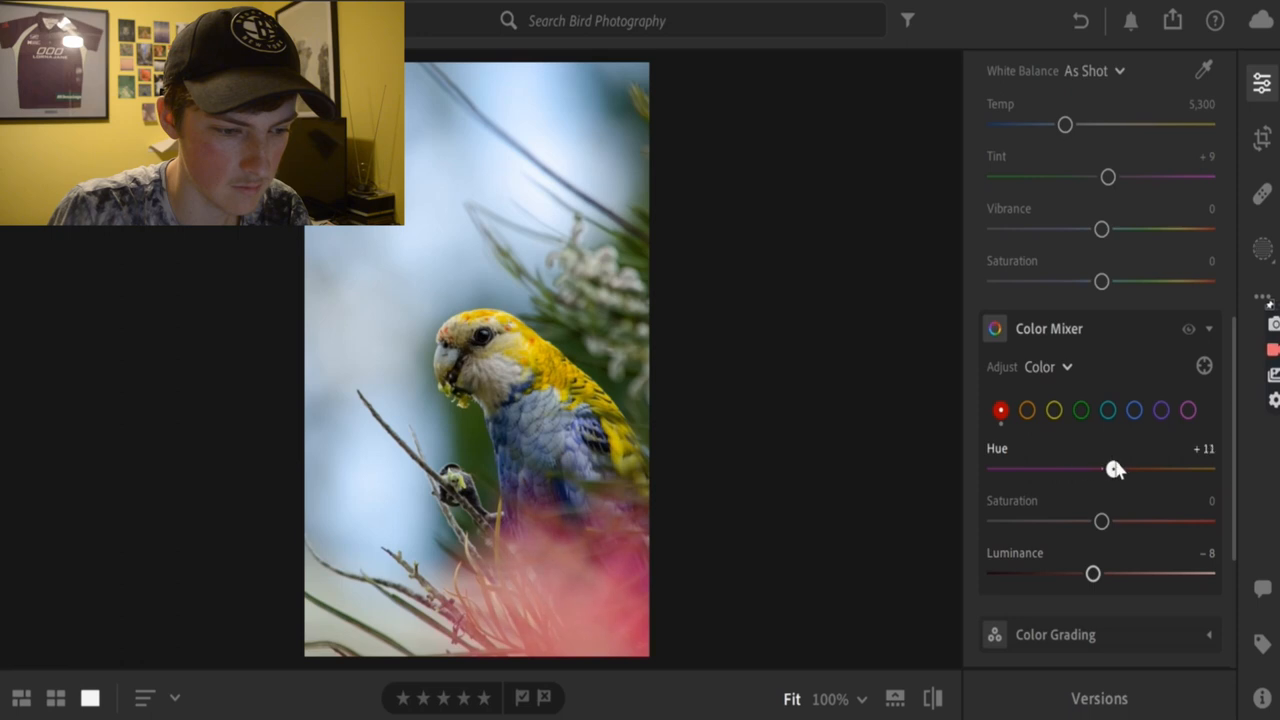
drag(1116, 468, 992, 468)
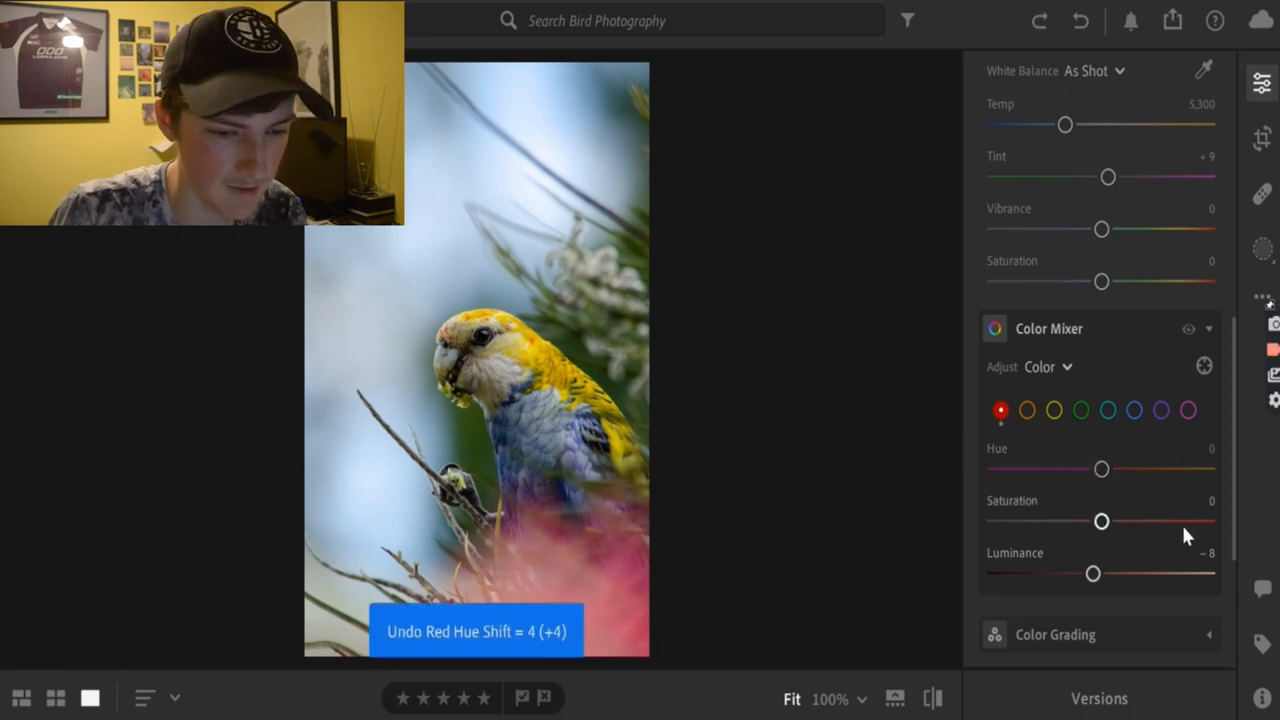
Raise red saturation to a small boost of +9.
drag(1100, 520, 1136, 520)
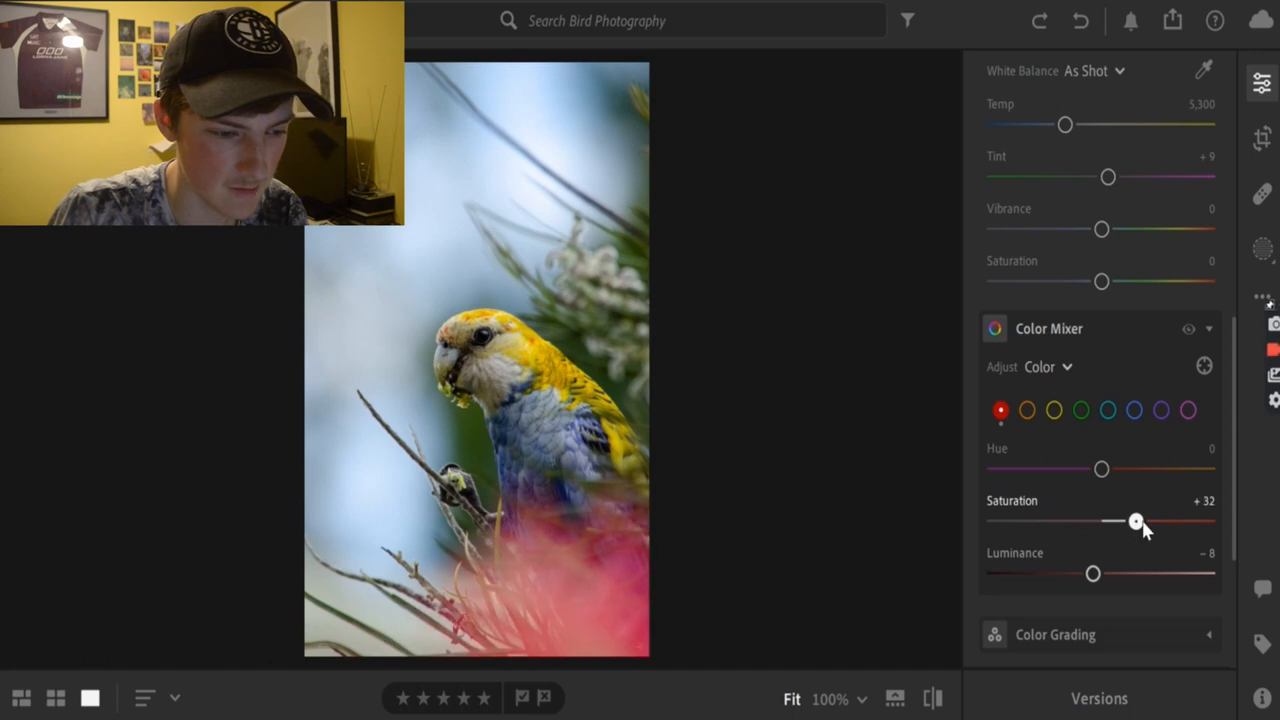
drag(1136, 520, 1112, 520)
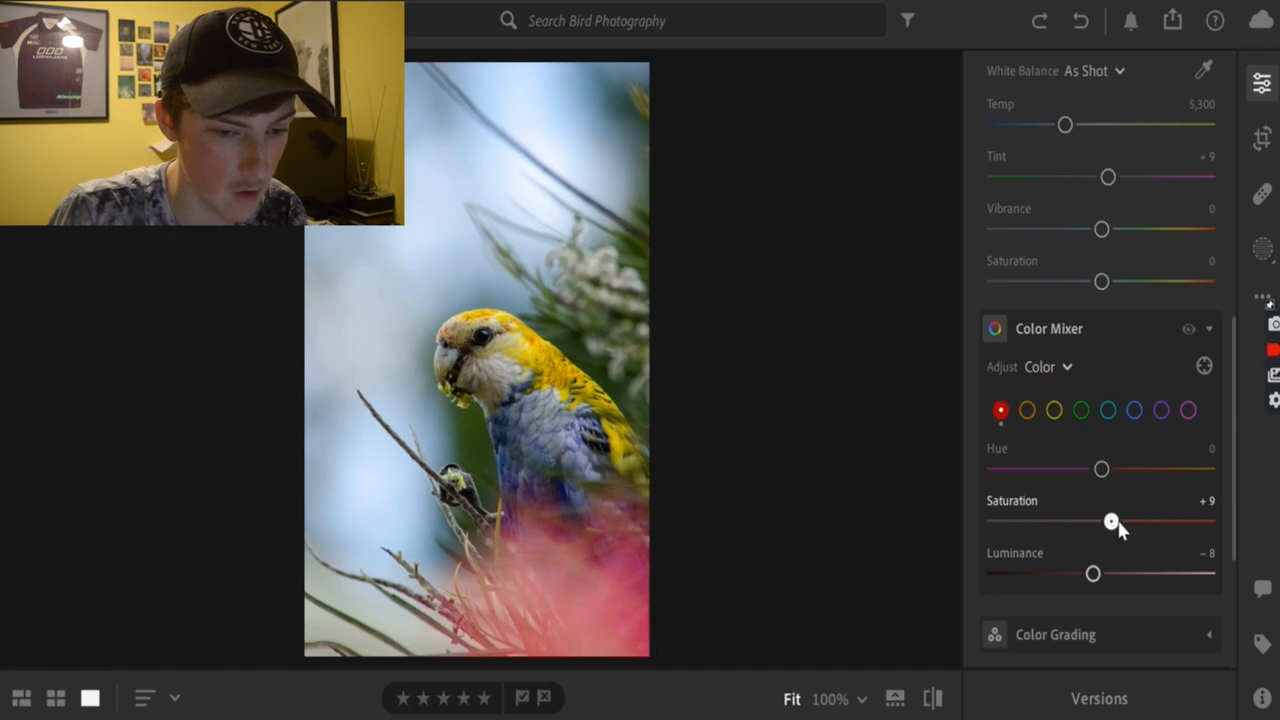
drag(1100, 520, 1116, 520)
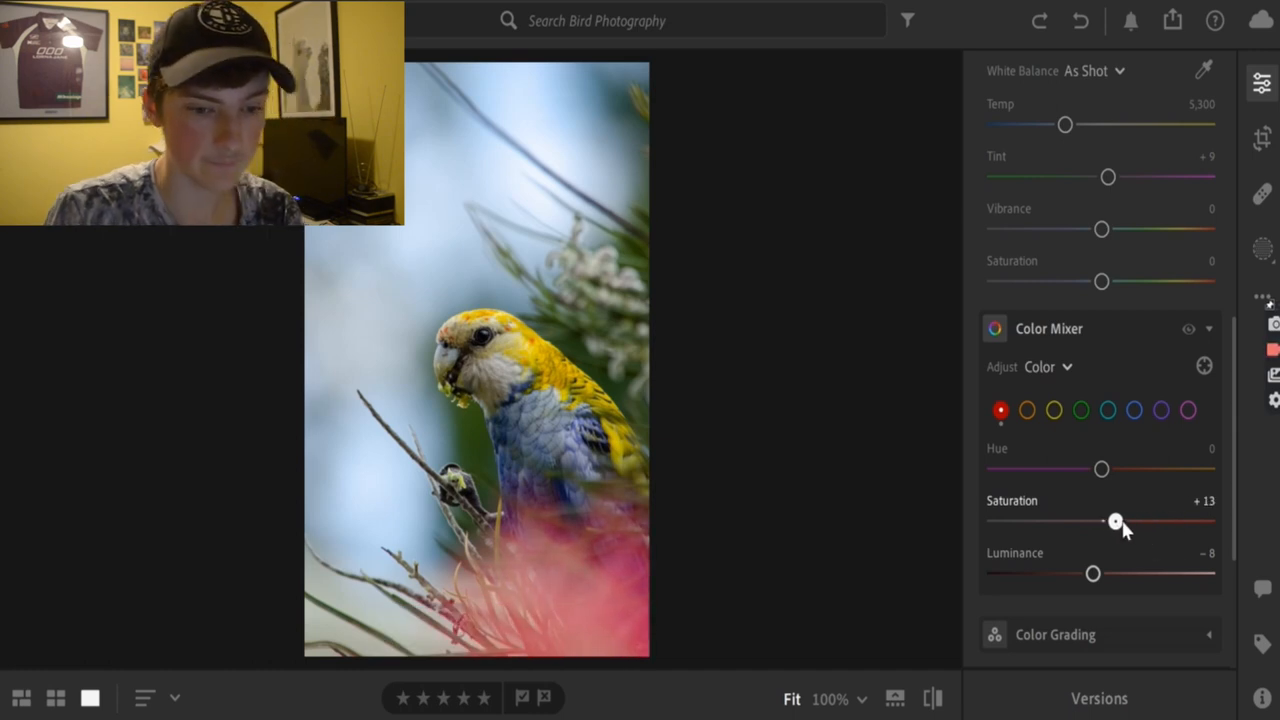
drag(1116, 520, 1110, 520)
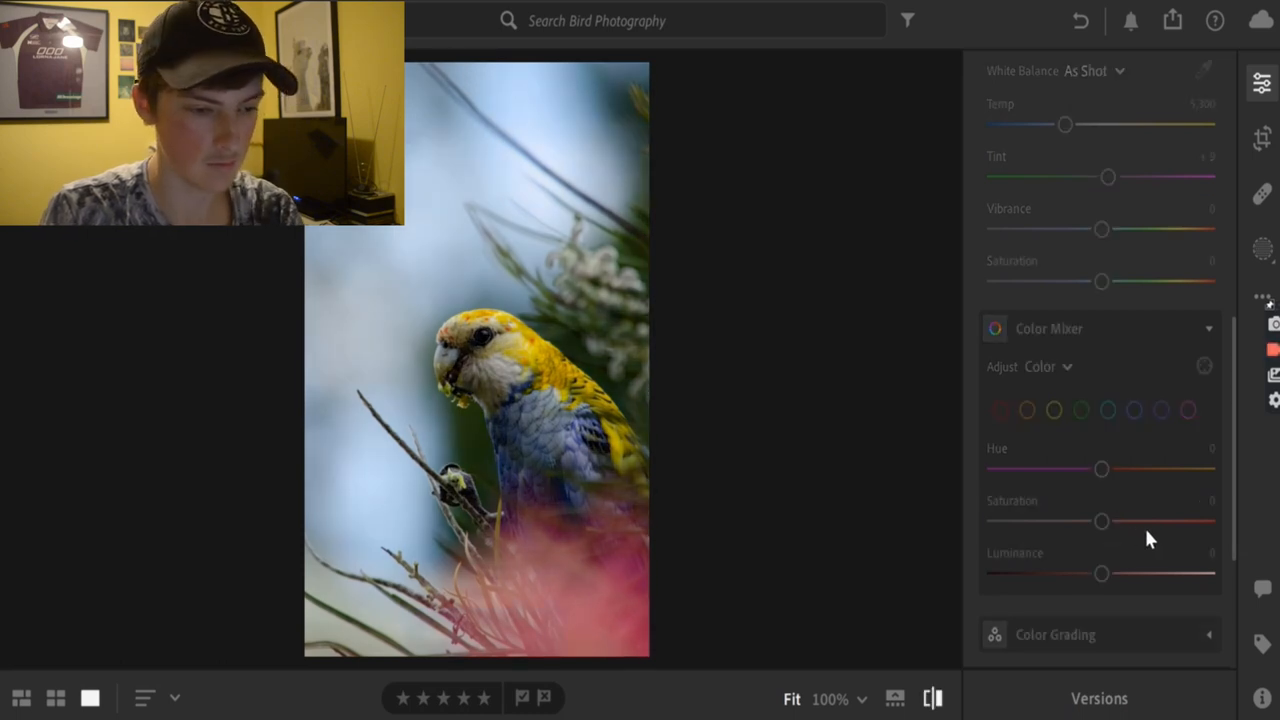
click(1000, 410)
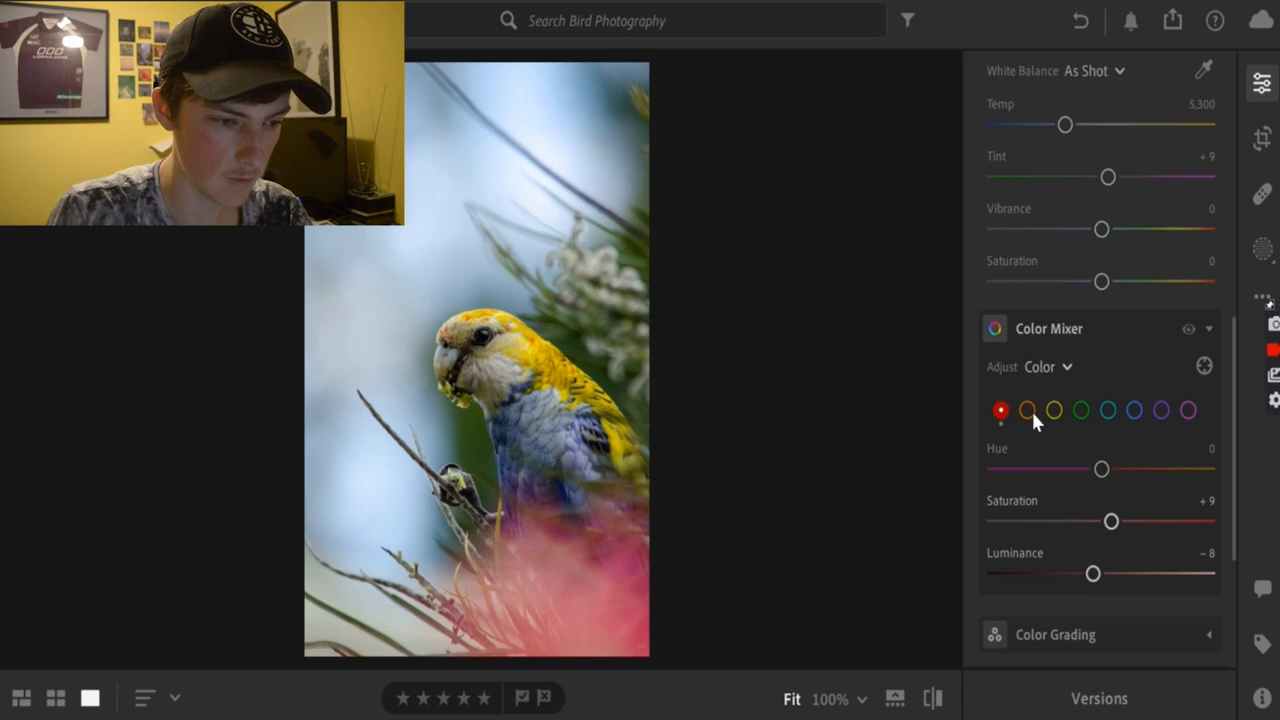
Select the orange range and test a hue shift, returning it to neutral.
click(1028, 410)
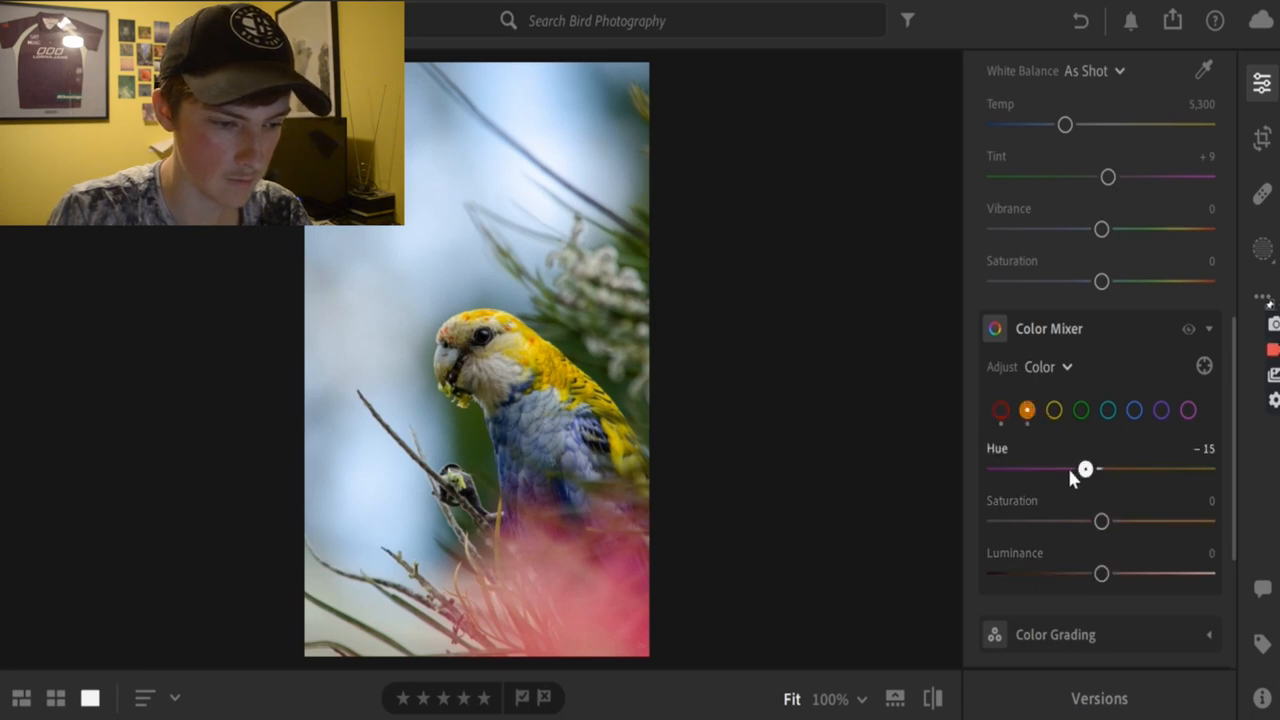
drag(1084, 468, 1208, 468)
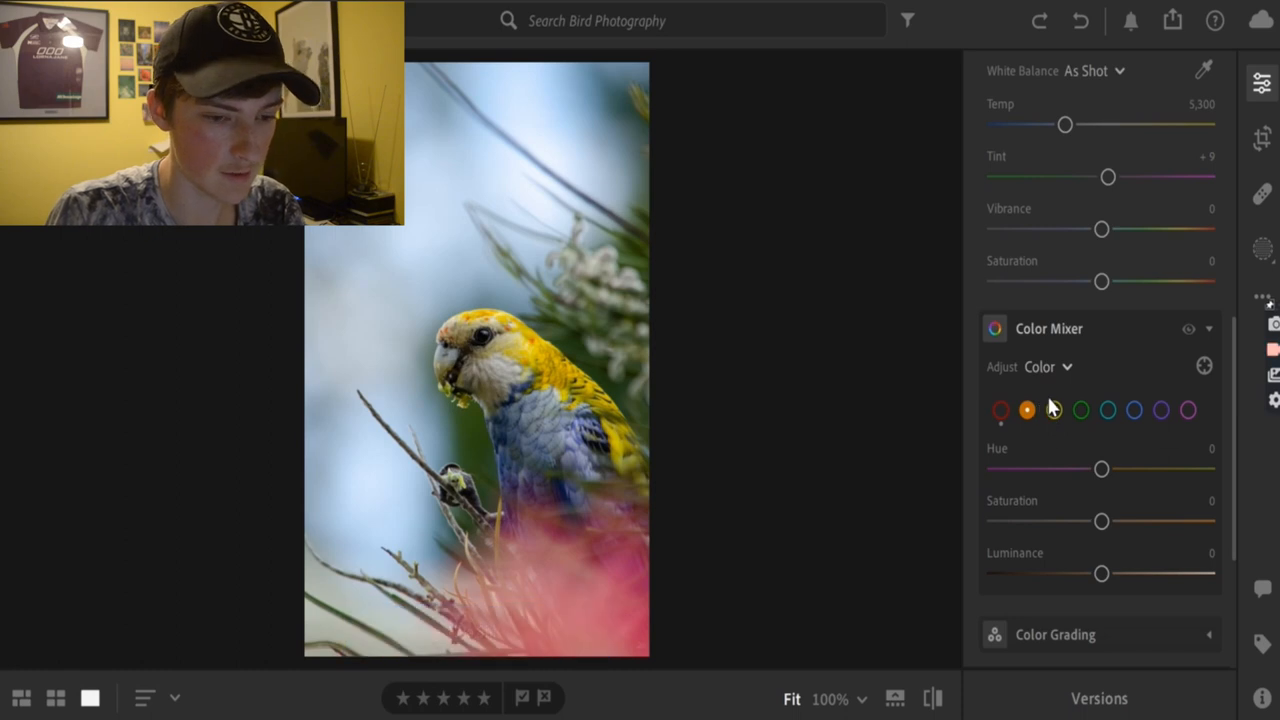
drag(1100, 468, 1044, 468)
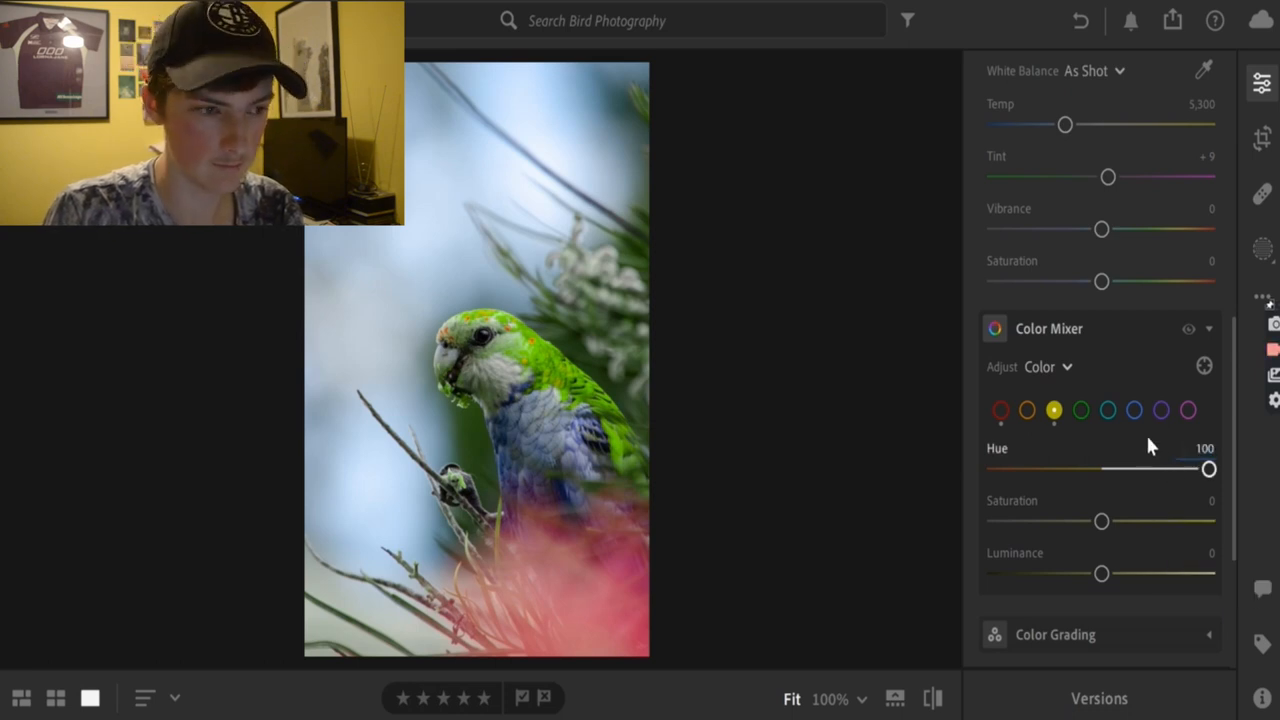
Return yellow hue to 0 and boost yellow saturation to +24.
drag(1208, 468, 1076, 468)
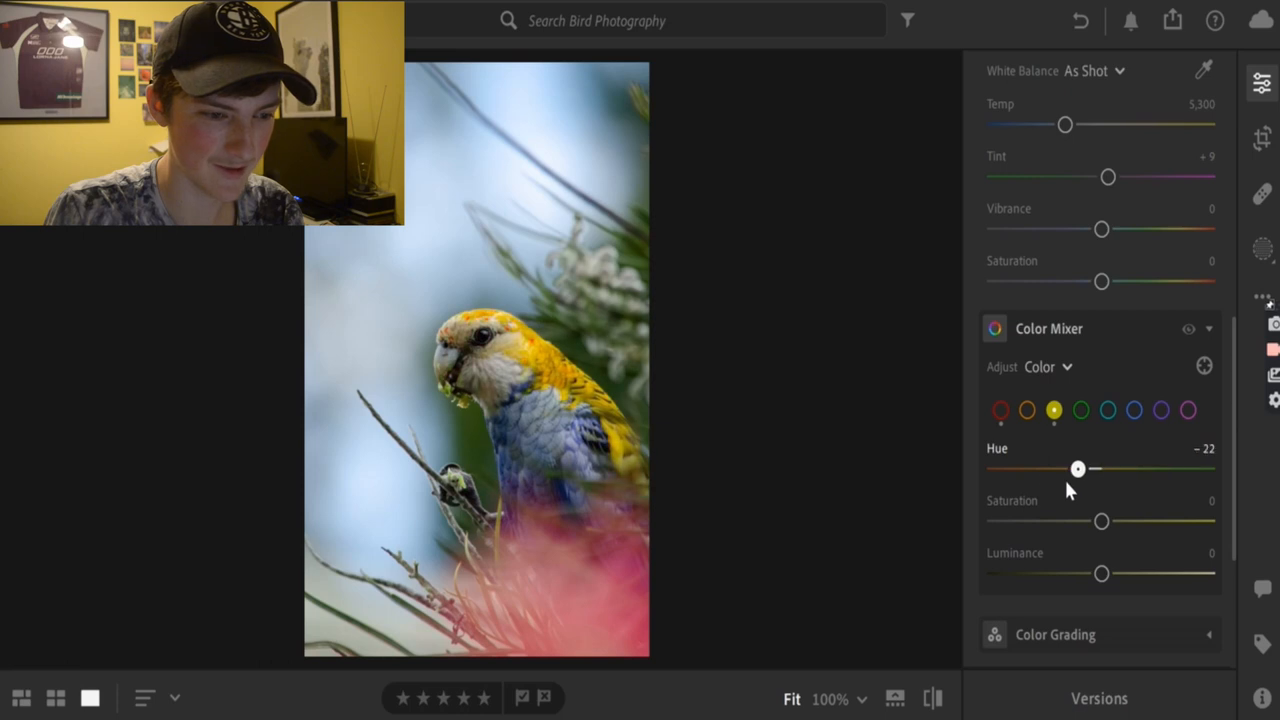
drag(1078, 468, 1208, 468)
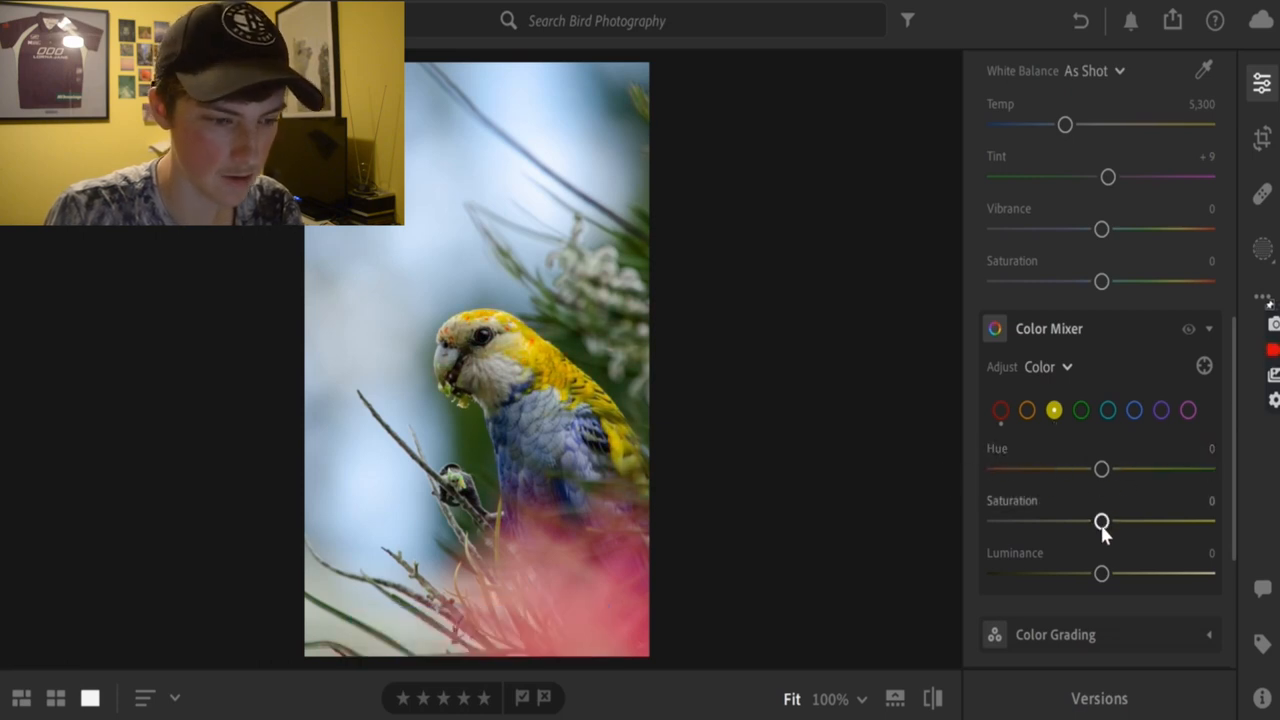
drag(1100, 520, 1160, 520)
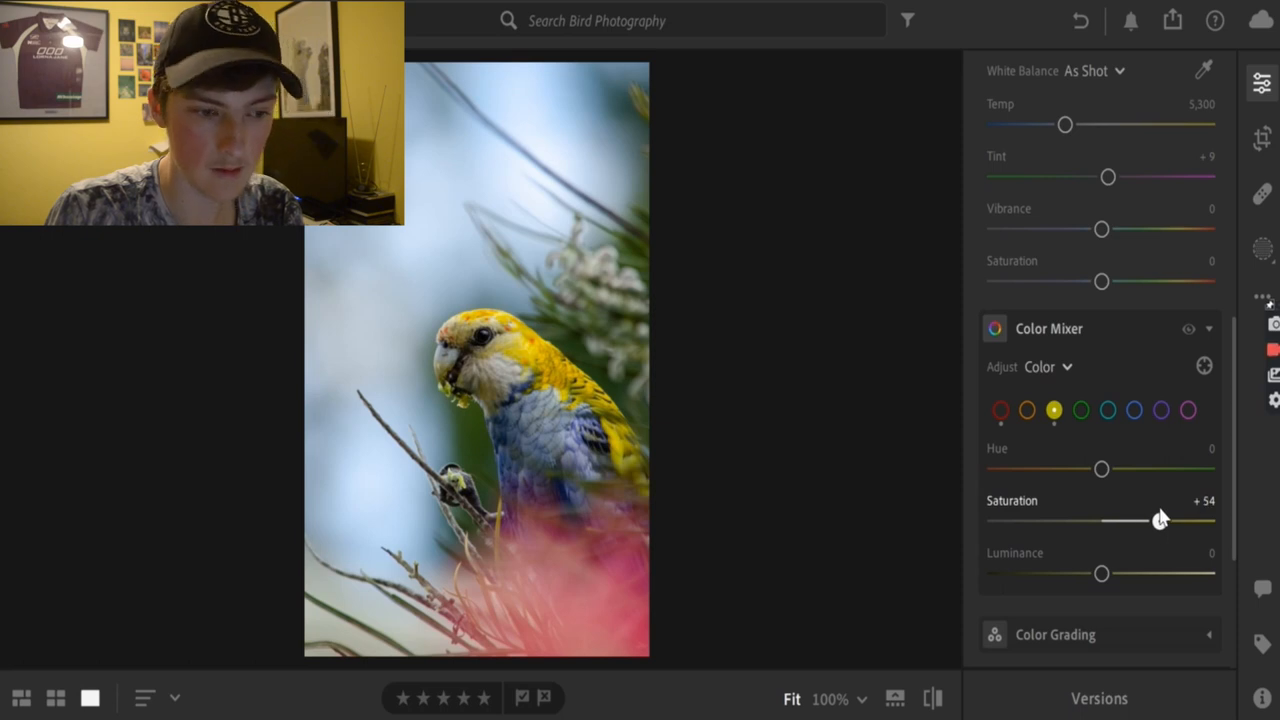
drag(1160, 520, 1074, 520)
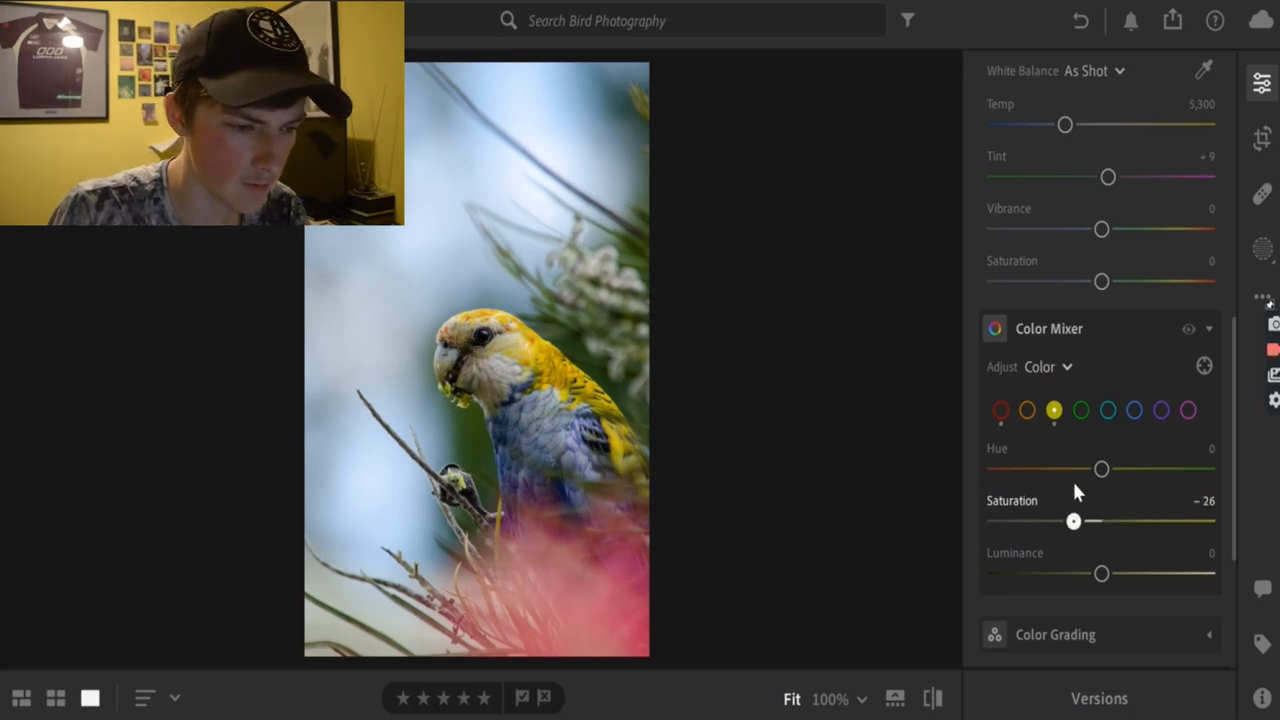
drag(1072, 520, 1144, 520)
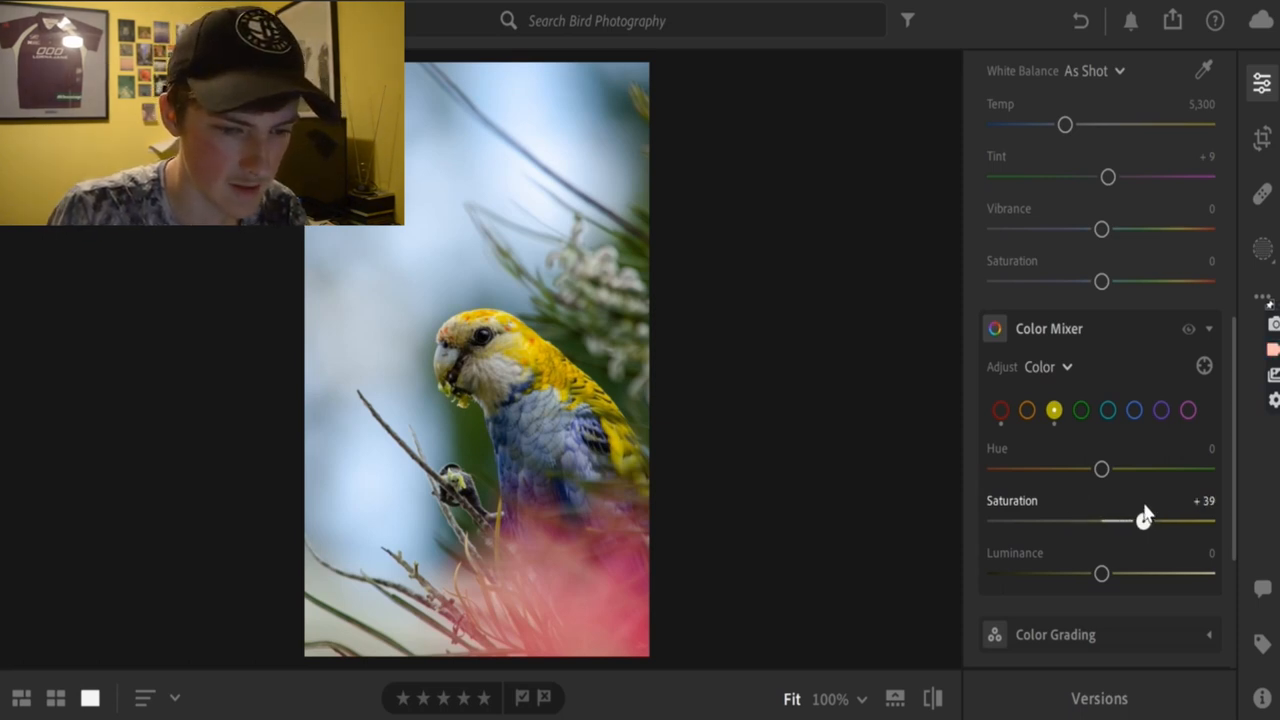
drag(1140, 520, 1124, 520)
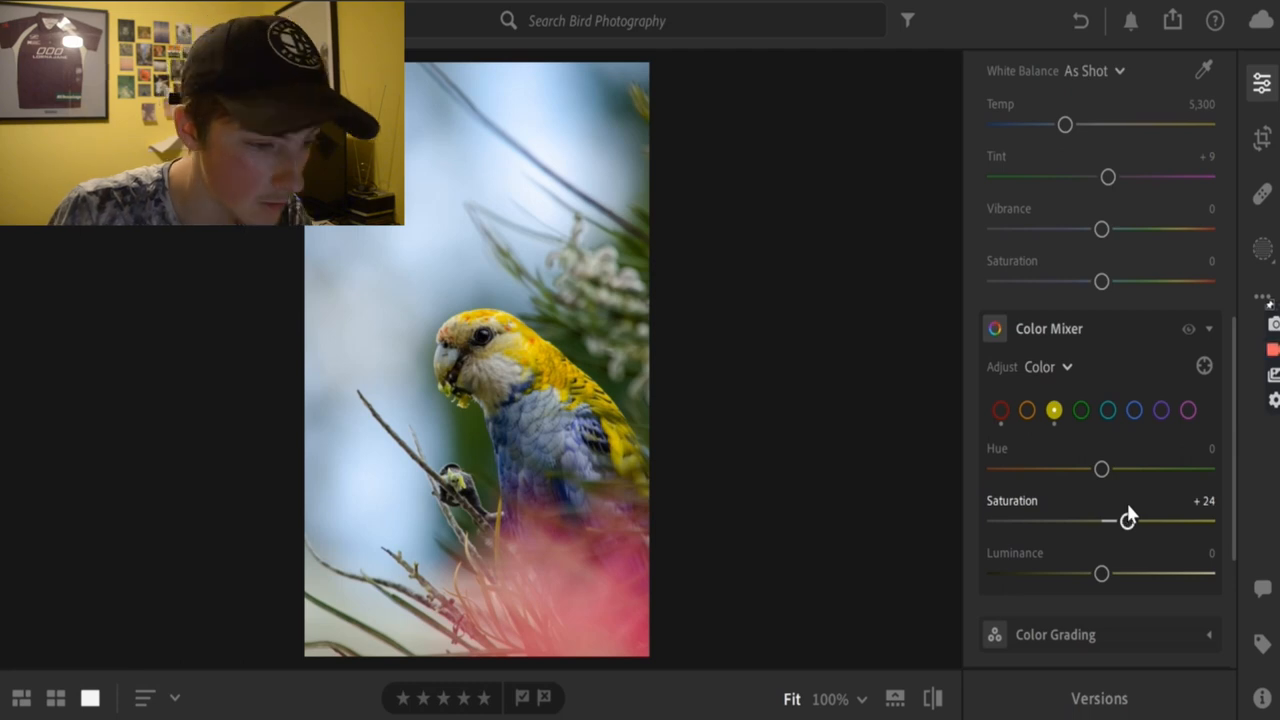
mouse_move(1100, 572)
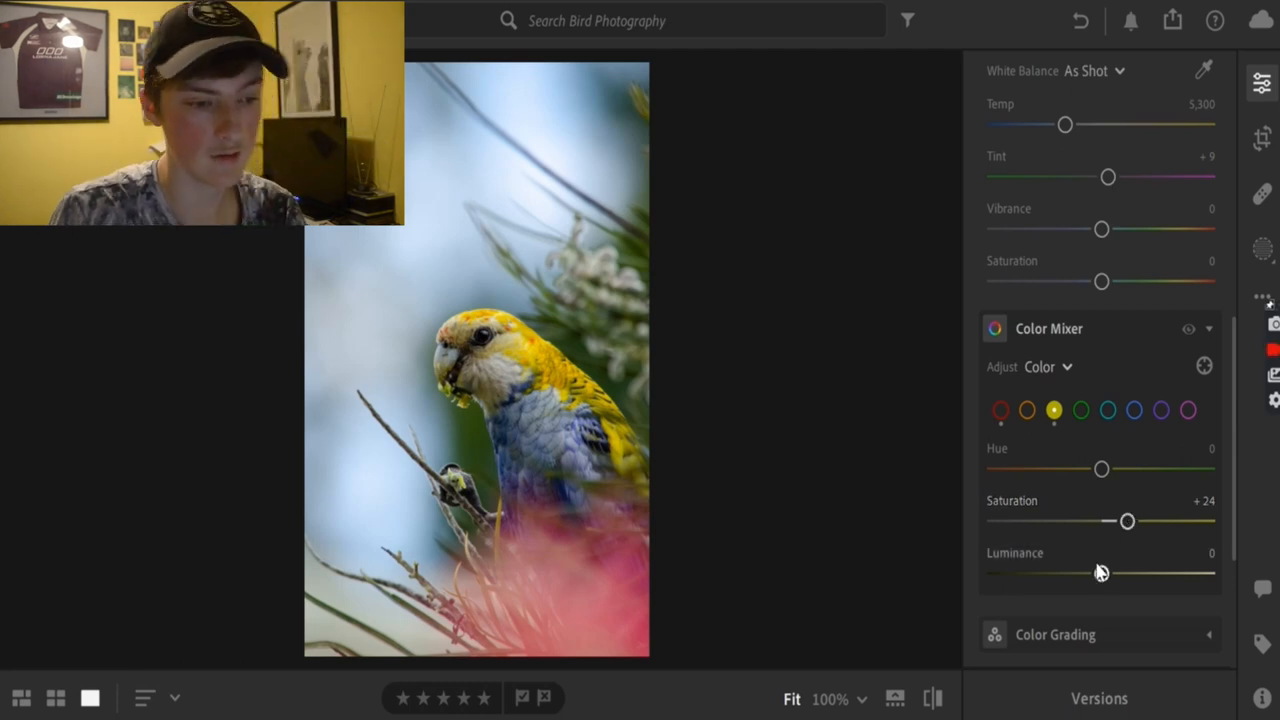
Brighten the yellow feathers to luminance +12.
drag(1100, 572, 1128, 572)
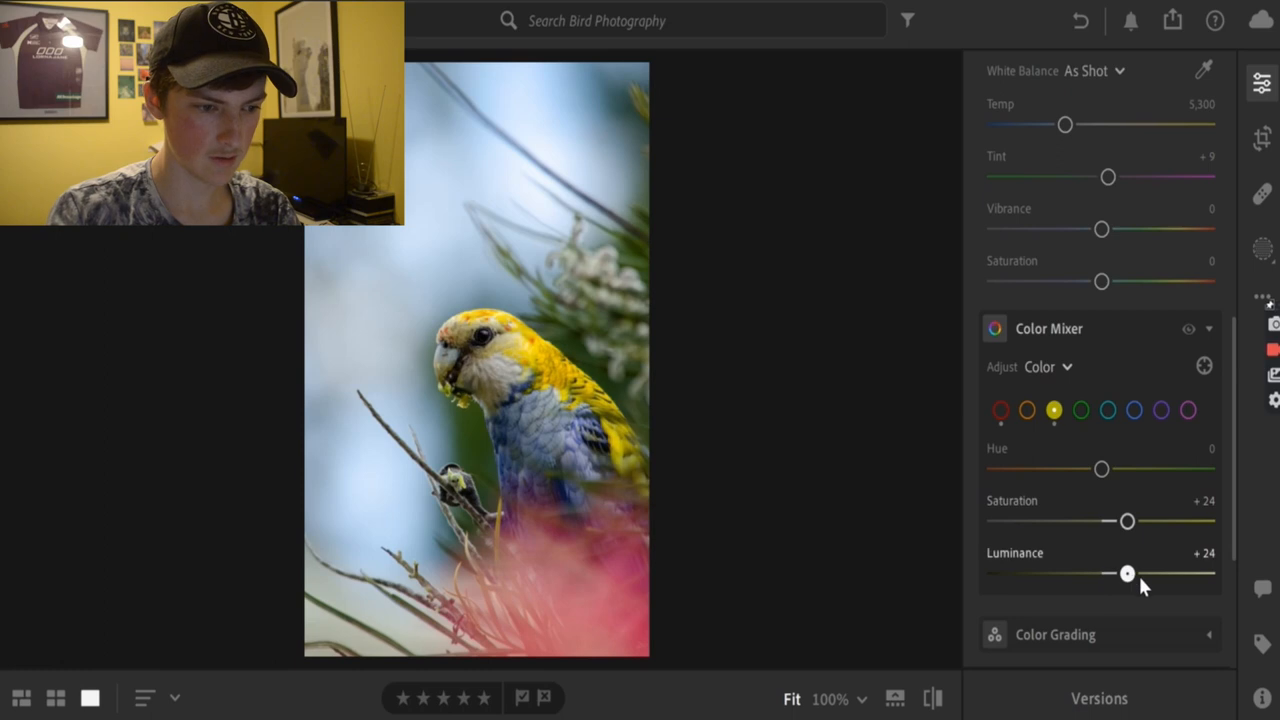
drag(1128, 572, 1116, 572)
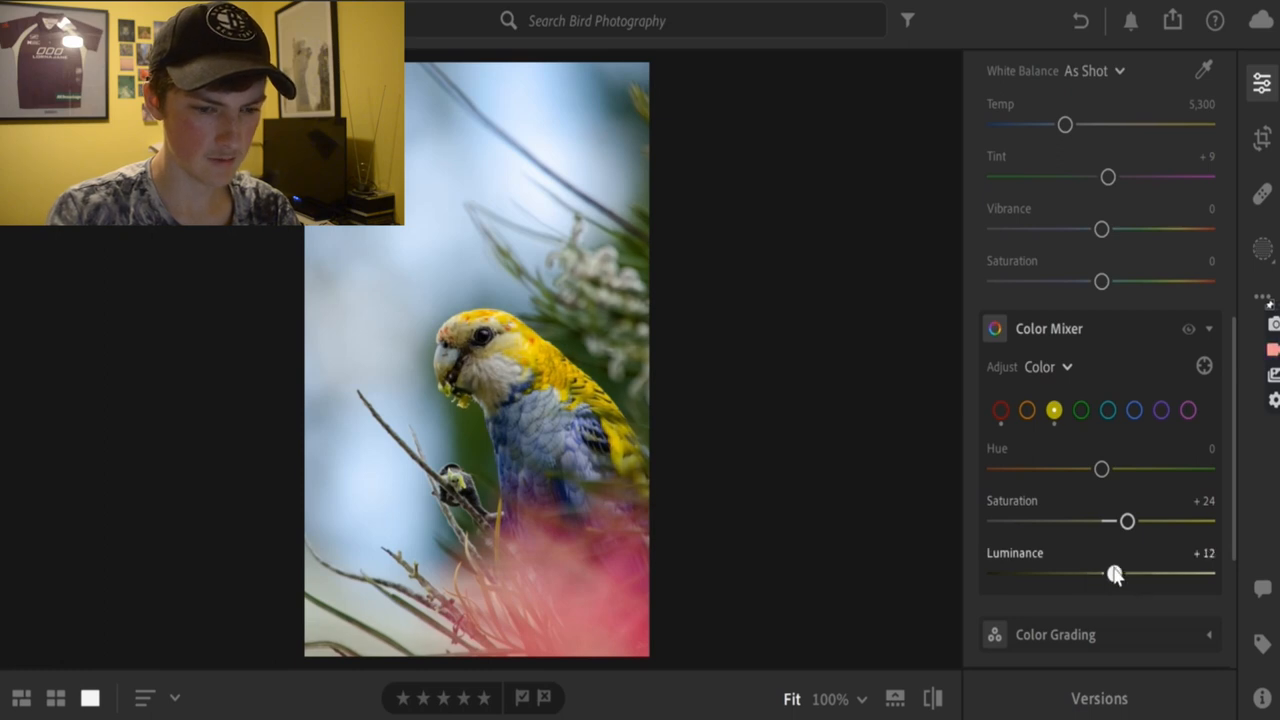
drag(1116, 572, 1112, 572)
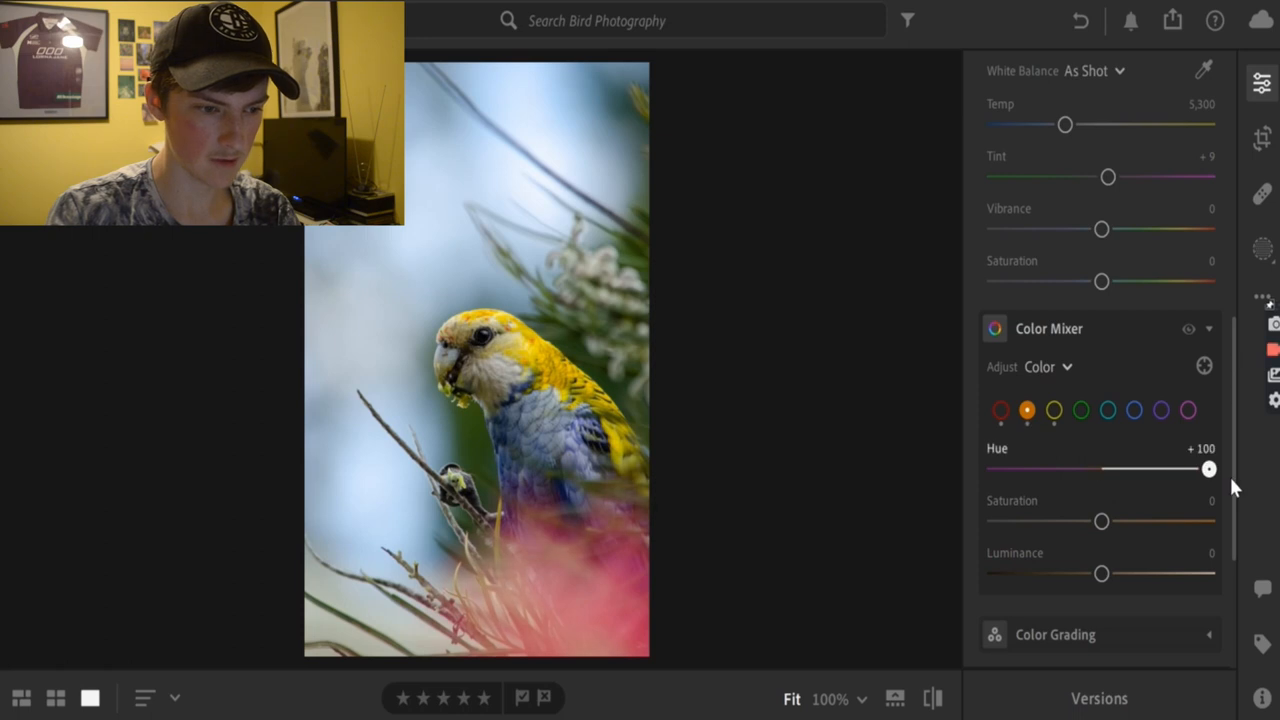
Shift orange hue to -31 and raise orange saturation to +9.
drag(1208, 468, 1086, 468)
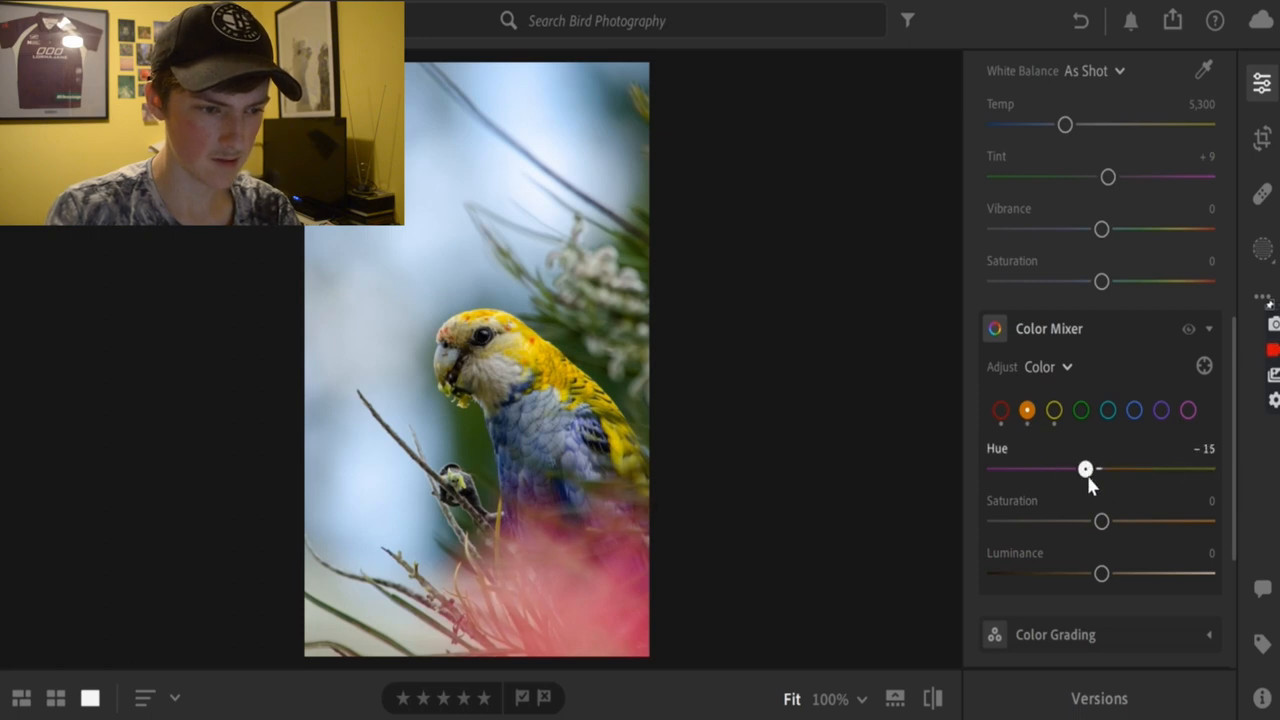
drag(1086, 468, 1080, 468)
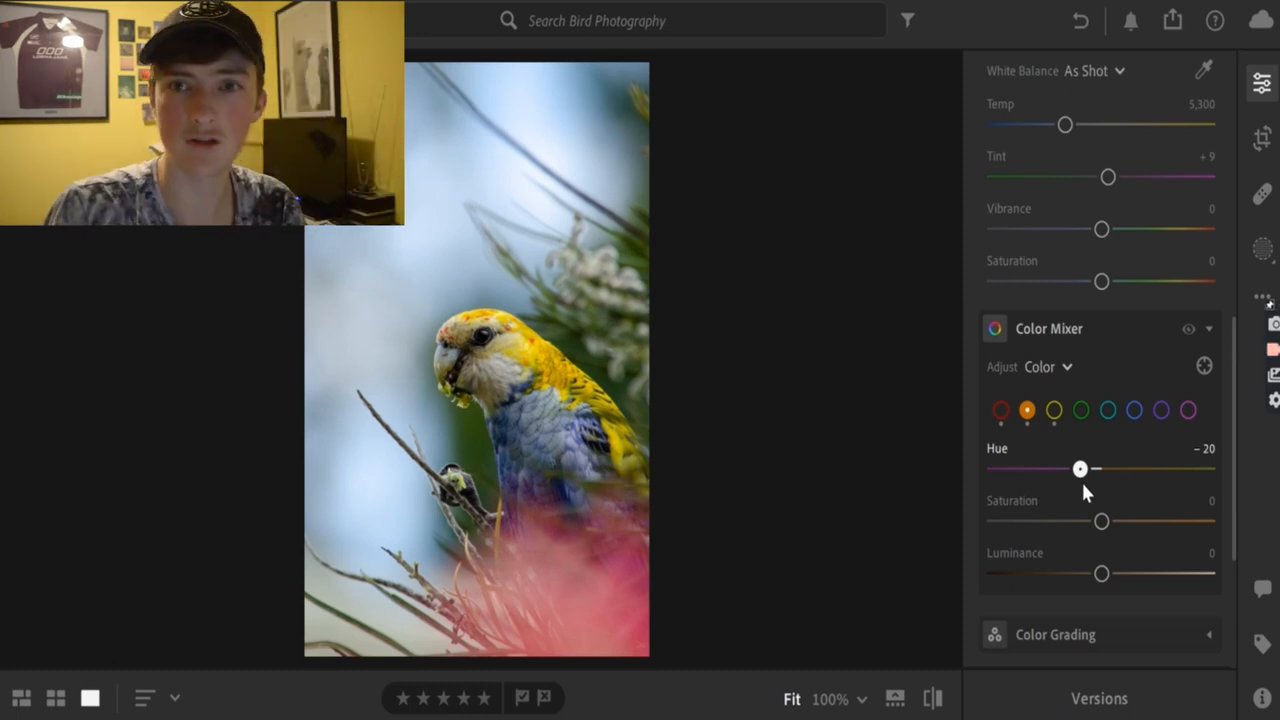
drag(1080, 468, 1132, 468)
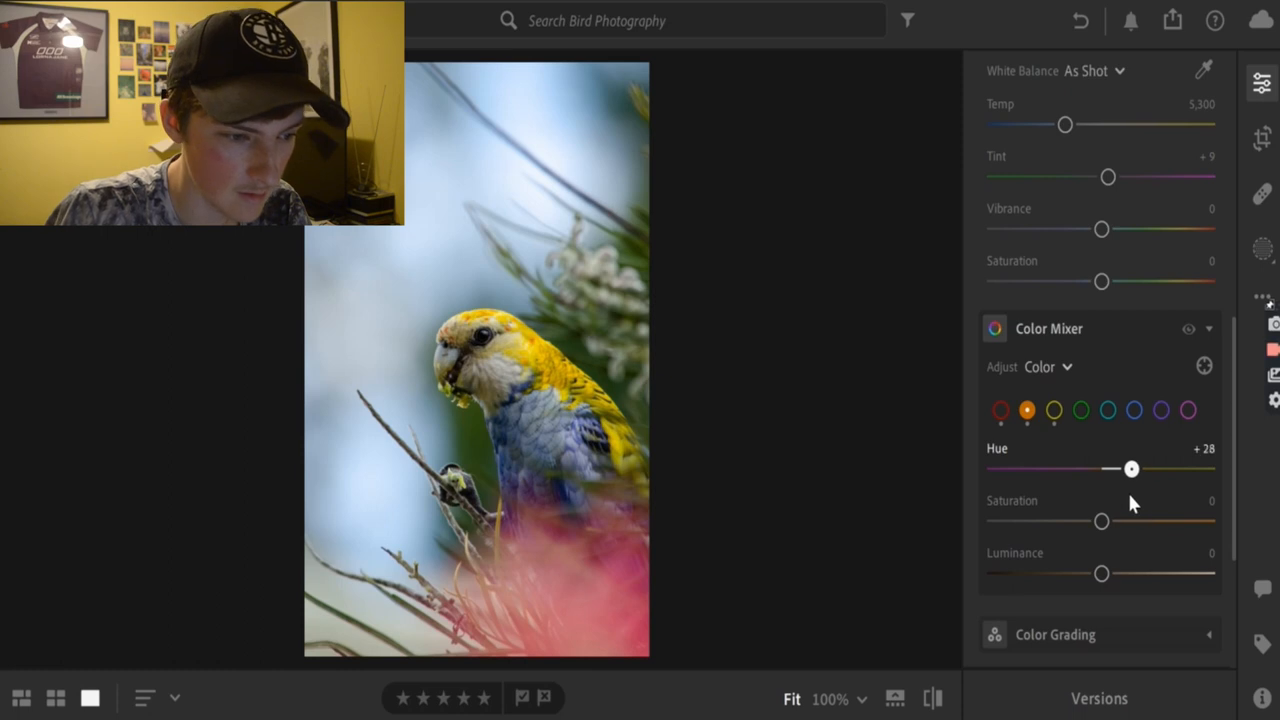
drag(1132, 468, 1080, 468)
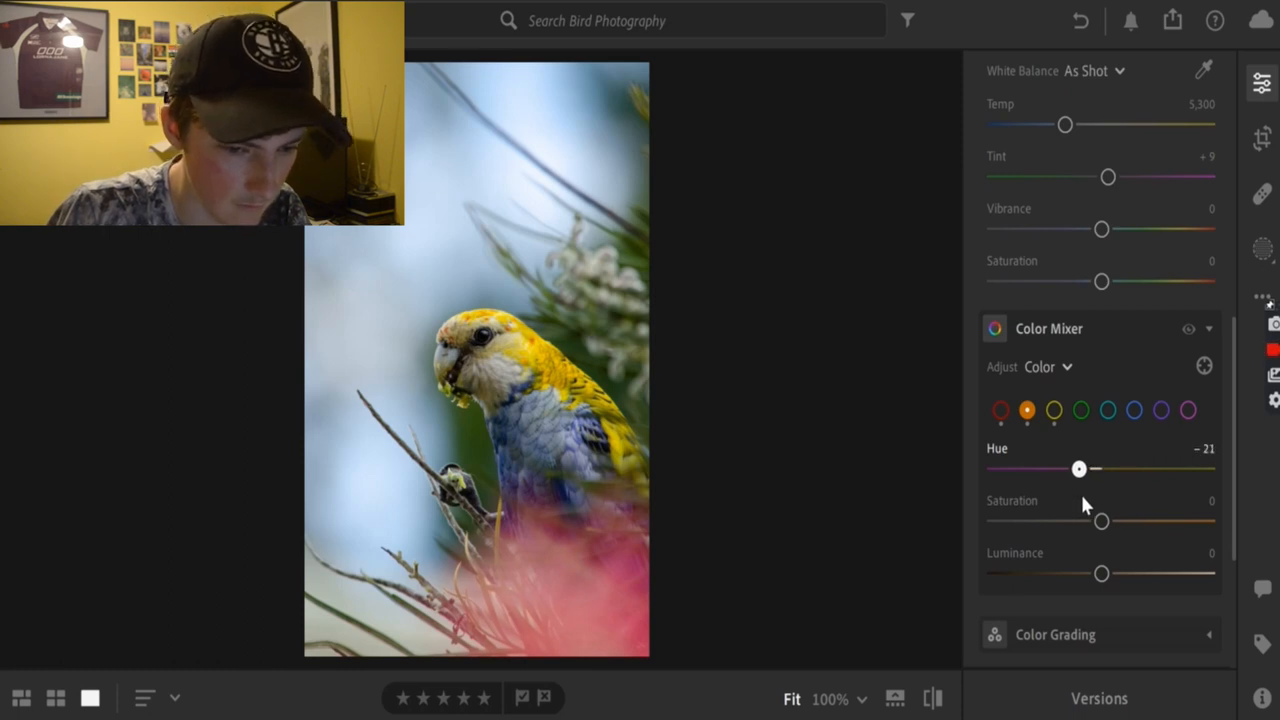
drag(1080, 468, 1068, 468)
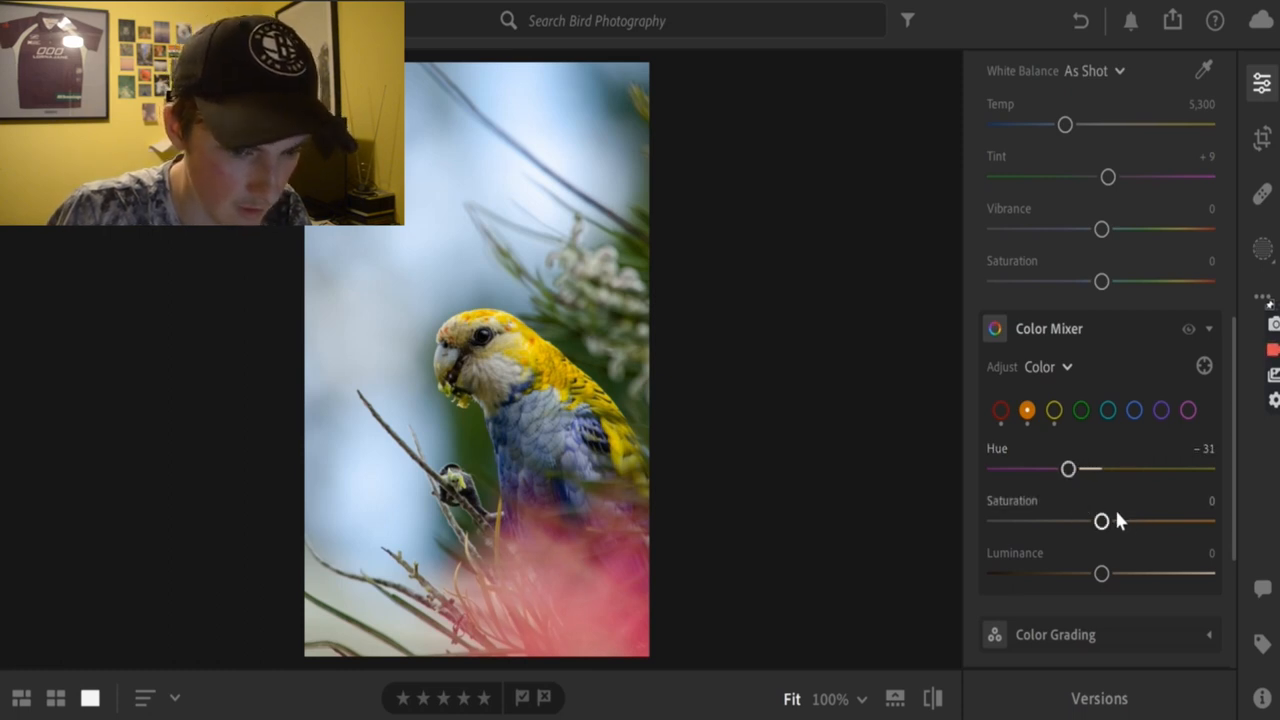
drag(1100, 520, 1112, 520)
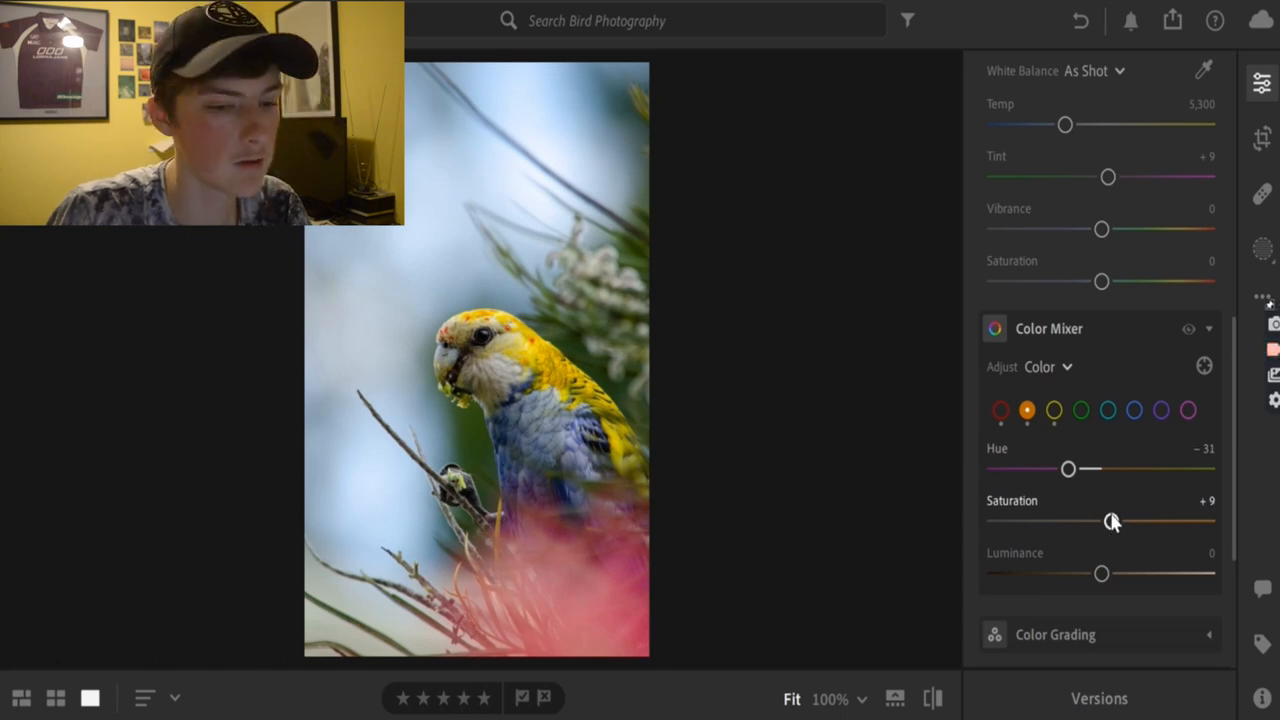
Adjust greens to saturation +11 and luminance +9 with hue left at 0.
click(1080, 410)
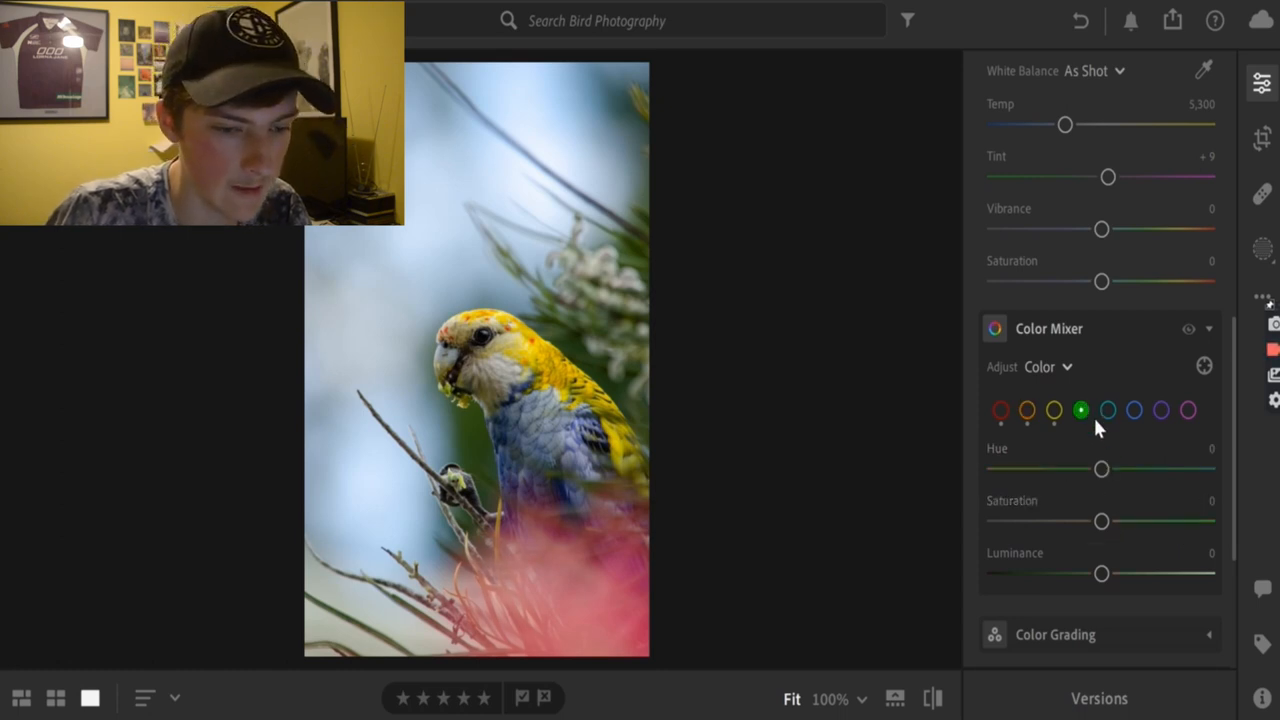
drag(1100, 468, 1120, 468)
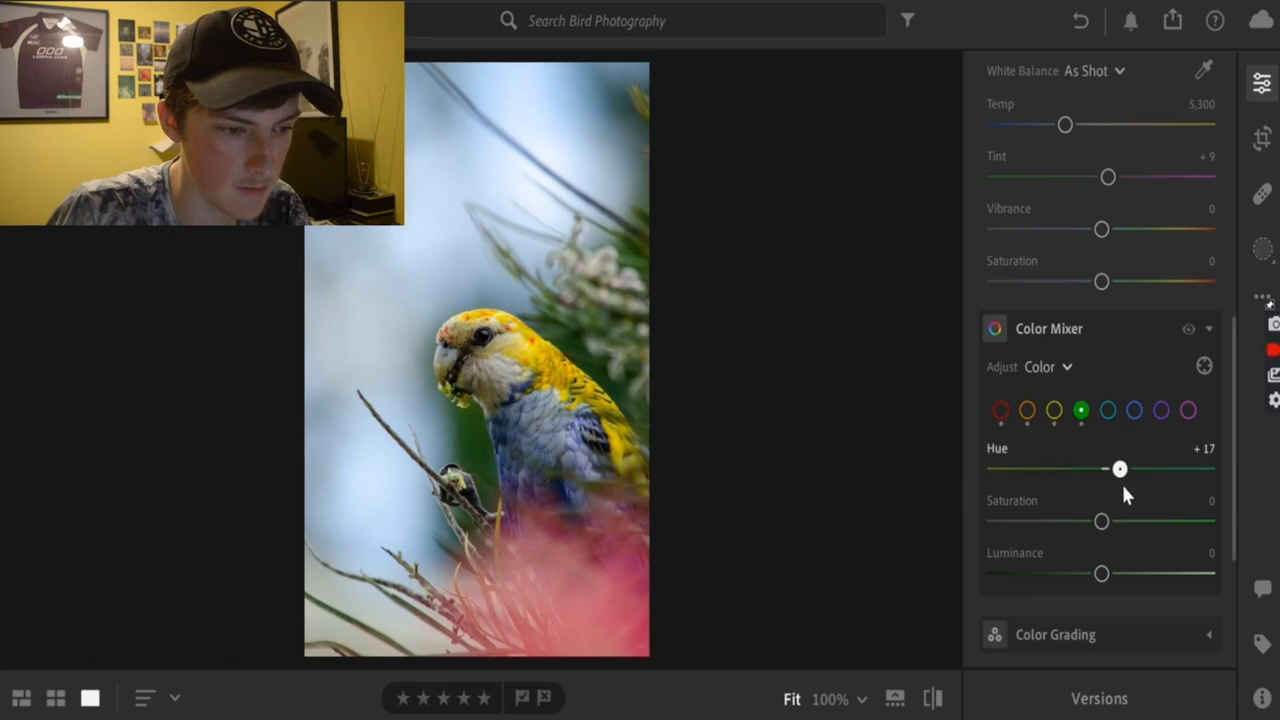
drag(1120, 468, 1132, 468)
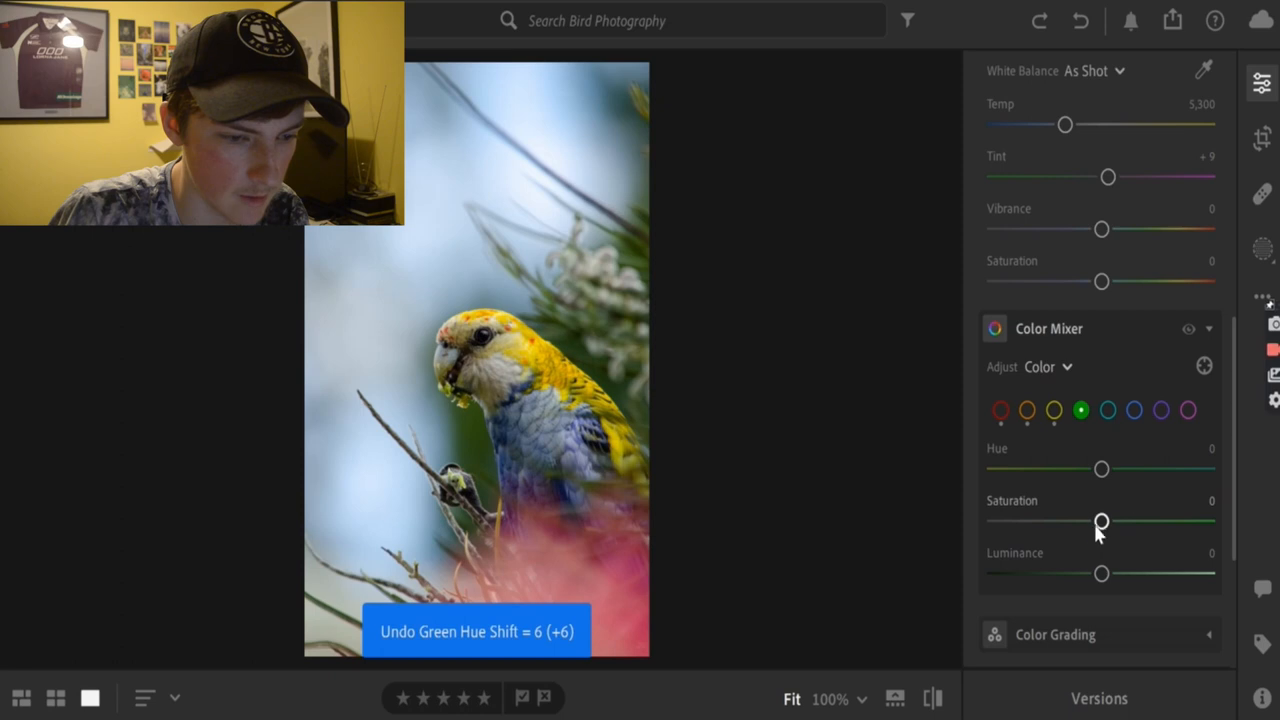
drag(1100, 520, 1076, 520)
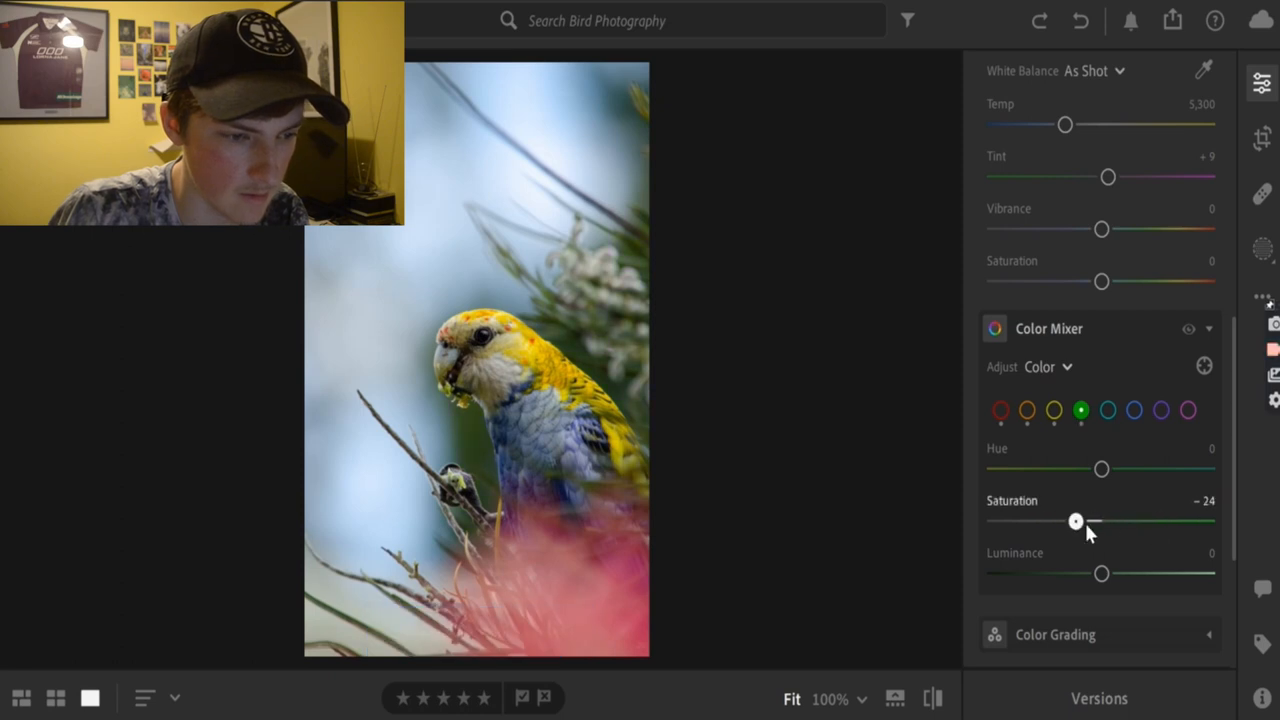
drag(1076, 520, 1122, 520)
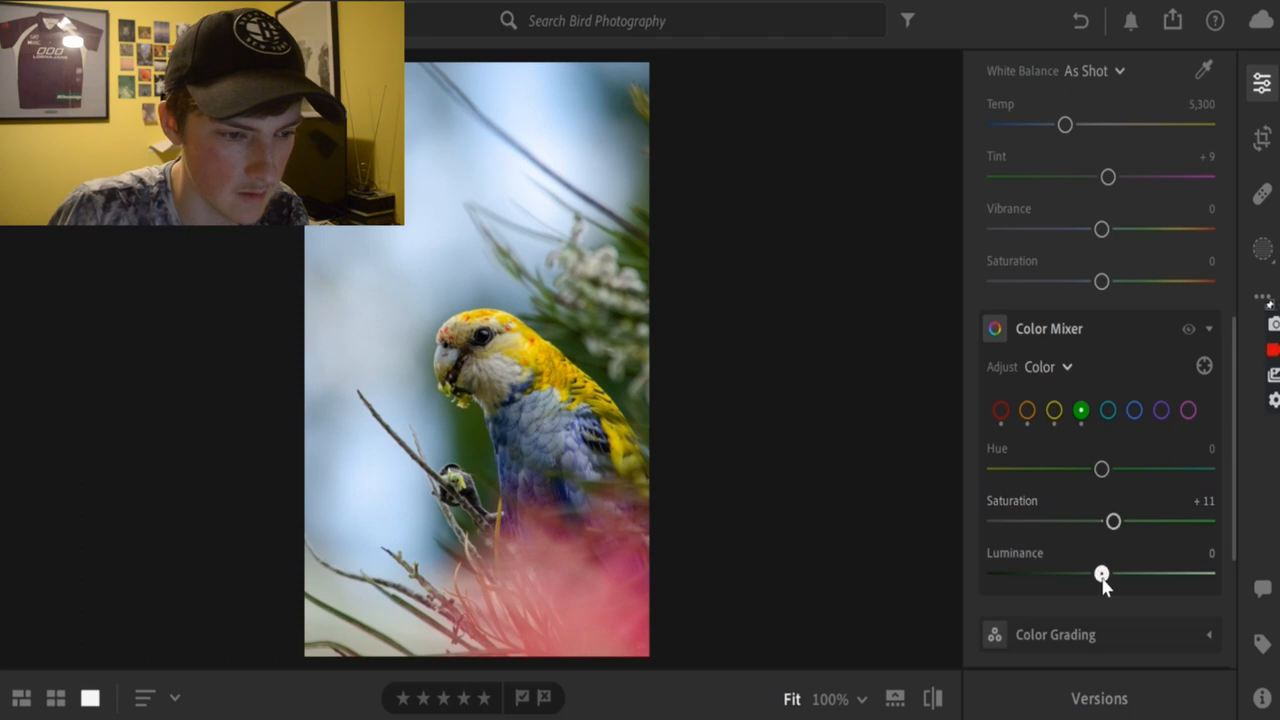
drag(1100, 572, 1100, 572)
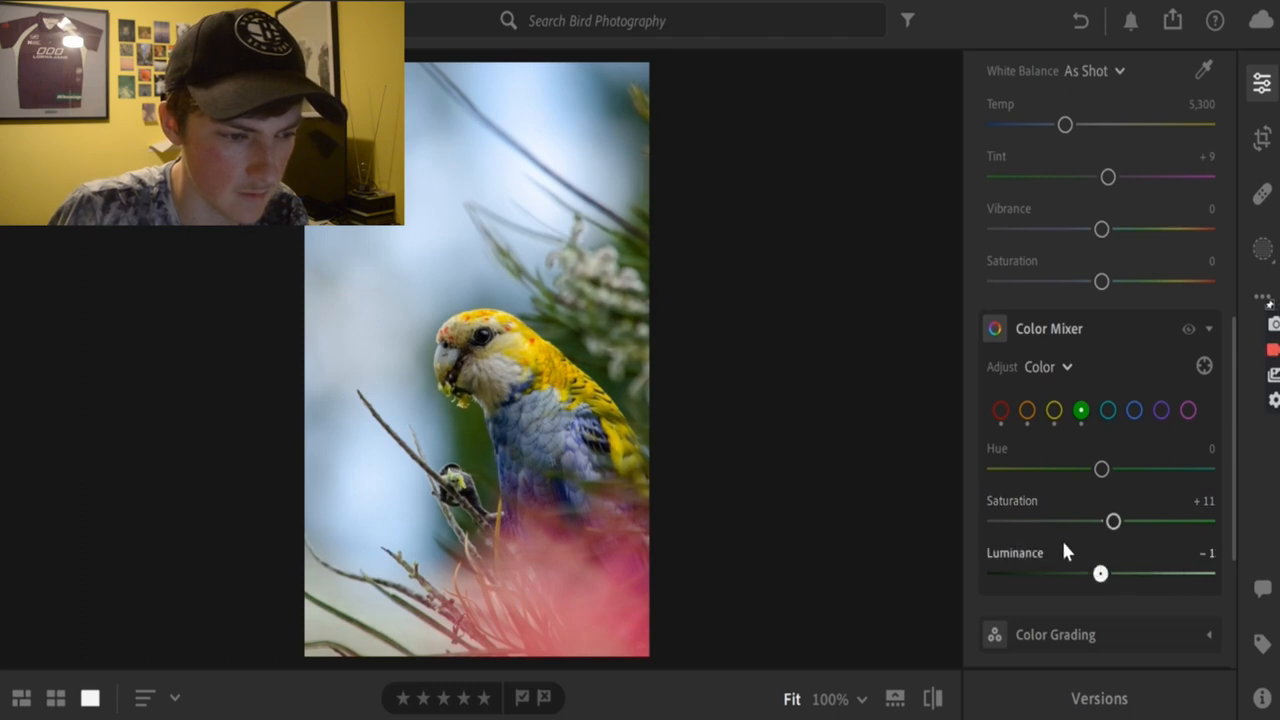
drag(1100, 572, 1112, 572)
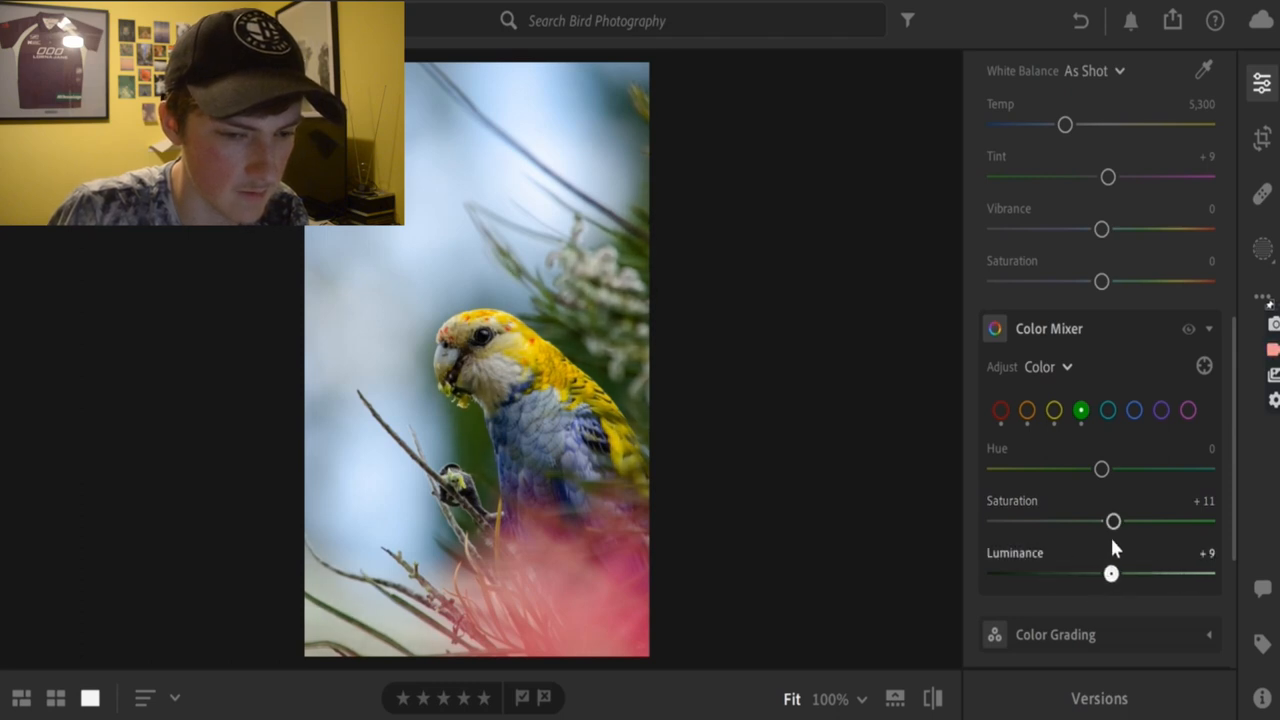
Adjust the aqua tones: hue -16, luminance +12 and a slight saturation nudge.
click(1108, 410)
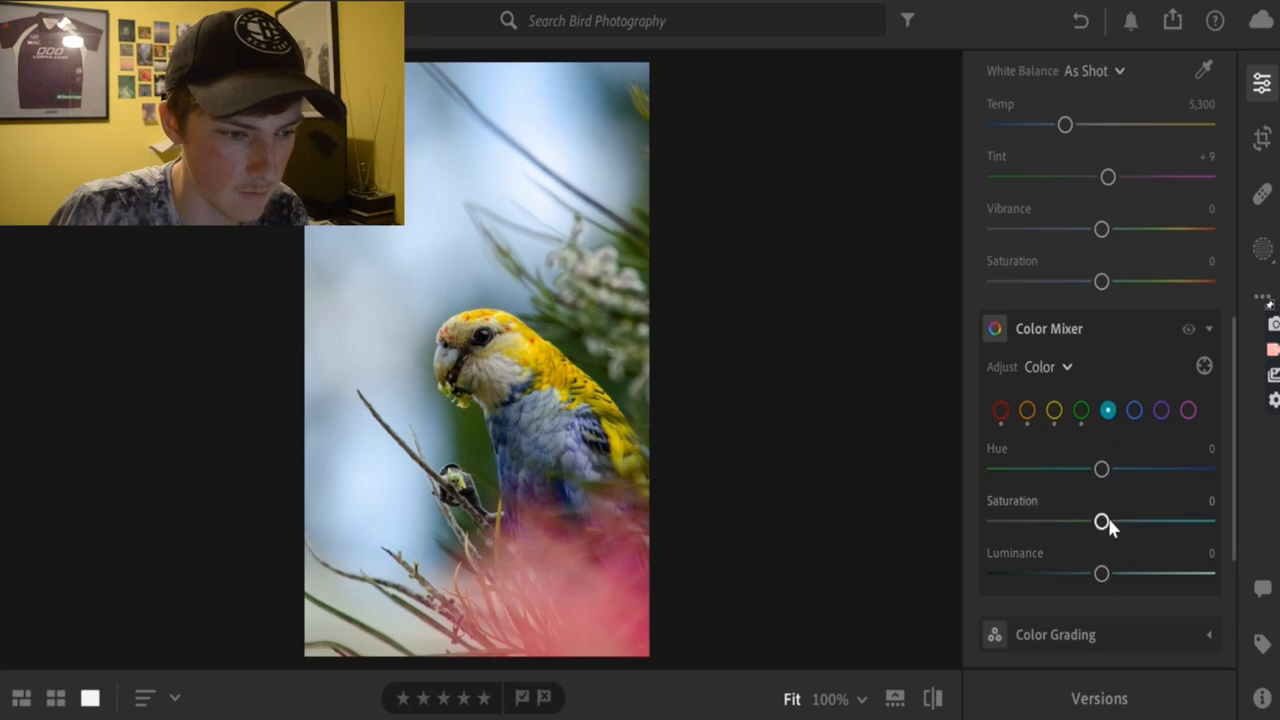
key(ctrl+z)
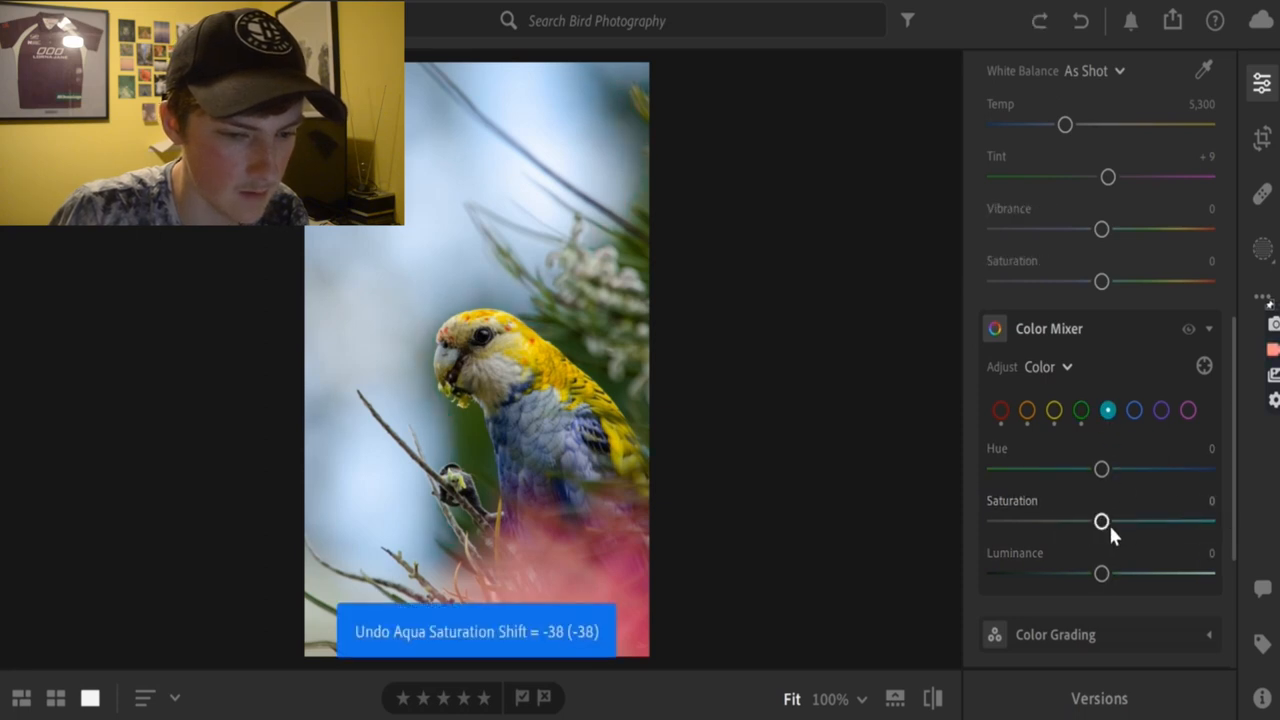
drag(1100, 468, 1172, 468)
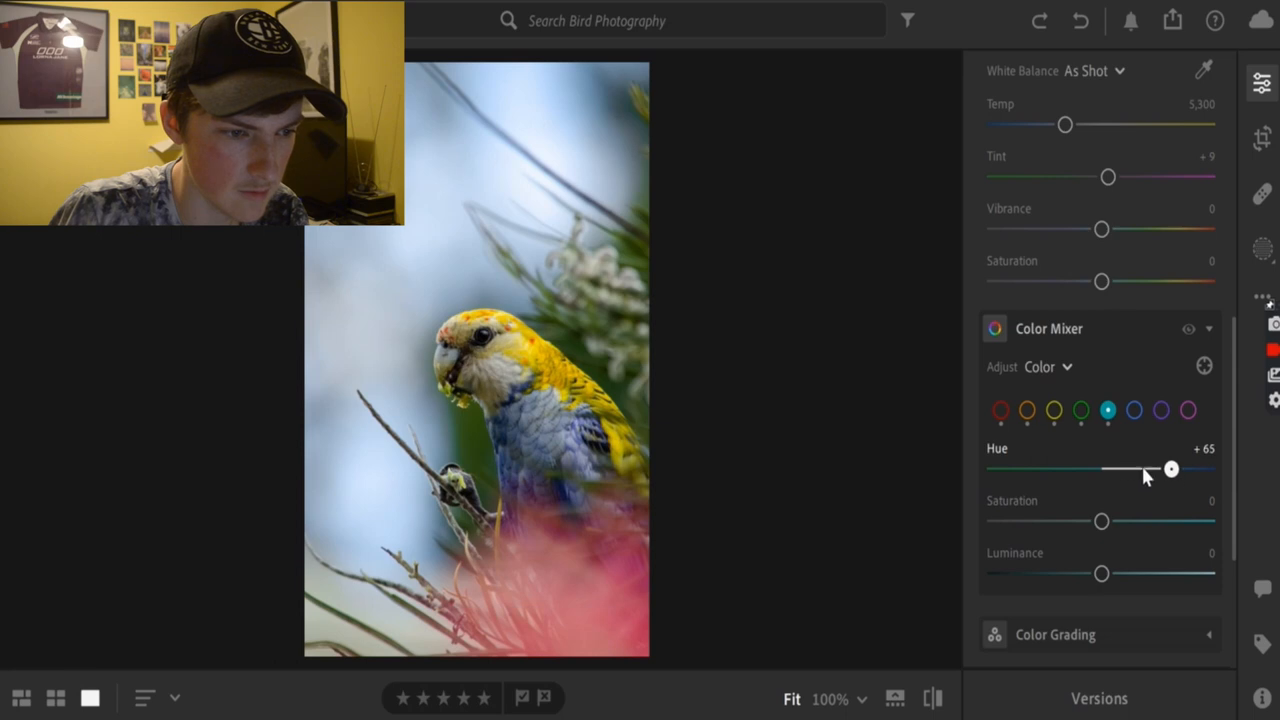
drag(1172, 468, 1068, 468)
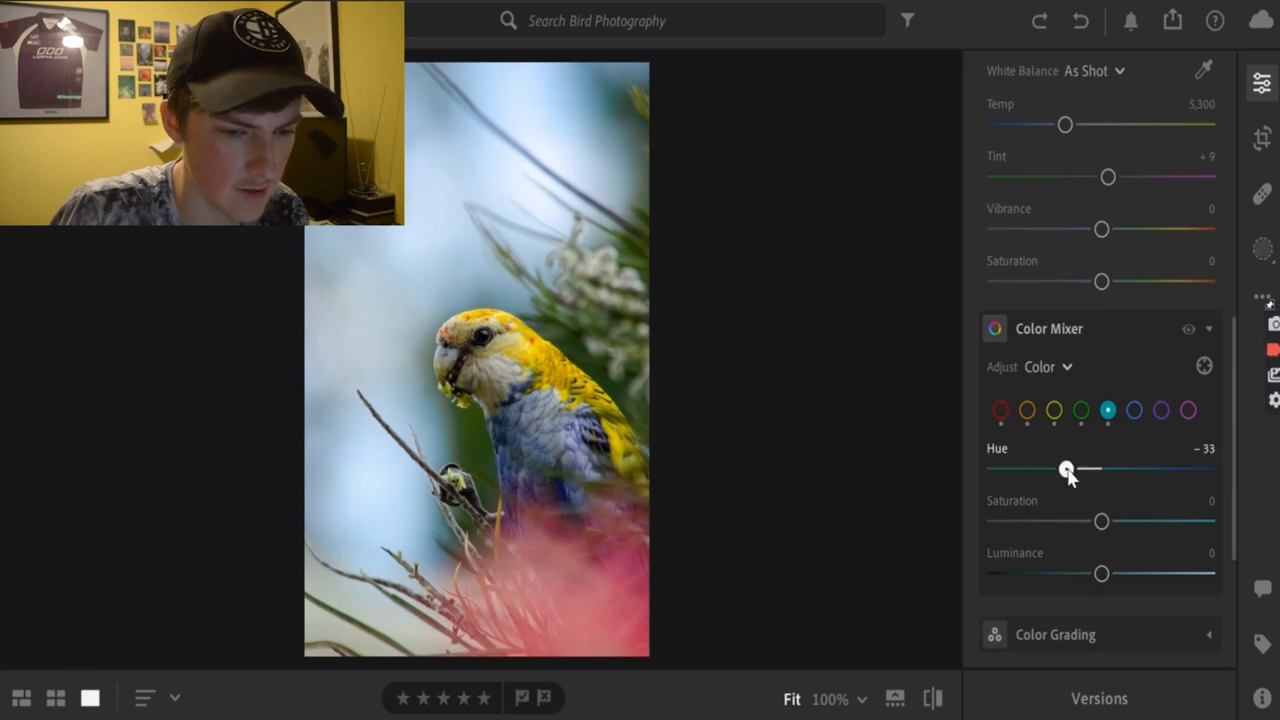
drag(1066, 468, 1084, 468)
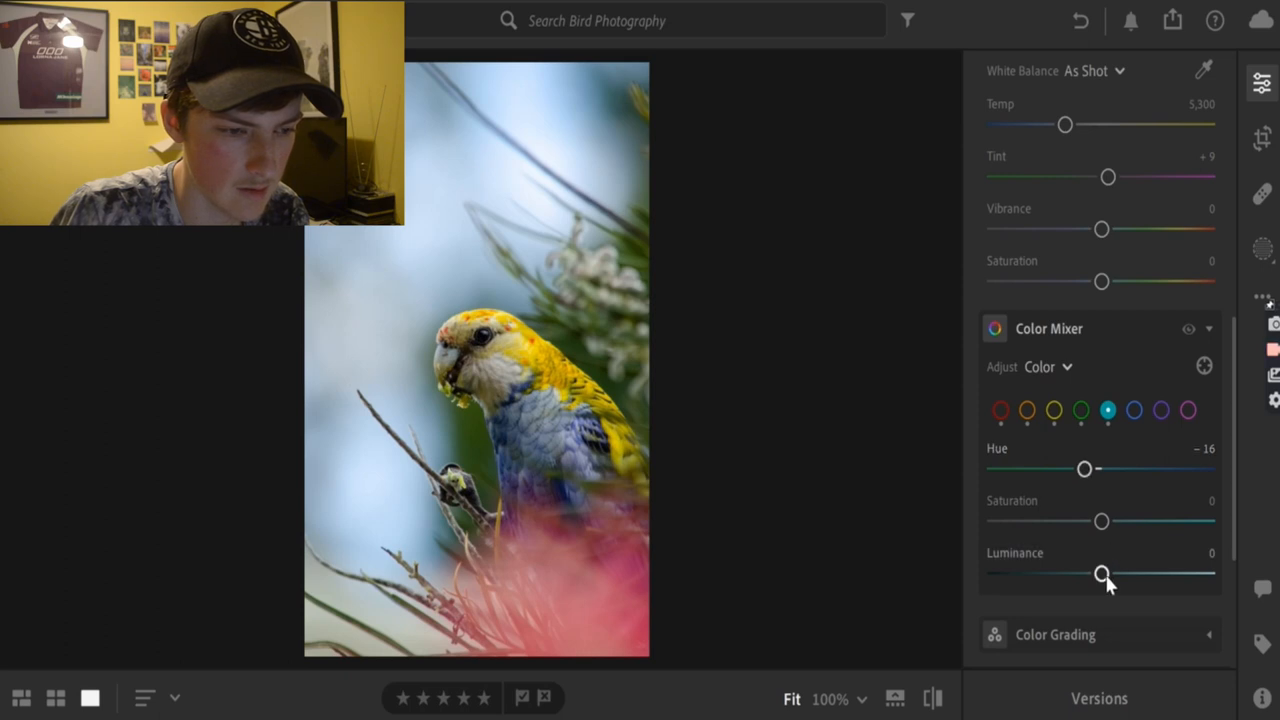
drag(1100, 572, 994, 572)
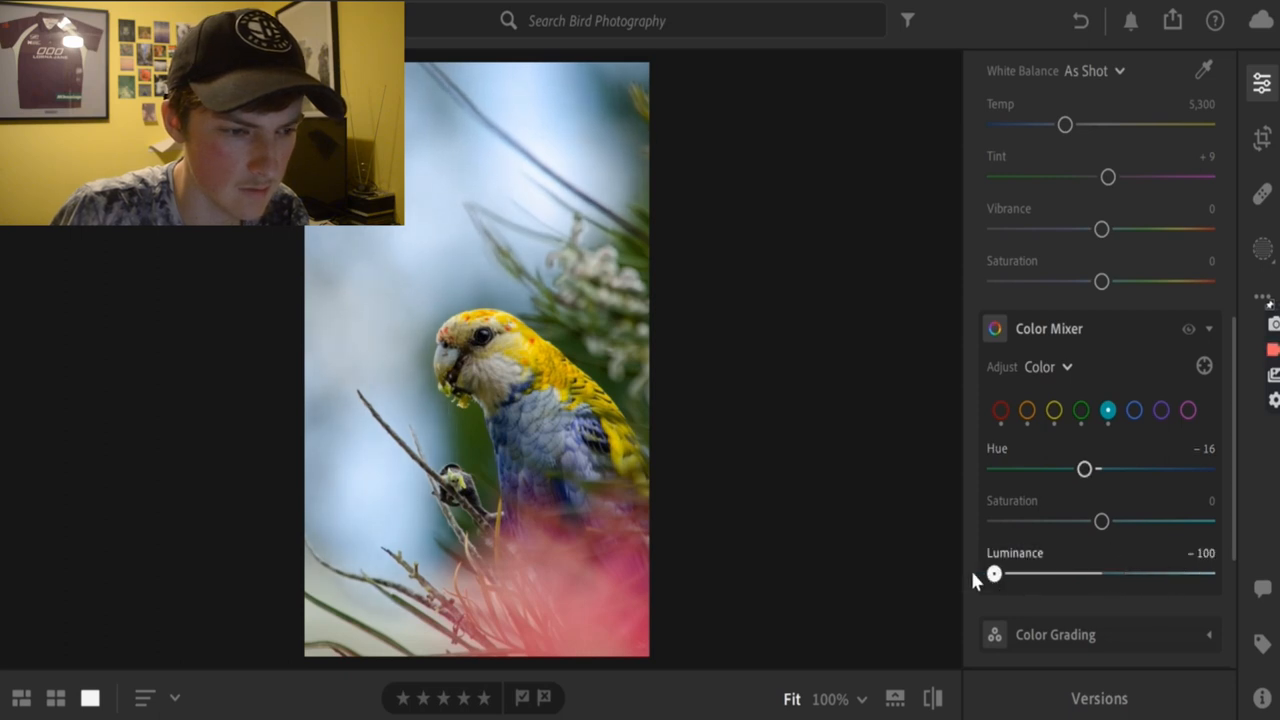
drag(994, 572, 1116, 572)
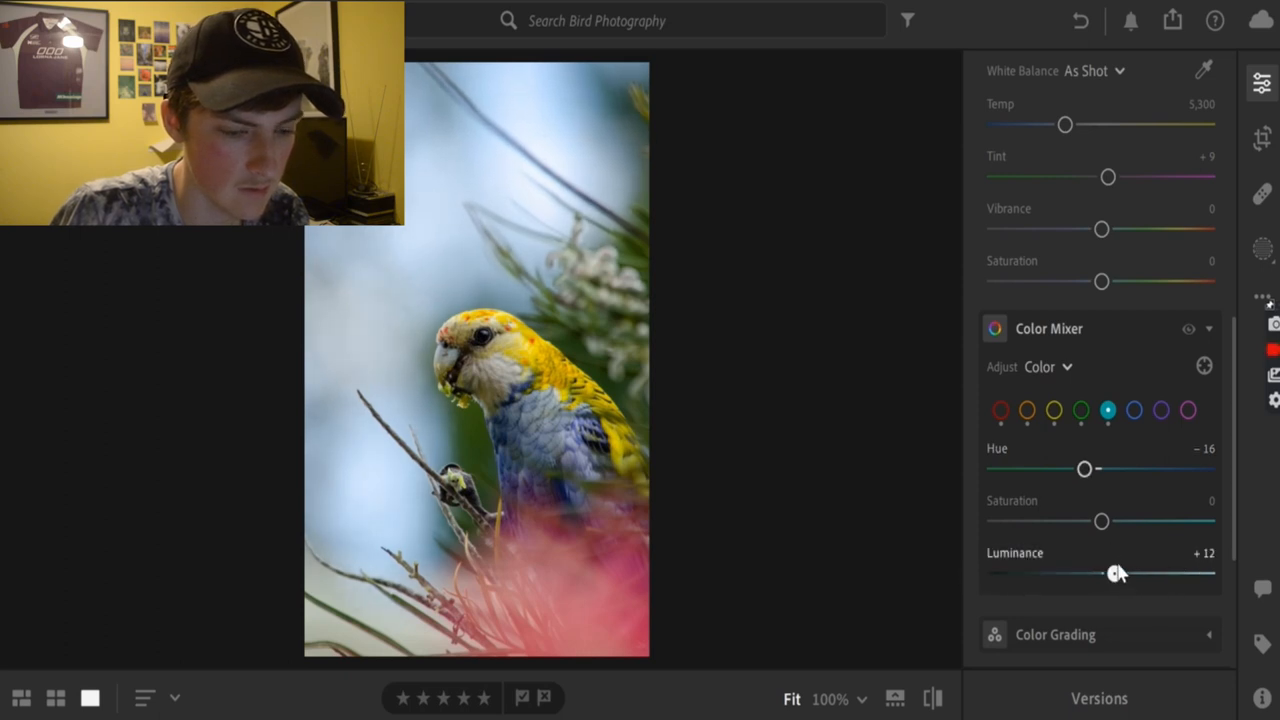
drag(1100, 520, 1136, 520)
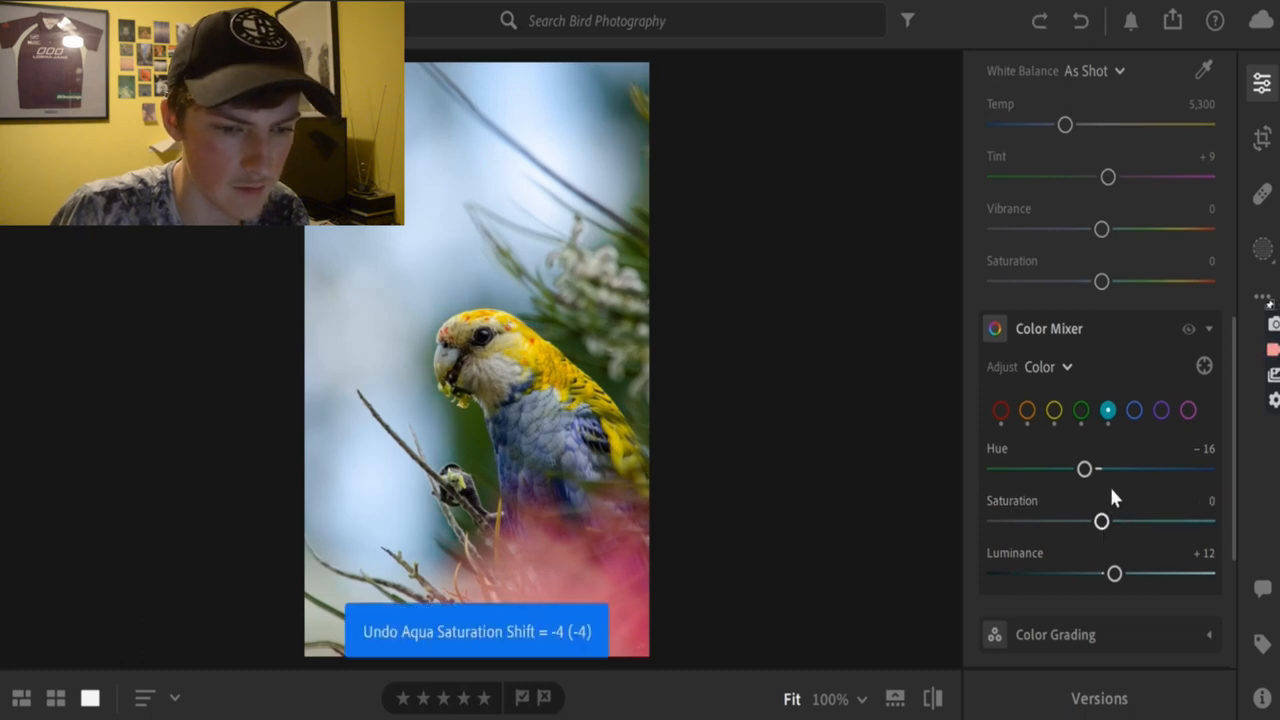
Set blue saturation to +11 with a slight hue shift.
click(1134, 410)
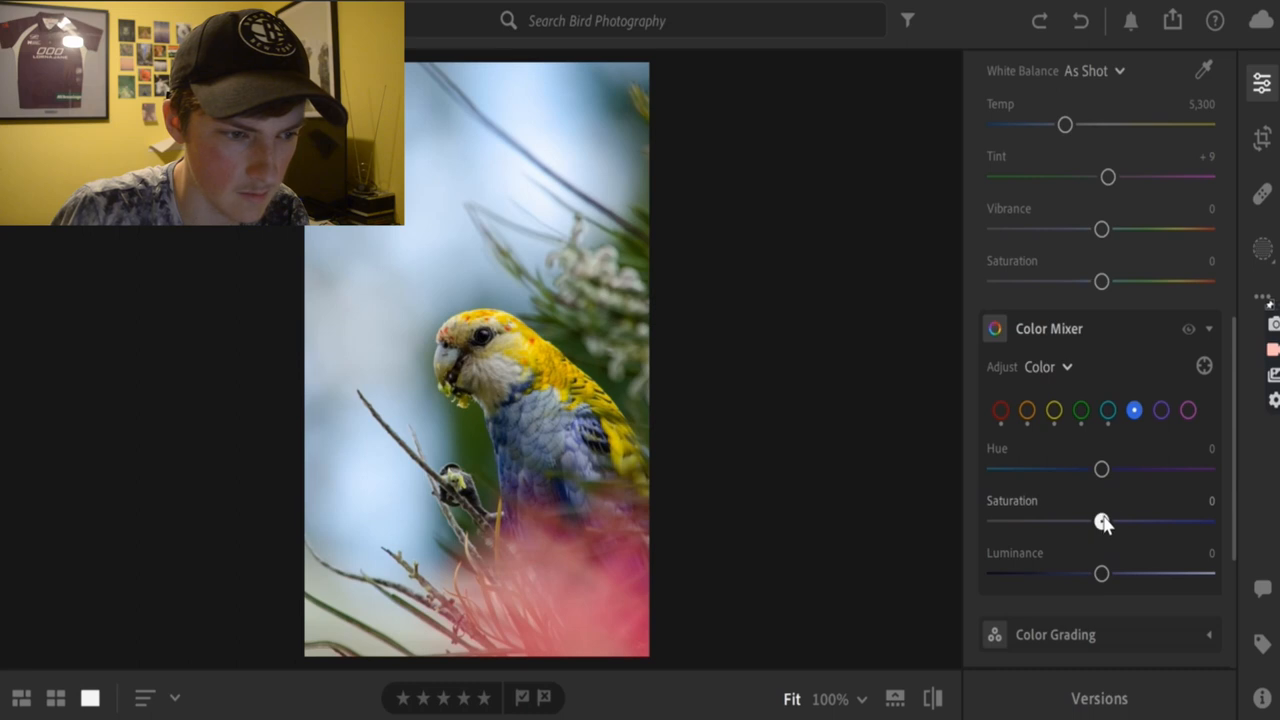
drag(1100, 520, 1148, 520)
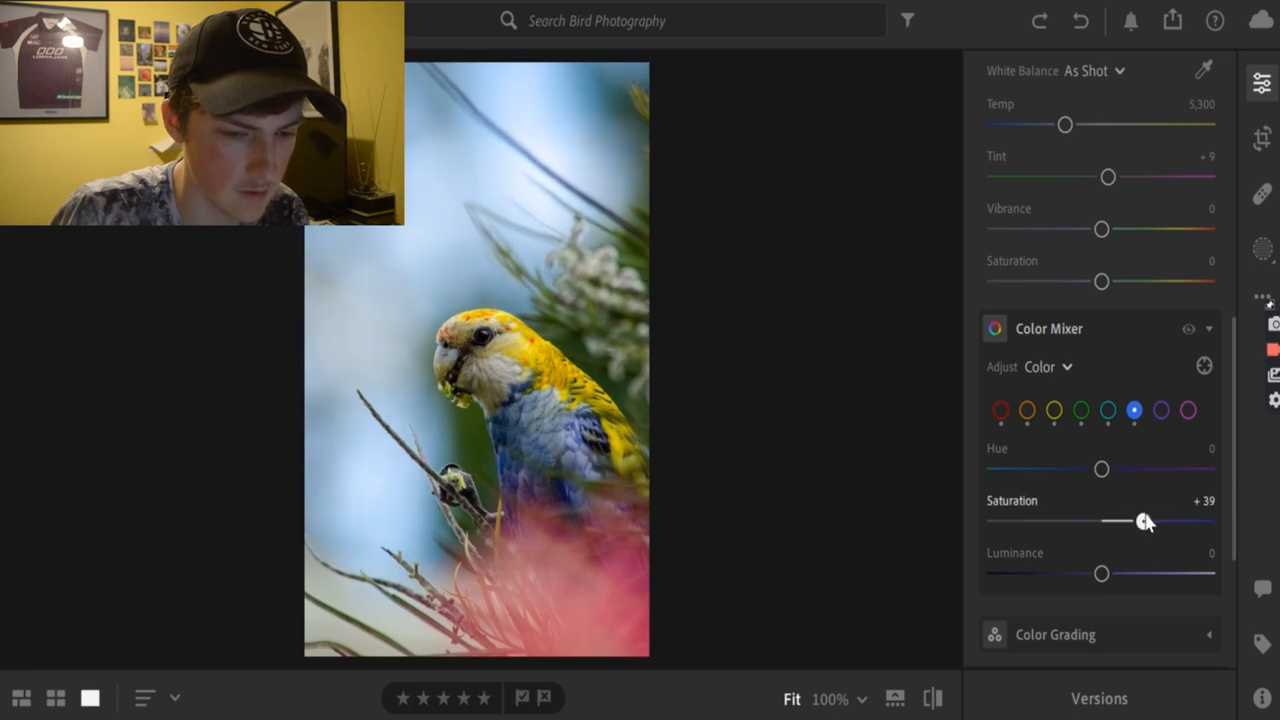
drag(1148, 520, 1132, 520)
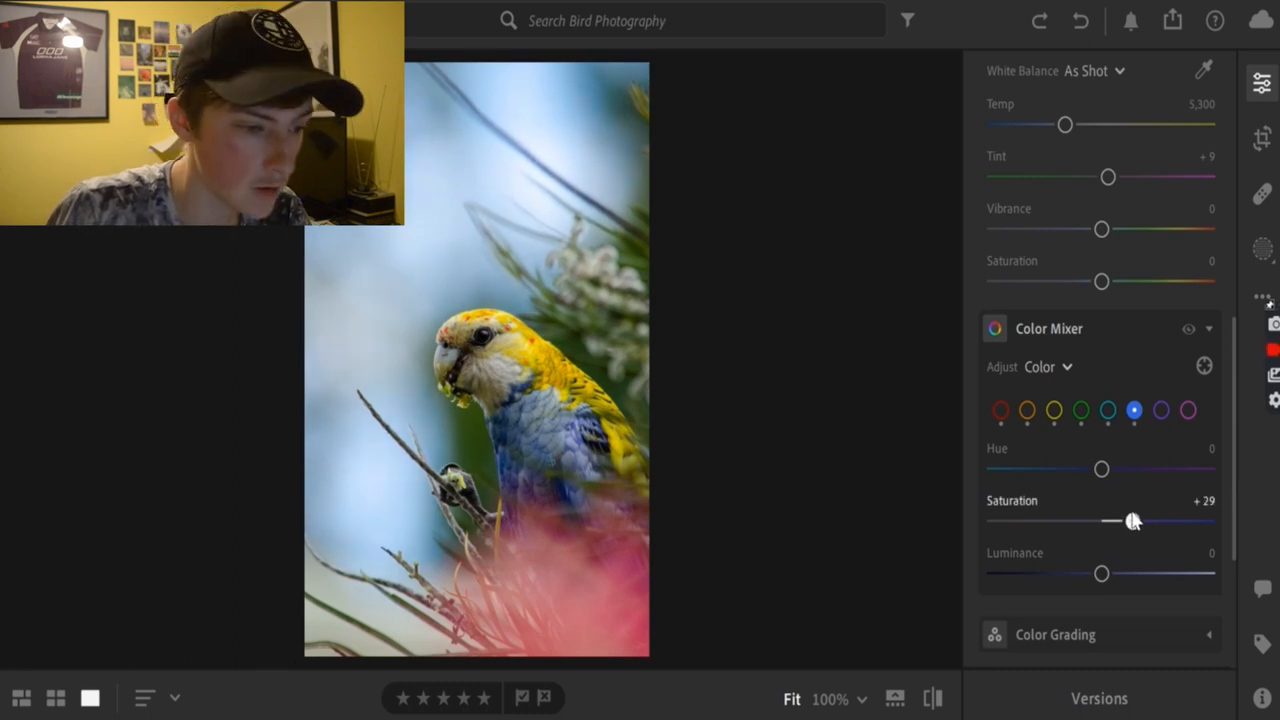
drag(1136, 520, 1130, 520)
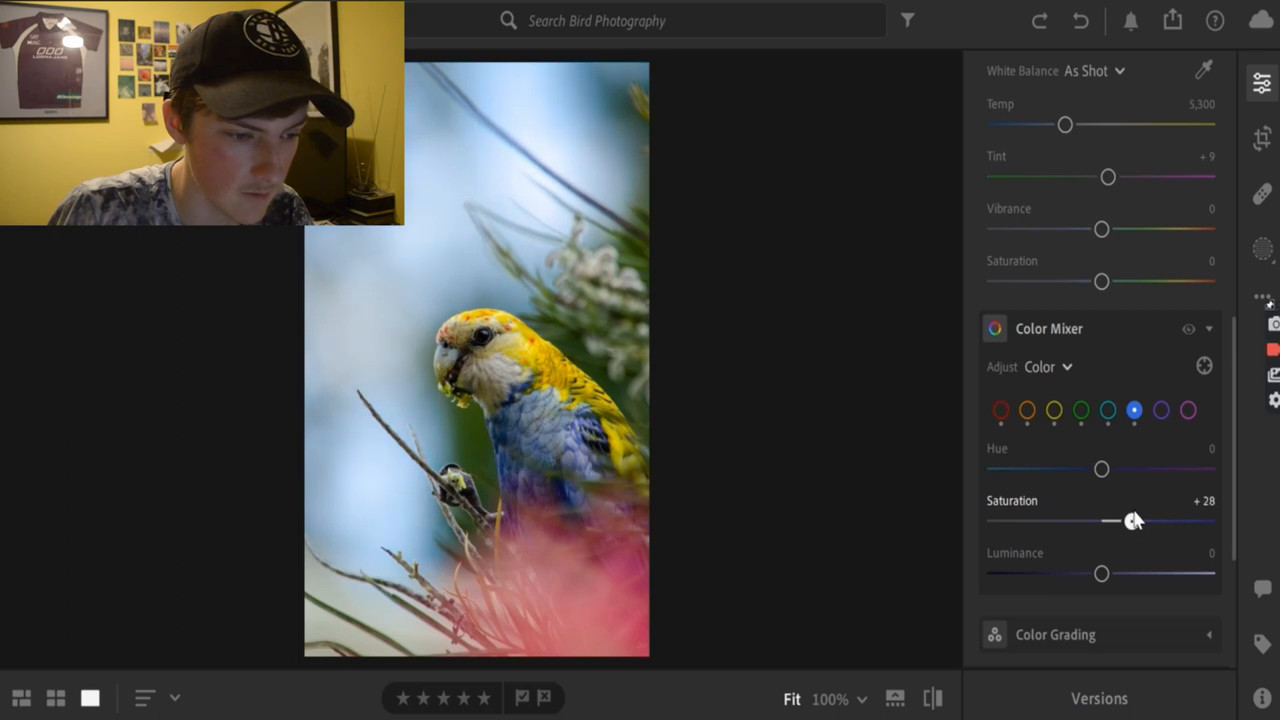
drag(1112, 520, 1136, 520)
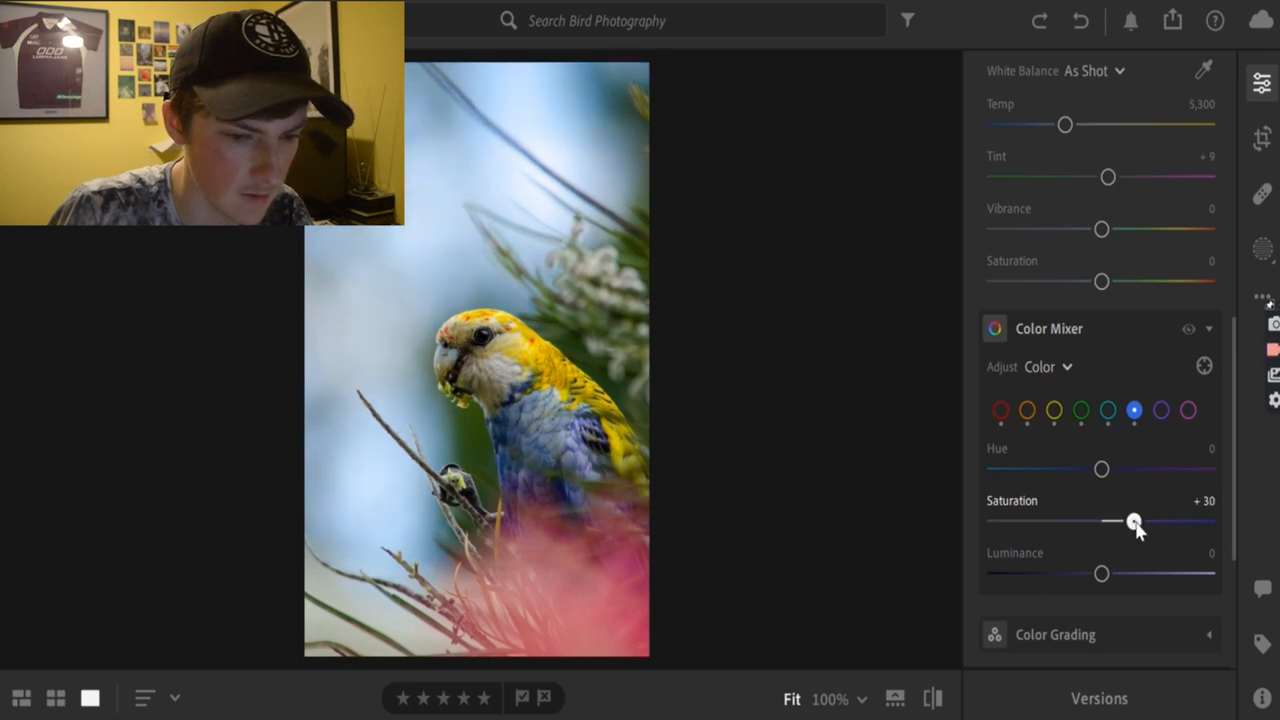
drag(1132, 520, 1112, 520)
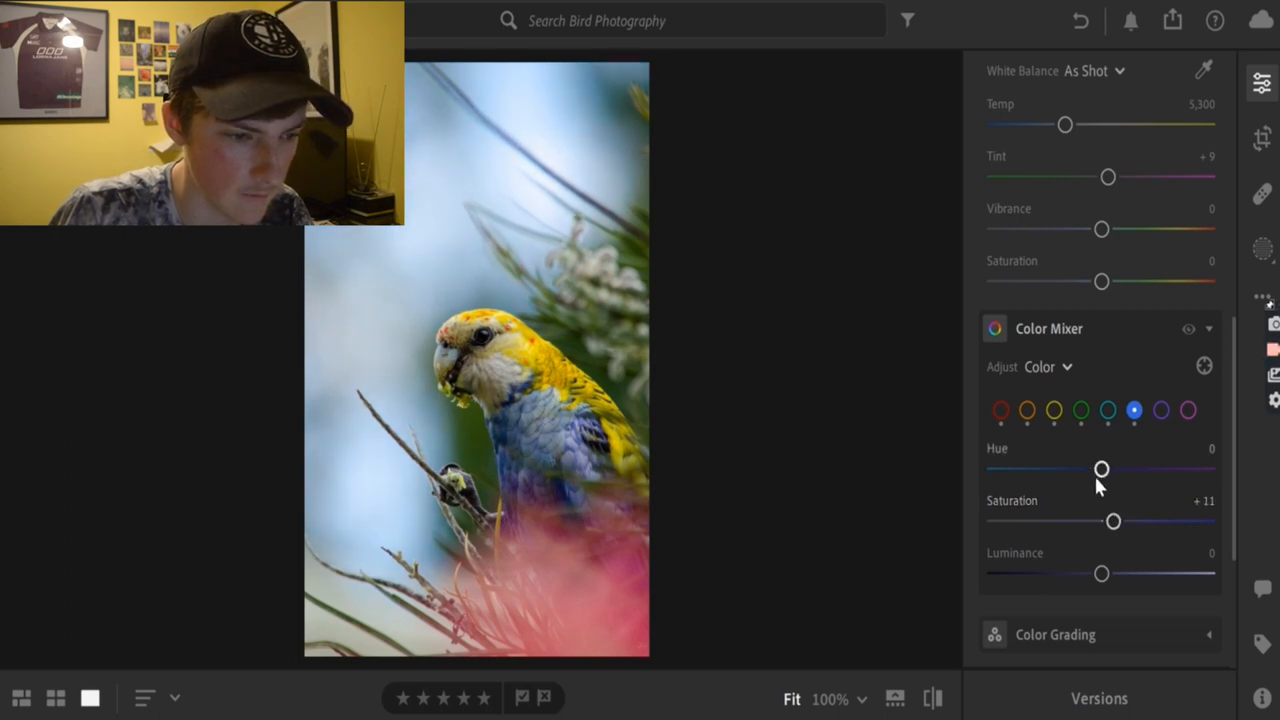
drag(1100, 468, 1098, 468)
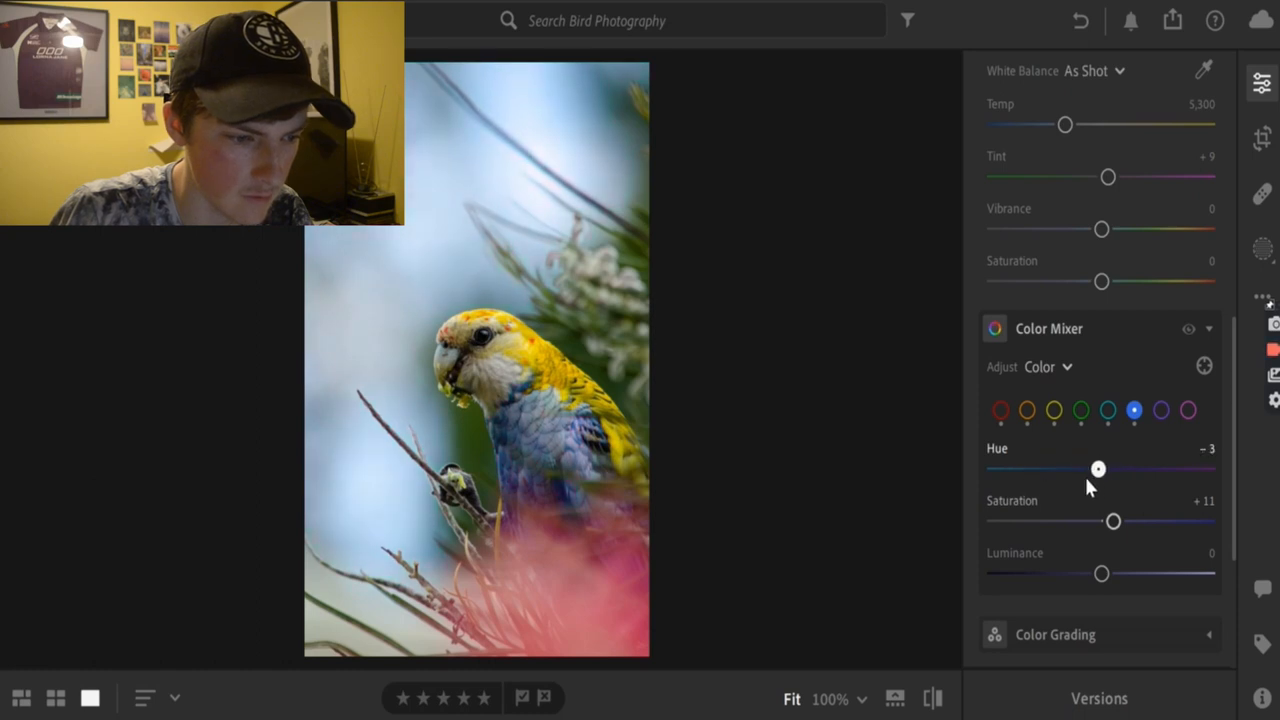
Darken blue luminance a touch to -3 after trying brighter and darker values.
click(1108, 410)
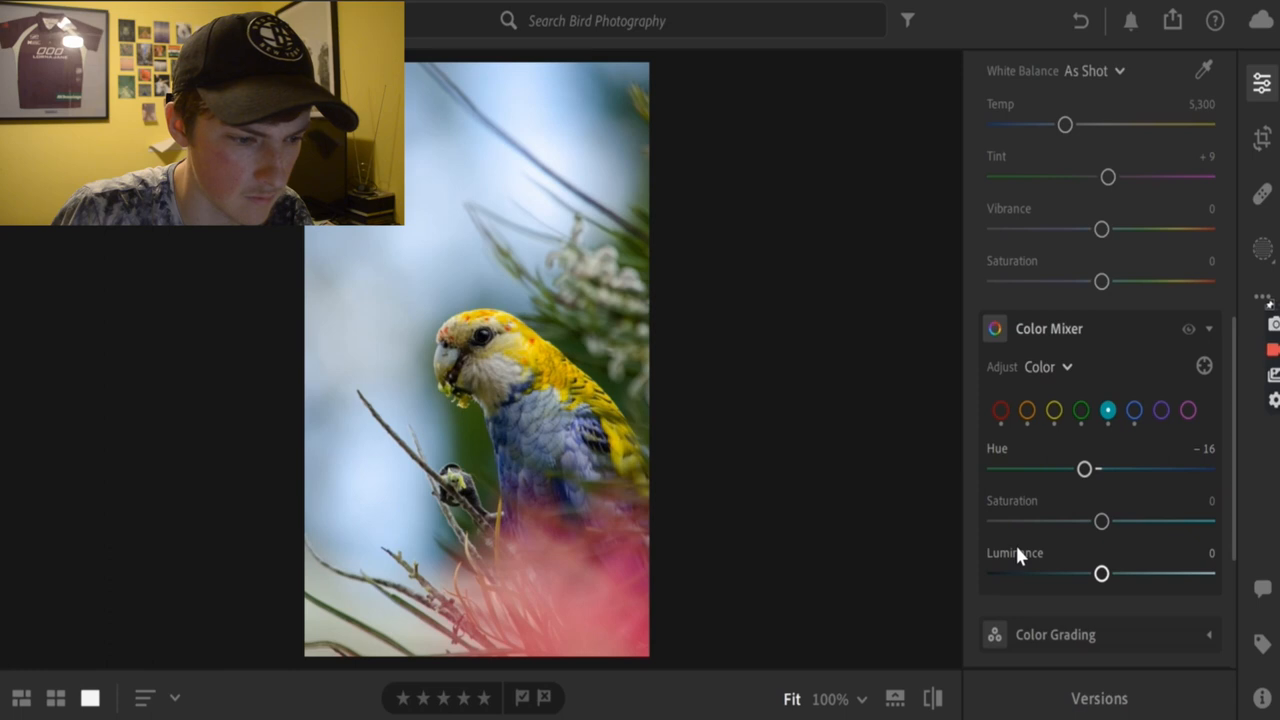
click(1134, 410)
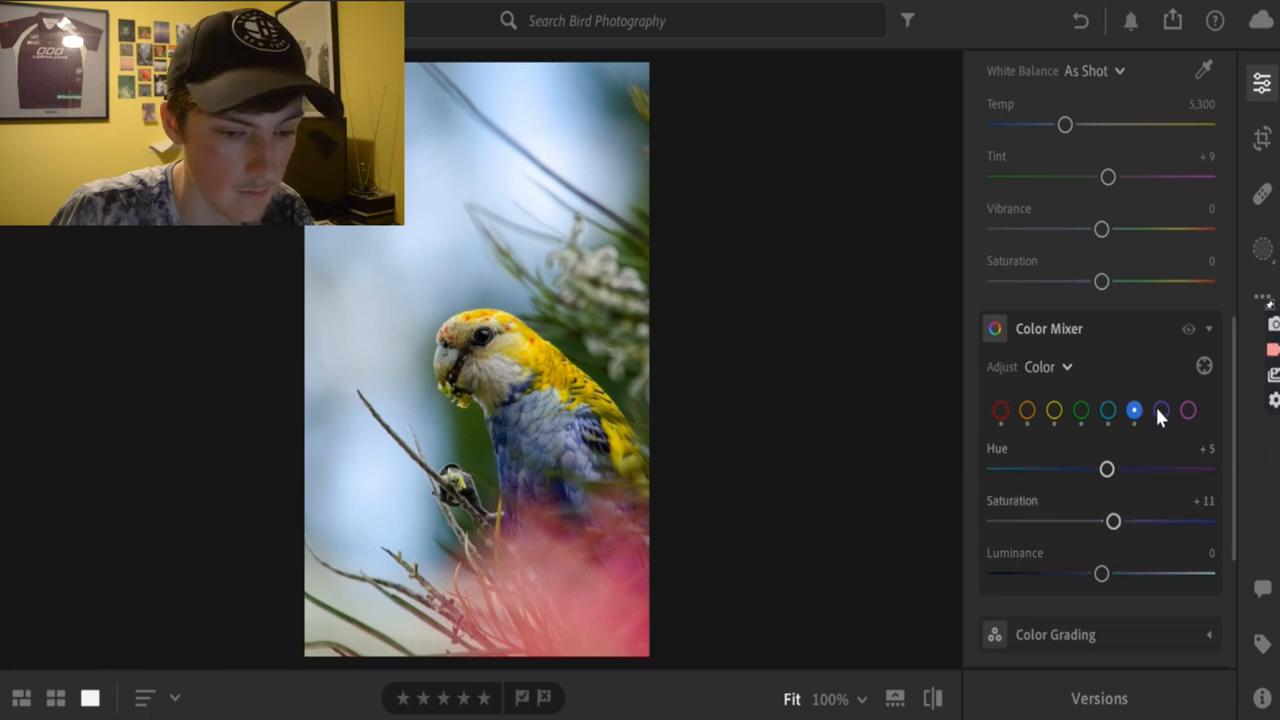
drag(1100, 572, 1126, 572)
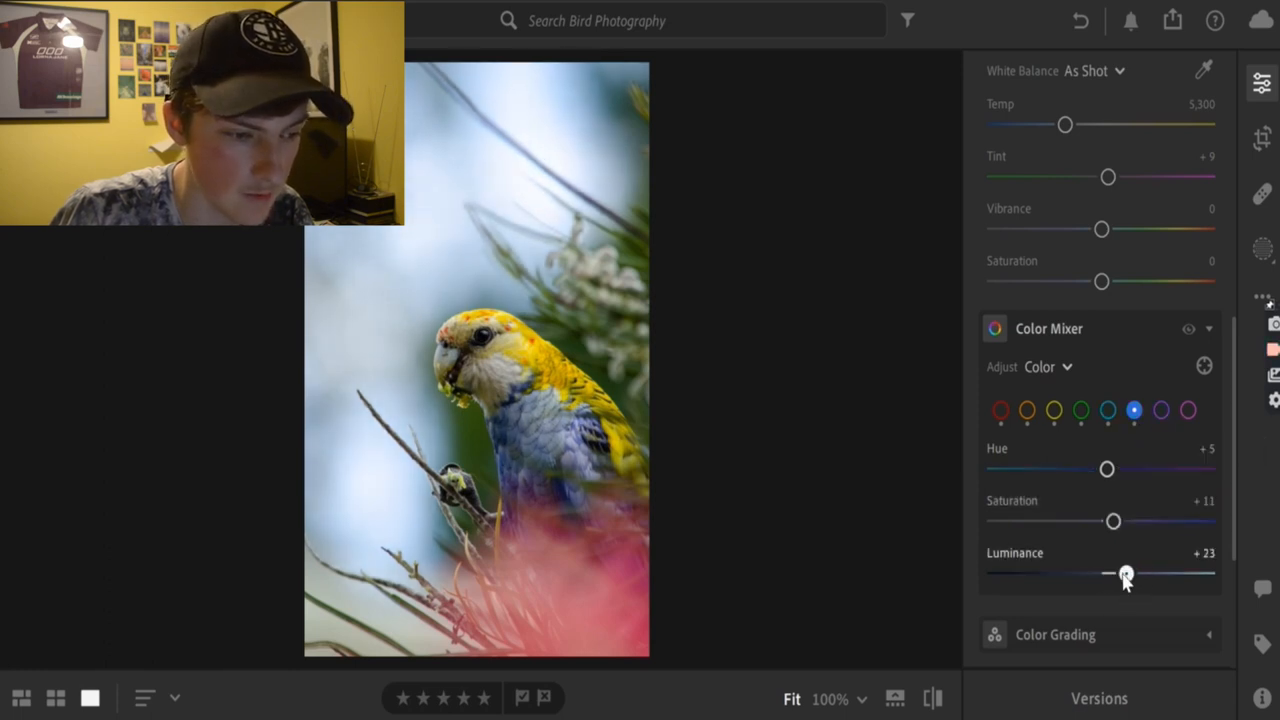
drag(1128, 572, 1118, 572)
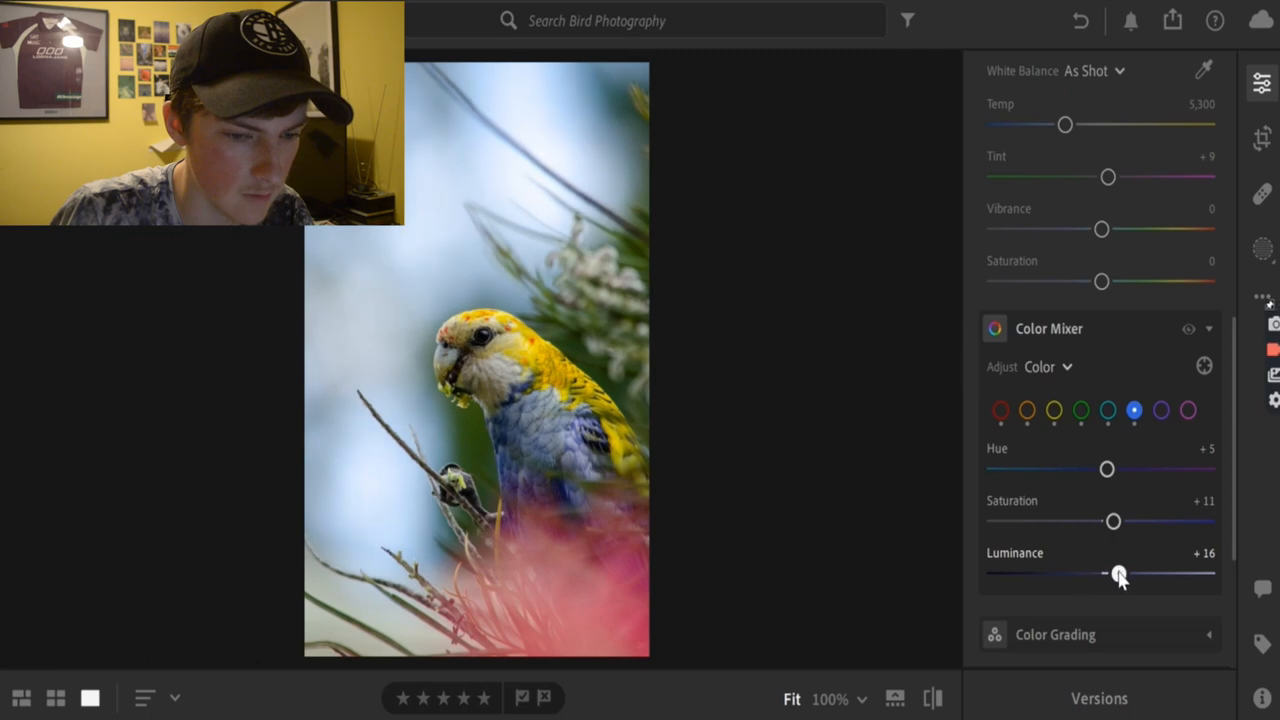
drag(1120, 572, 1076, 572)
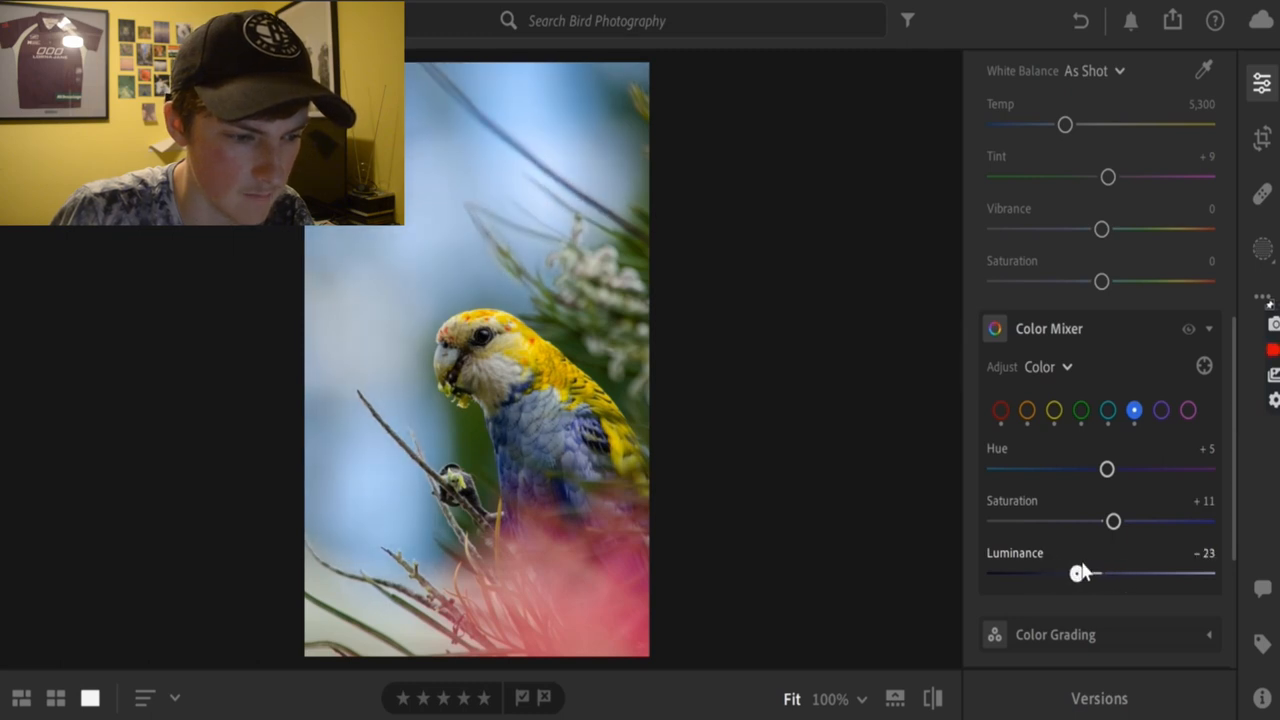
drag(1078, 572, 1098, 572)
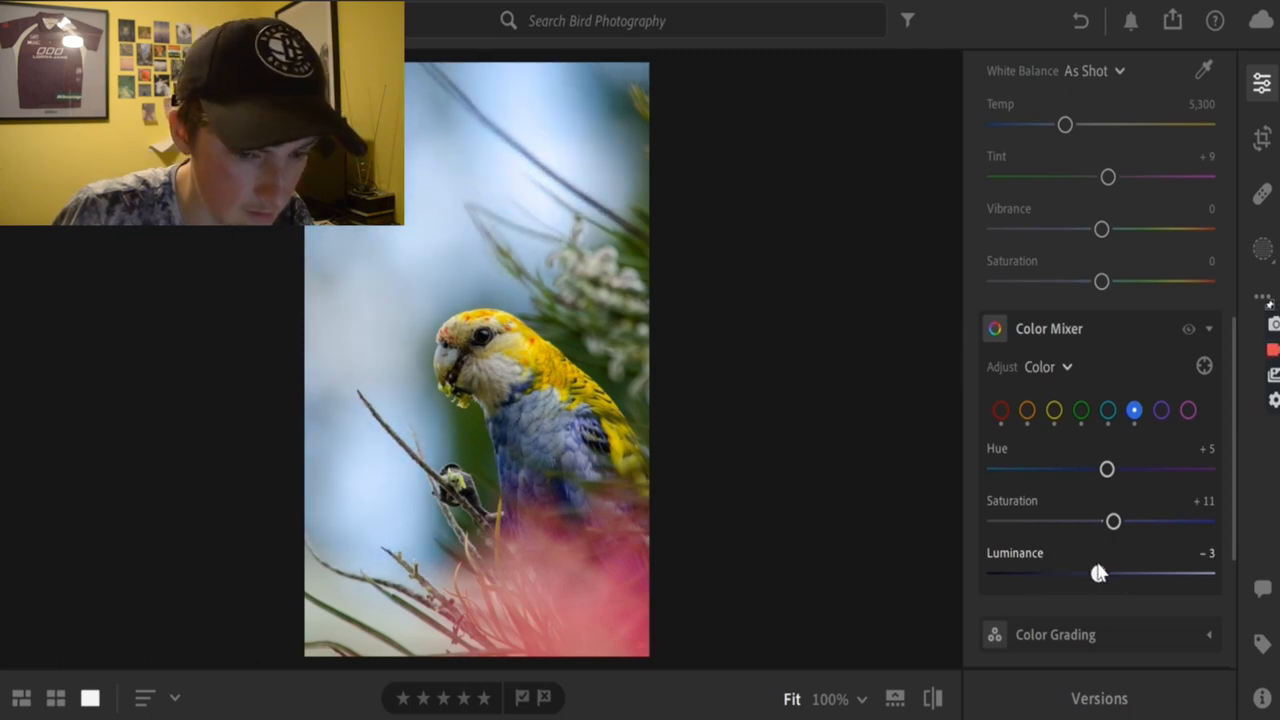
drag(1090, 572, 1108, 572)
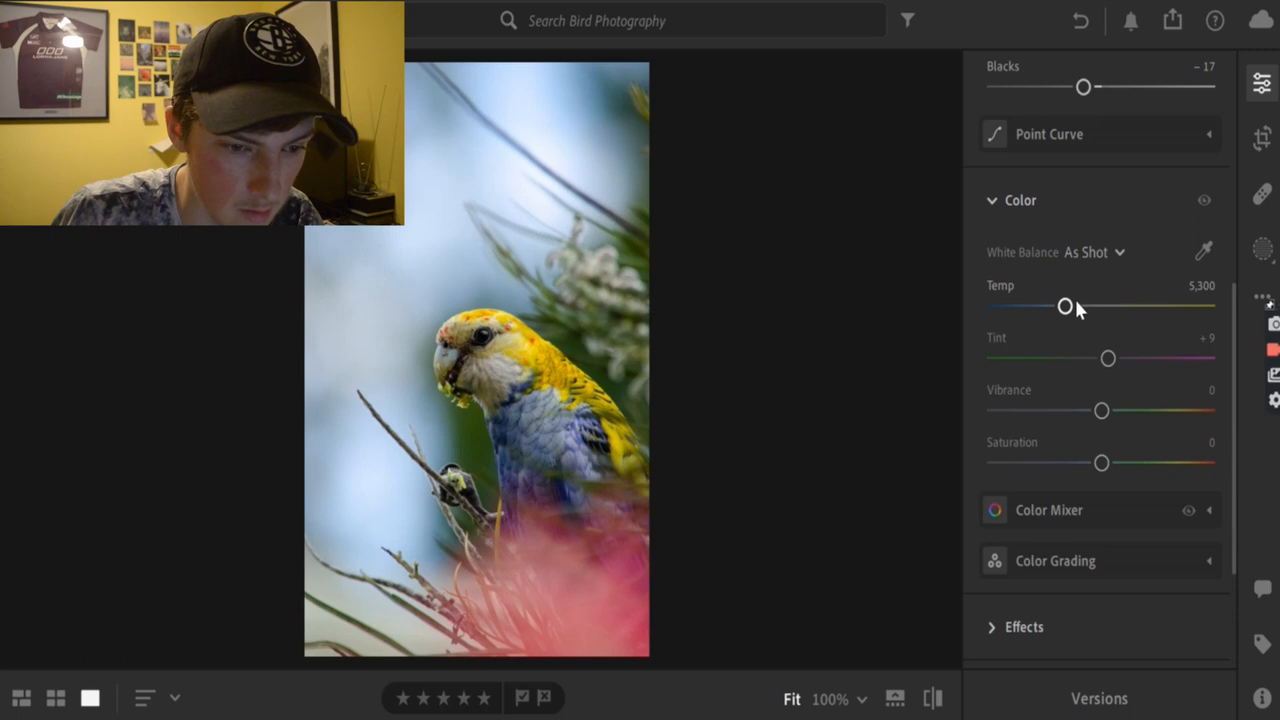
Warm the white balance to 5,363 and raise vibrance to +8.
drag(1066, 306, 1050, 306)
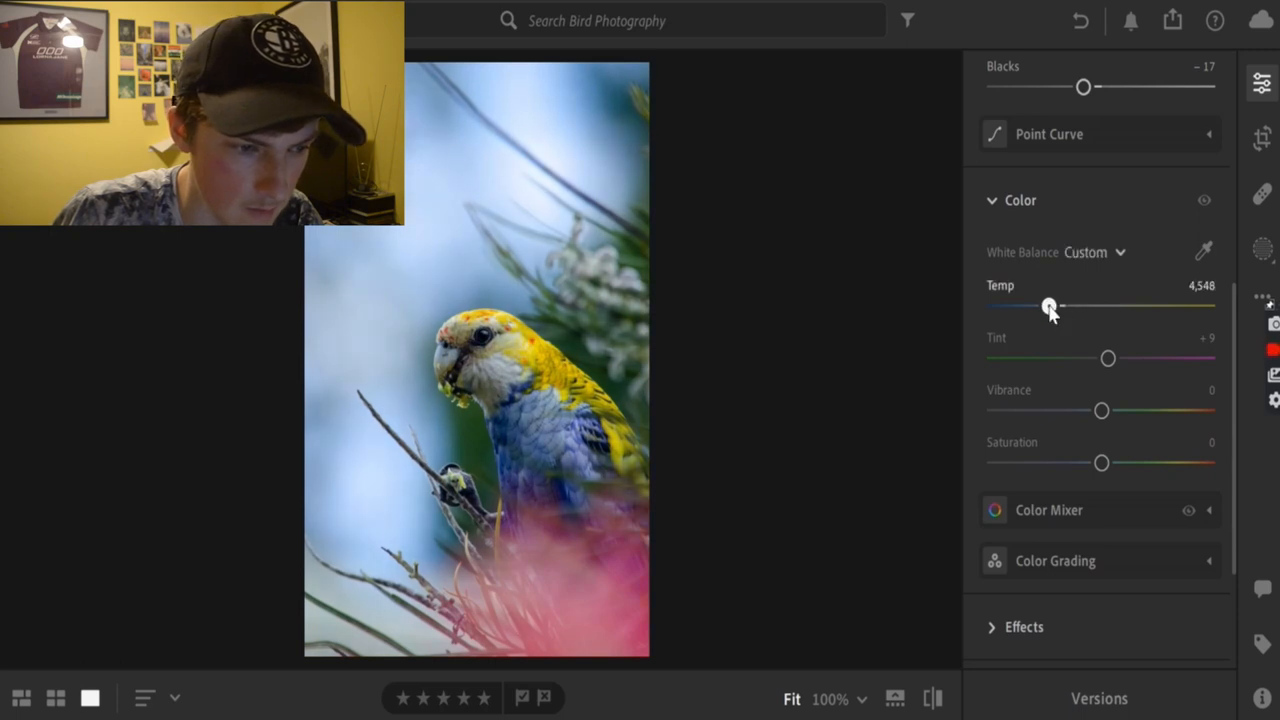
drag(1050, 306, 1068, 306)
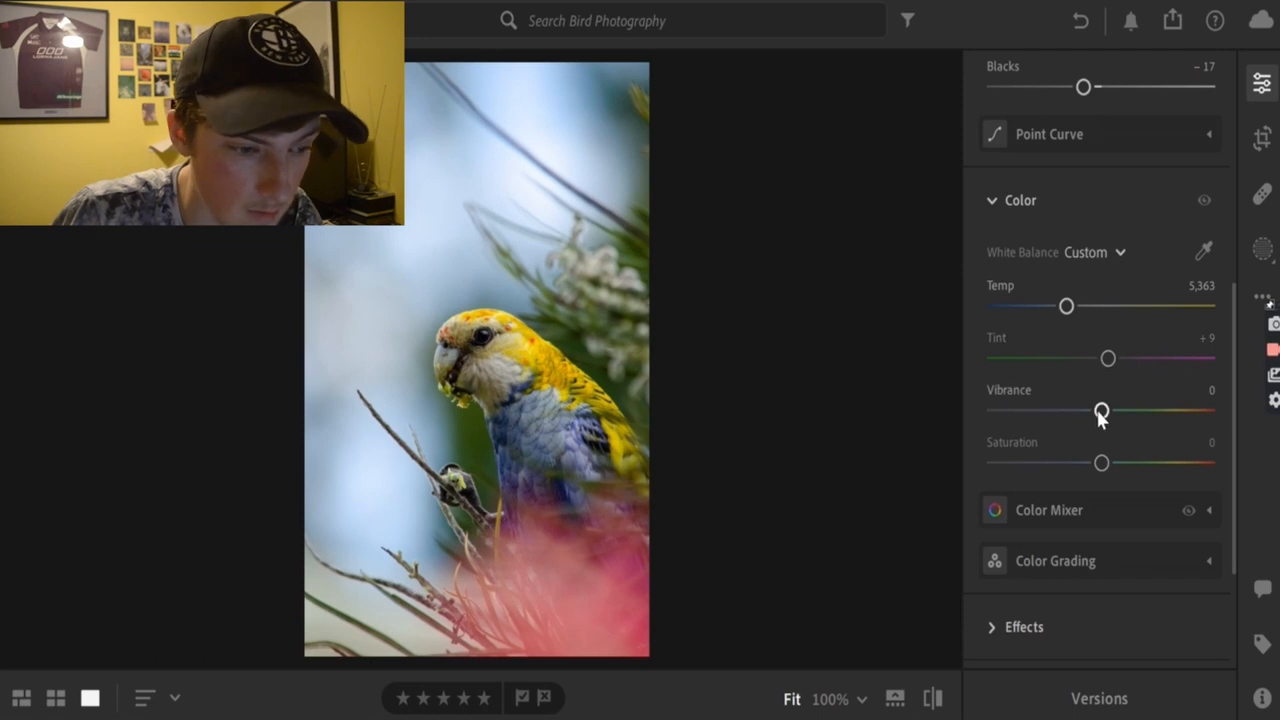
drag(1100, 410, 1108, 410)
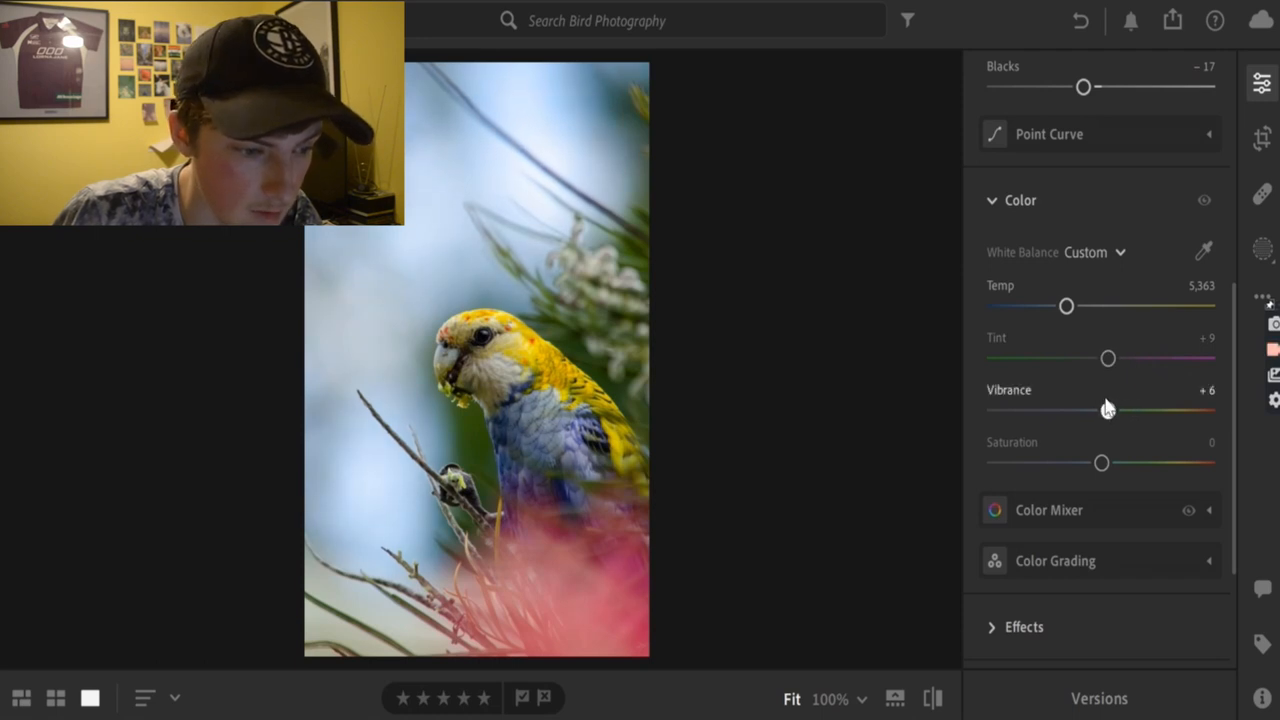
drag(1100, 408, 1112, 408)
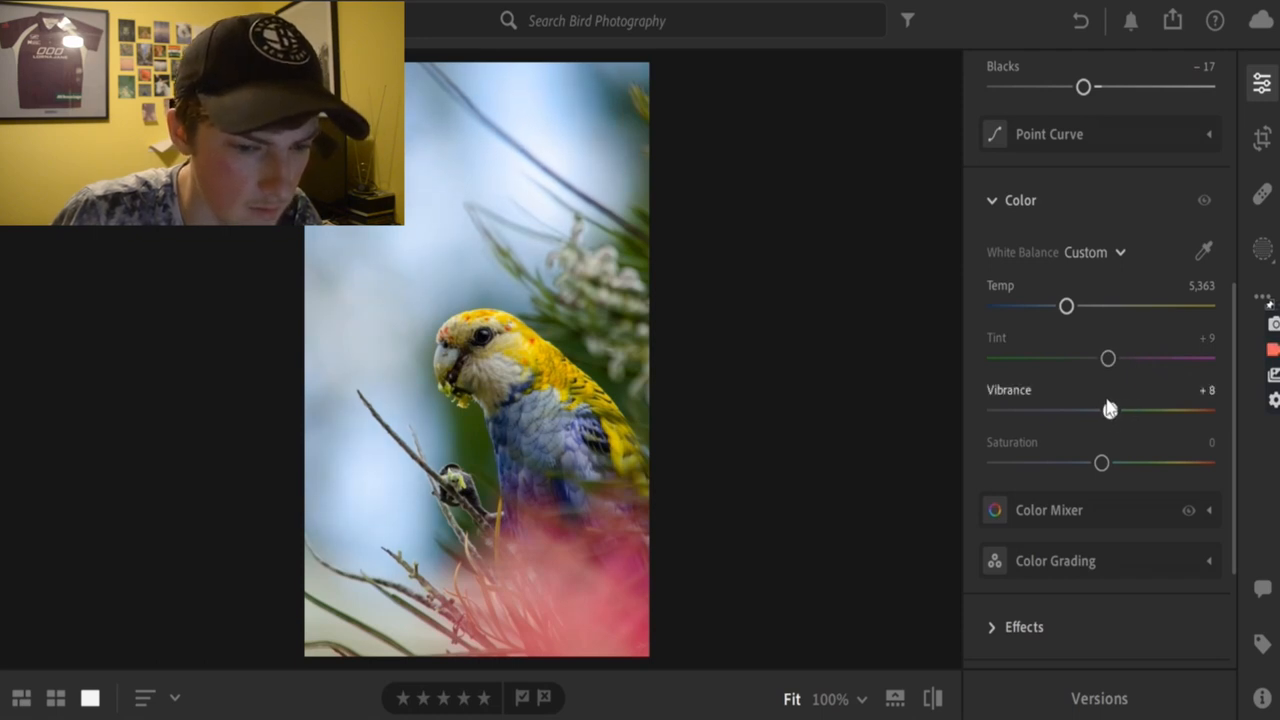
drag(1100, 462, 1110, 462)
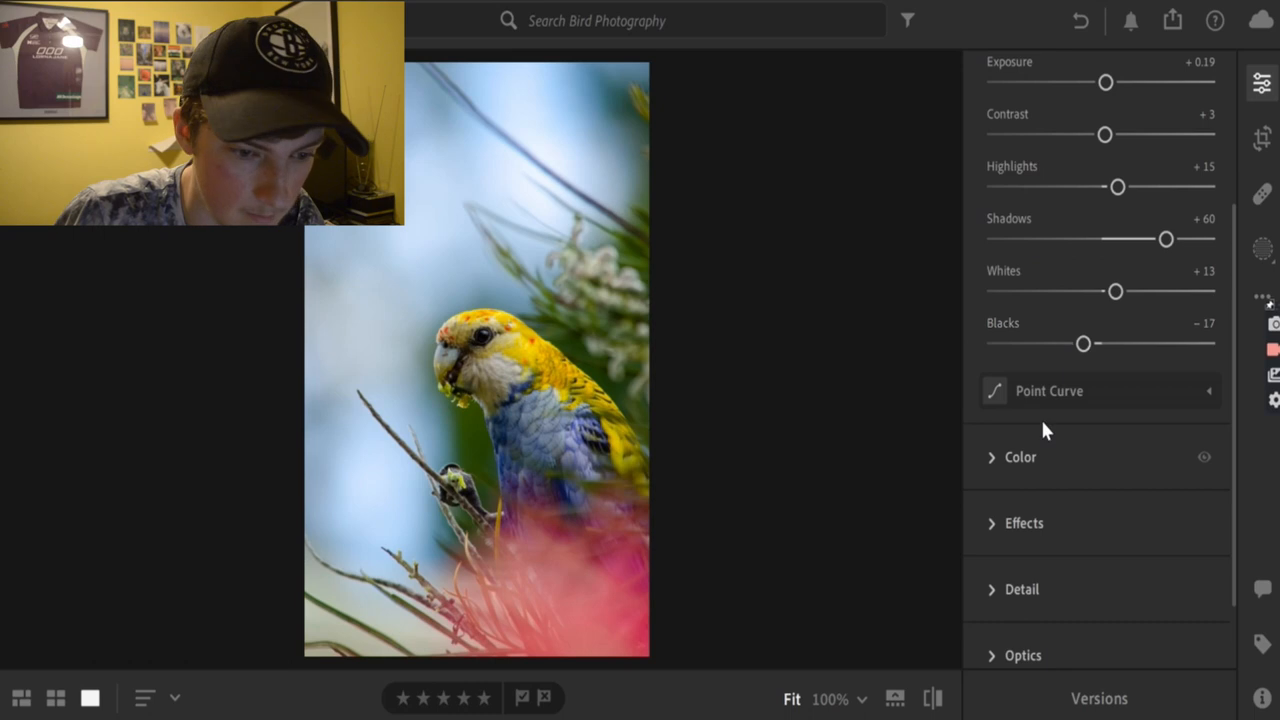
Create a Select Subject mask that automatically isolates the parrot.
scroll(down, 3)
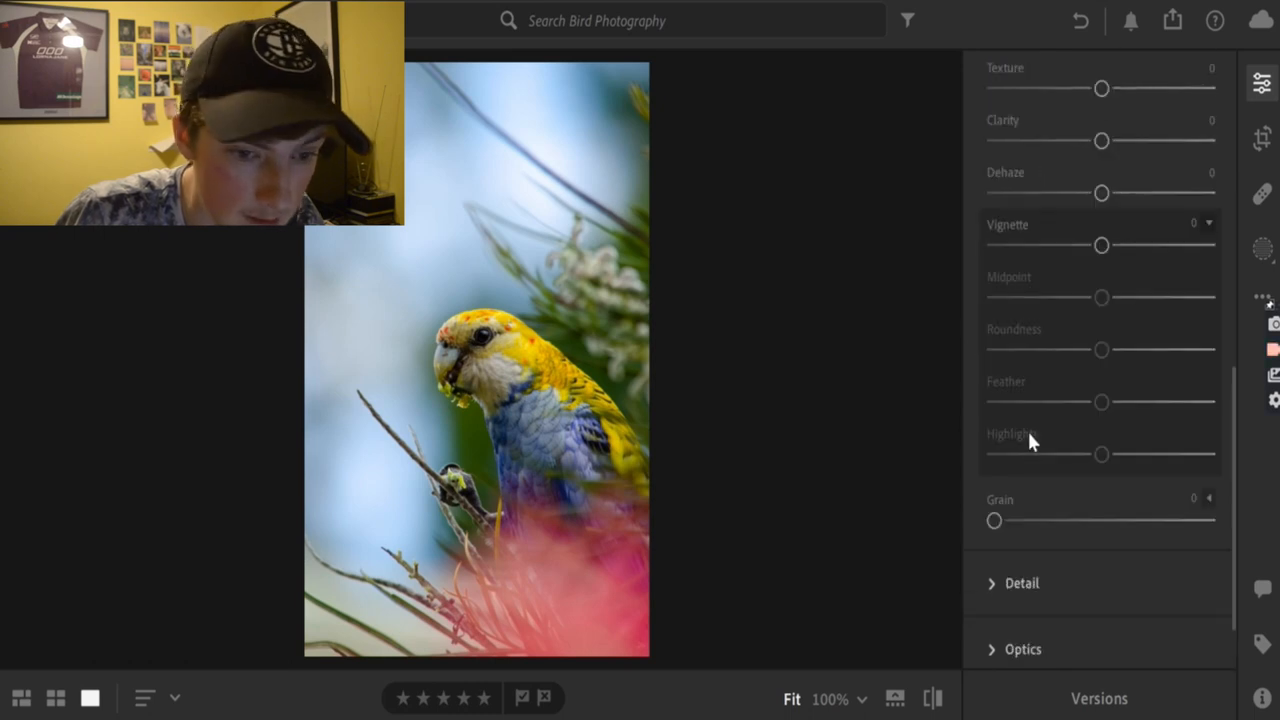
click(1260, 192)
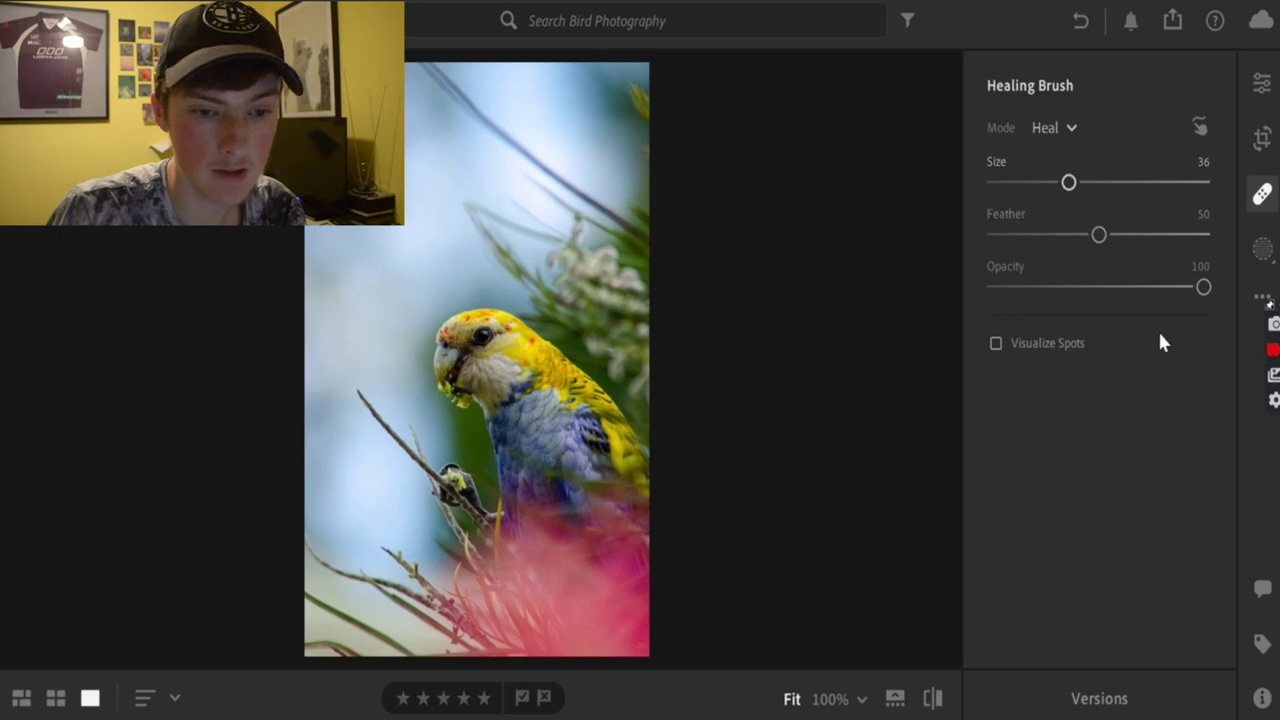
click(1262, 248)
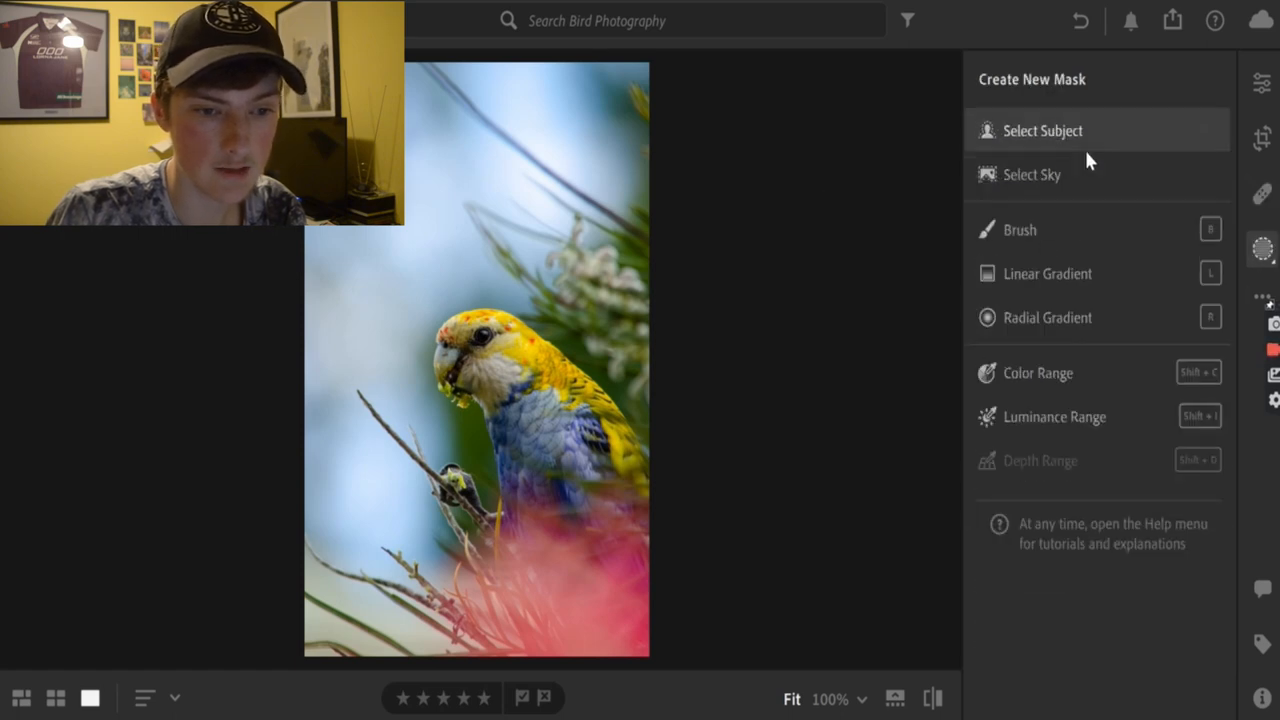
click(1042, 130)
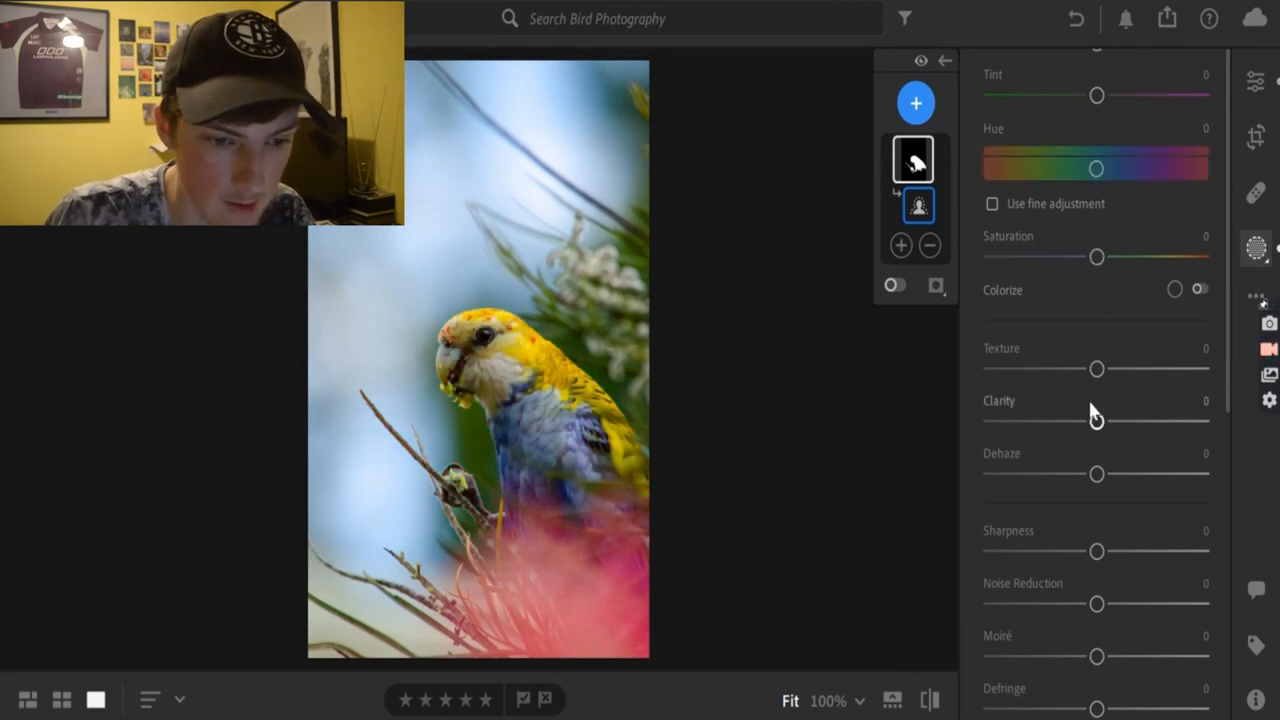
Select the mask and settle its texture at +16 after a few trial values.
click(916, 160)
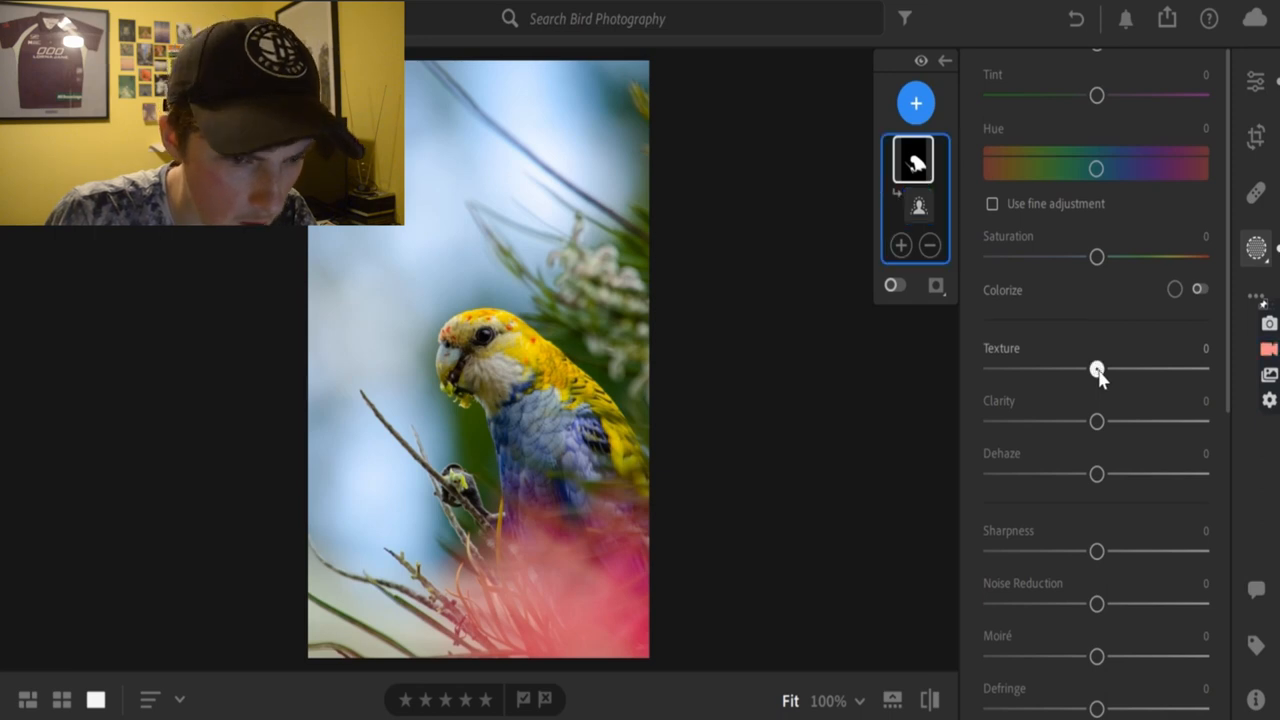
drag(1096, 370, 1148, 370)
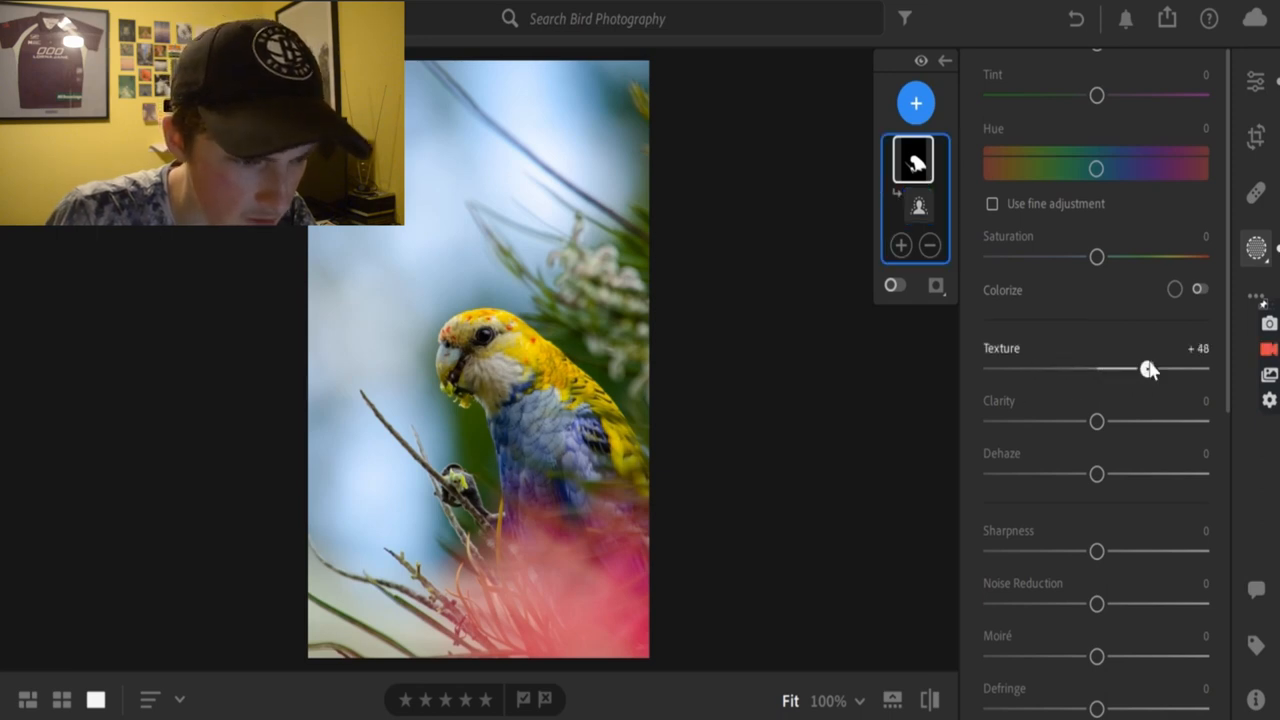
drag(1148, 368, 1108, 368)
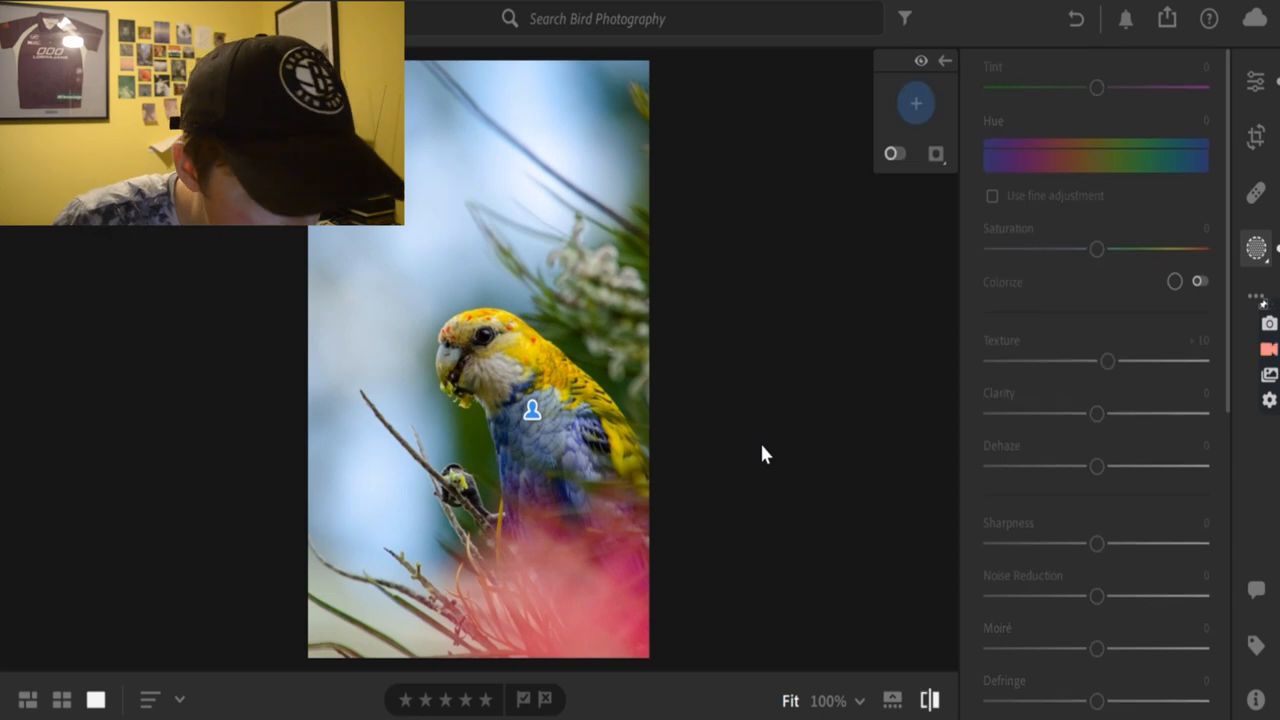
drag(1096, 362, 1108, 364)
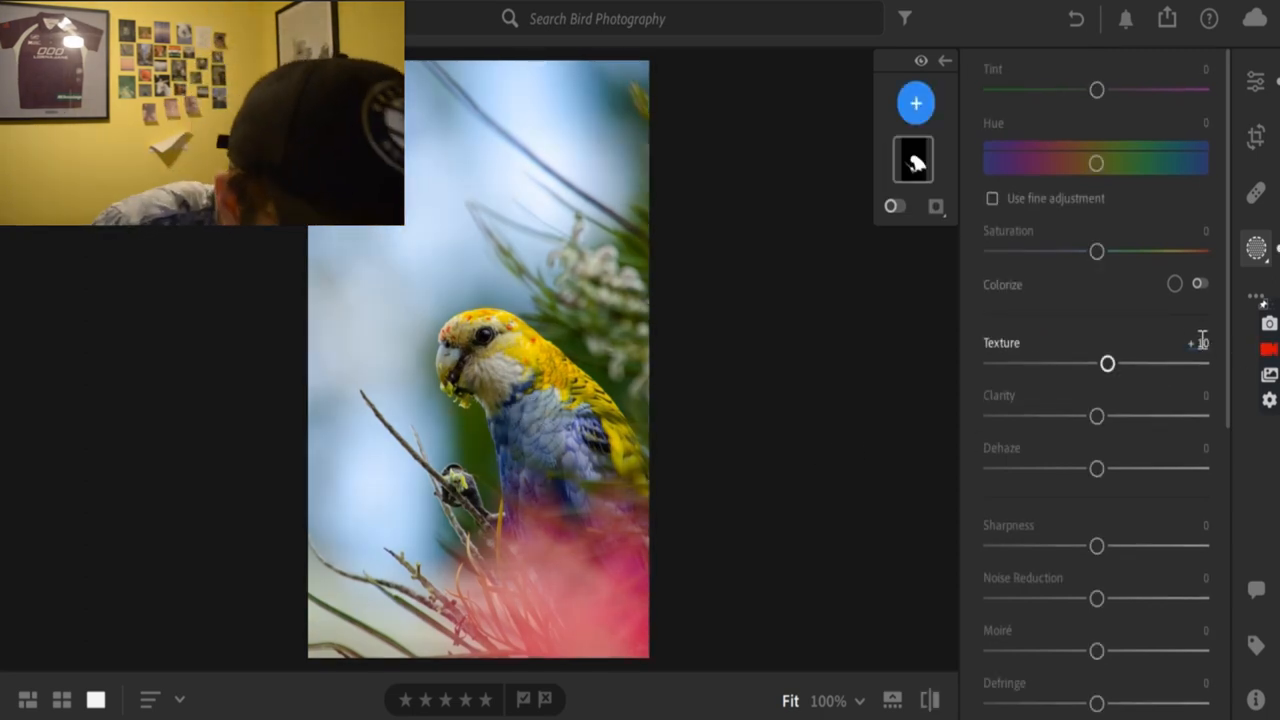
drag(1108, 364, 1112, 364)
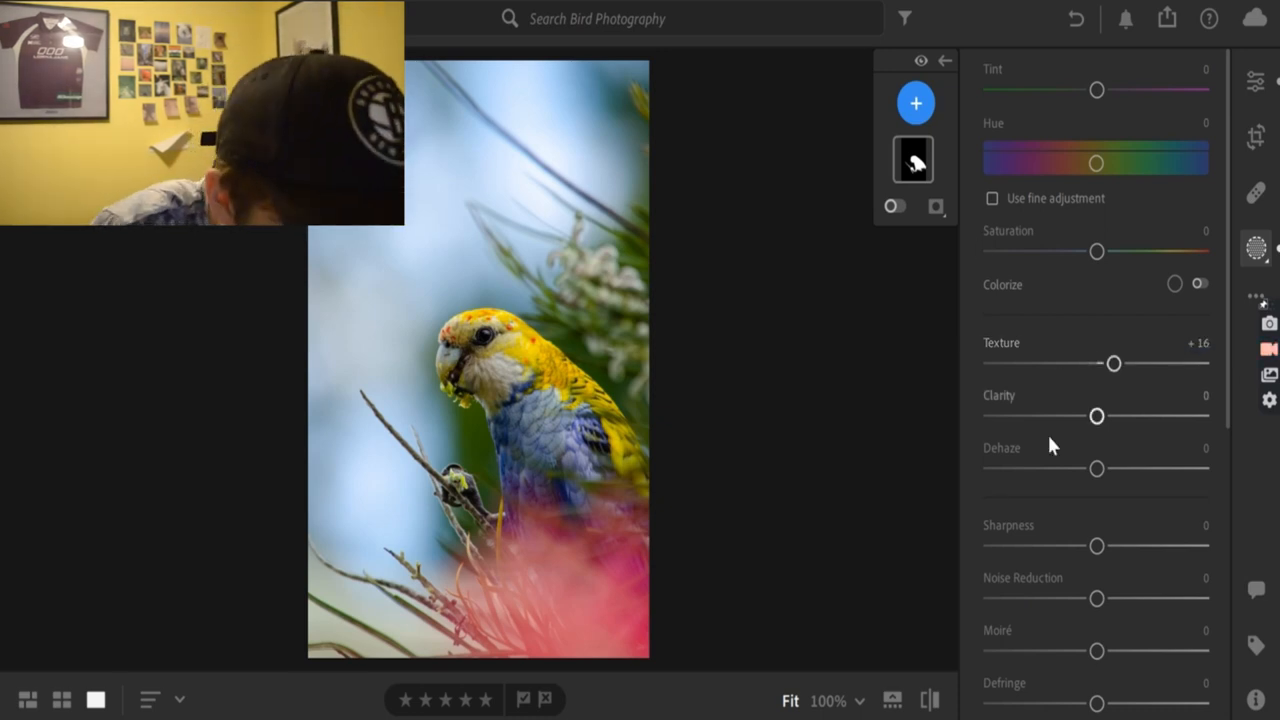
drag(1096, 416, 1204, 416)
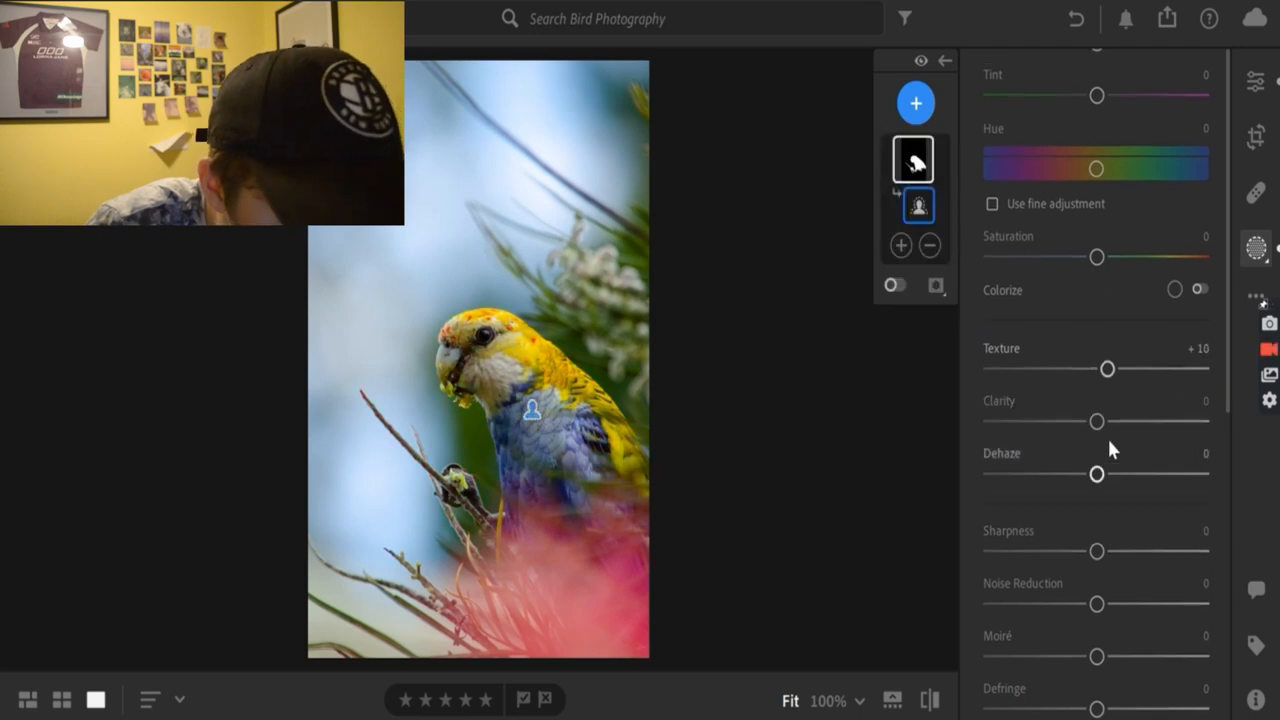
drag(1108, 368, 1096, 368)
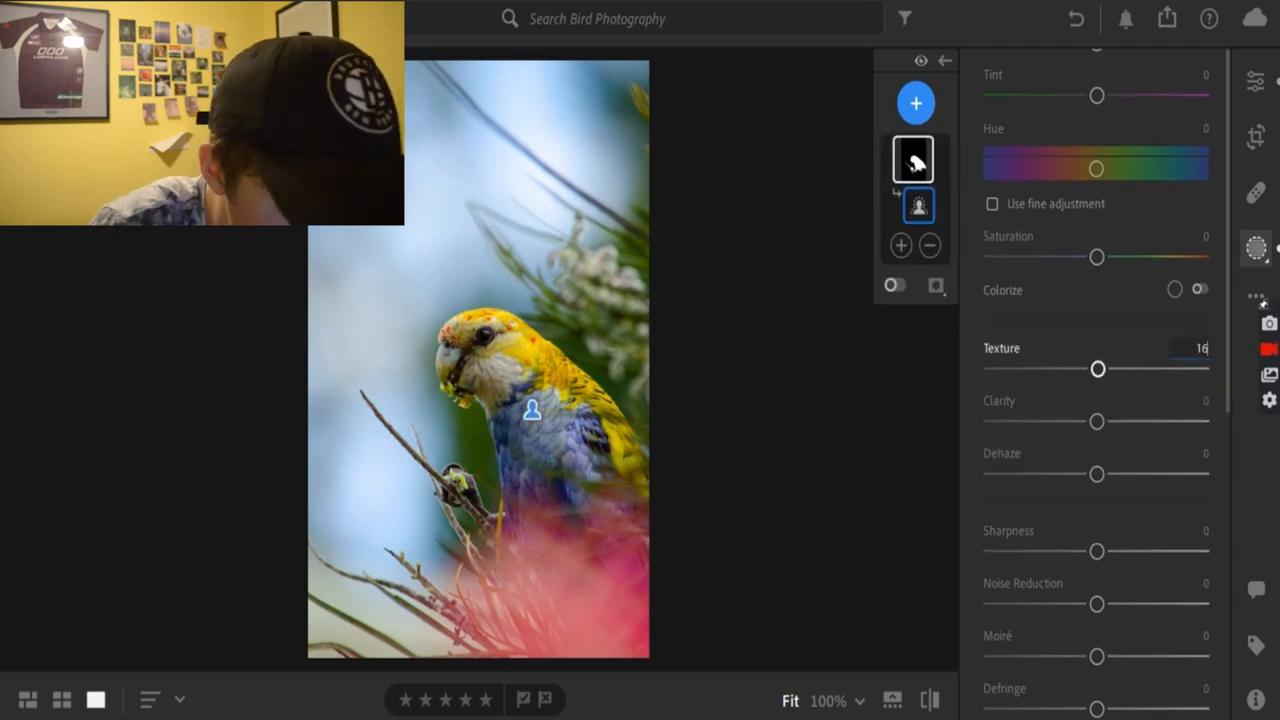
drag(1096, 368, 1112, 368)
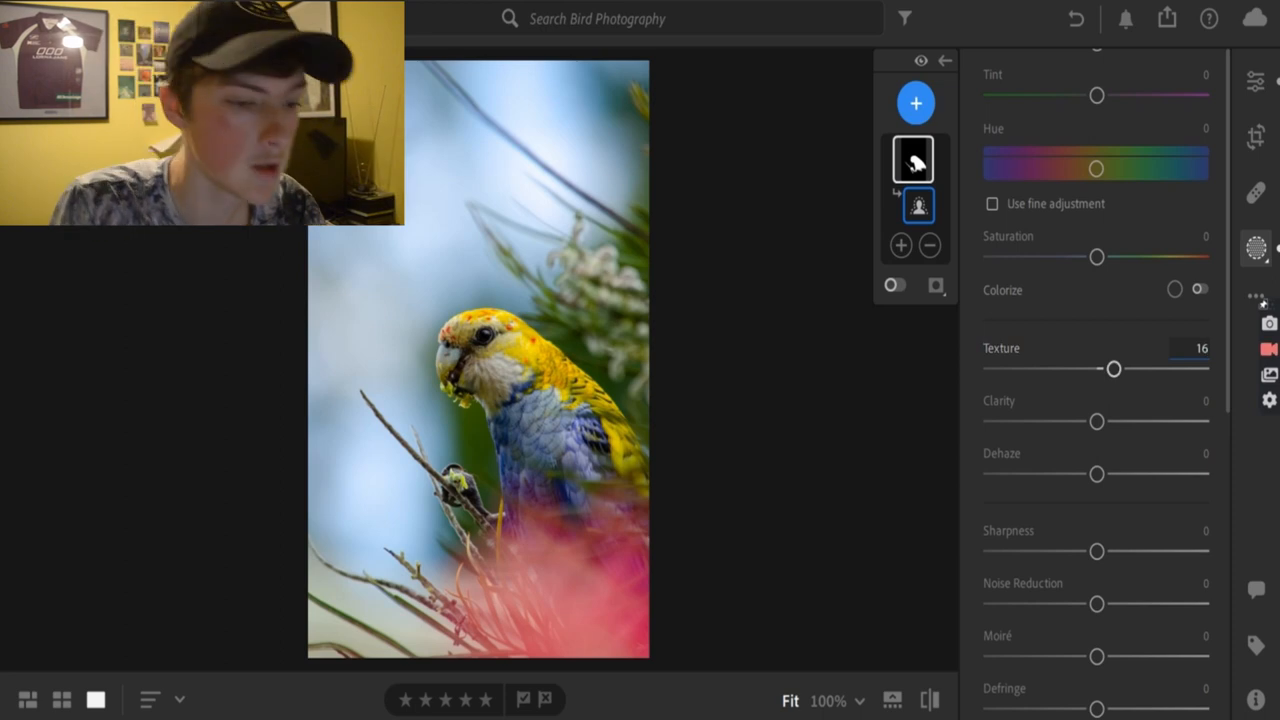
Bring the mask's clarity down to −7.
drag(1096, 420, 1040, 420)
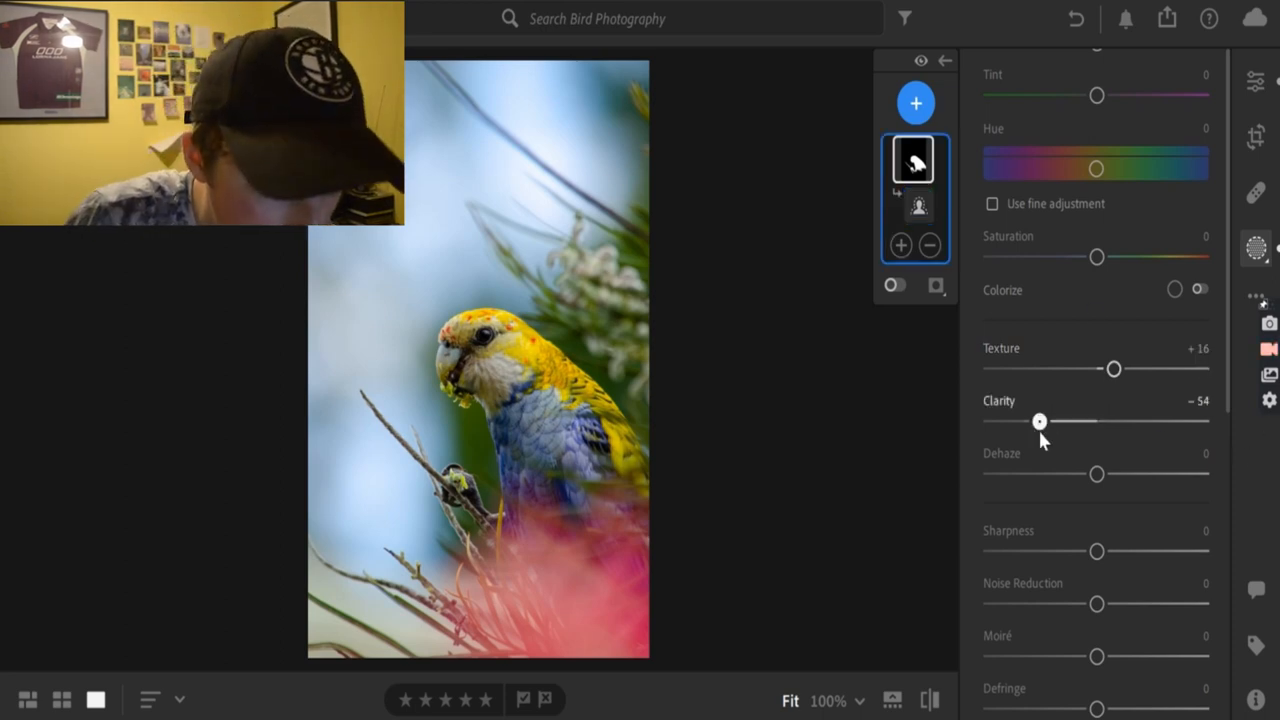
drag(1040, 420, 1104, 420)
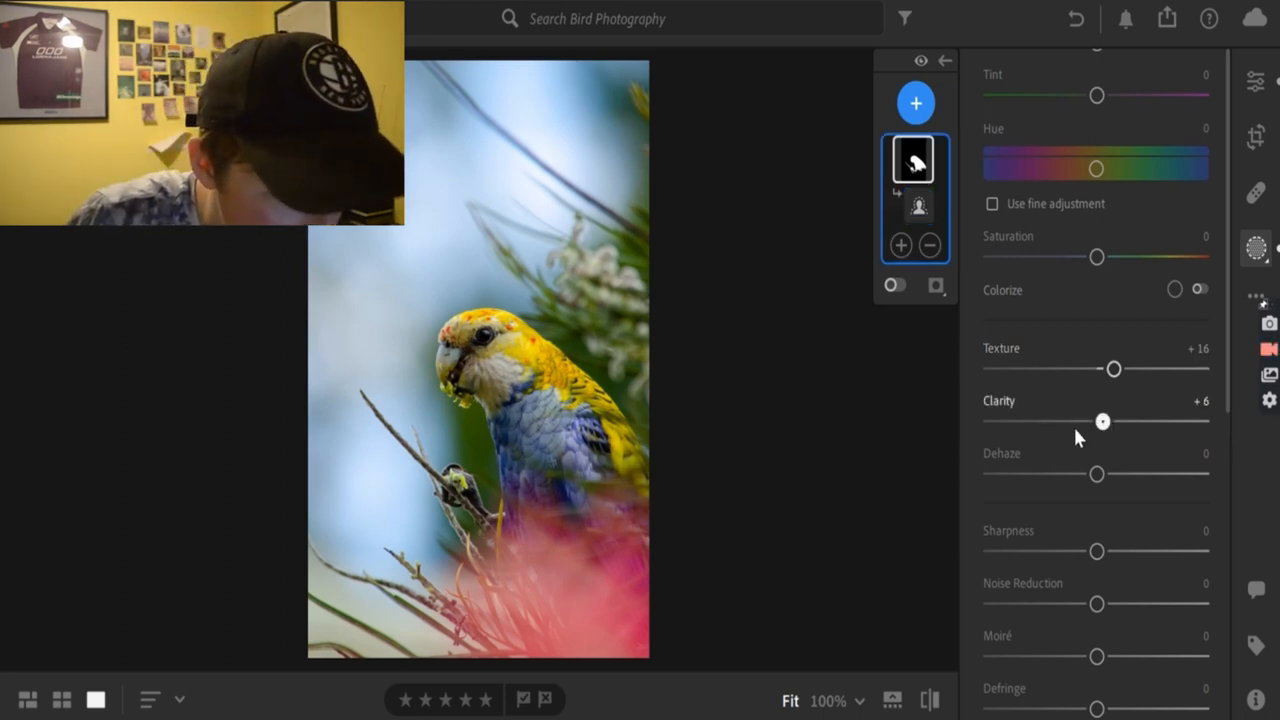
drag(1104, 420, 1088, 420)
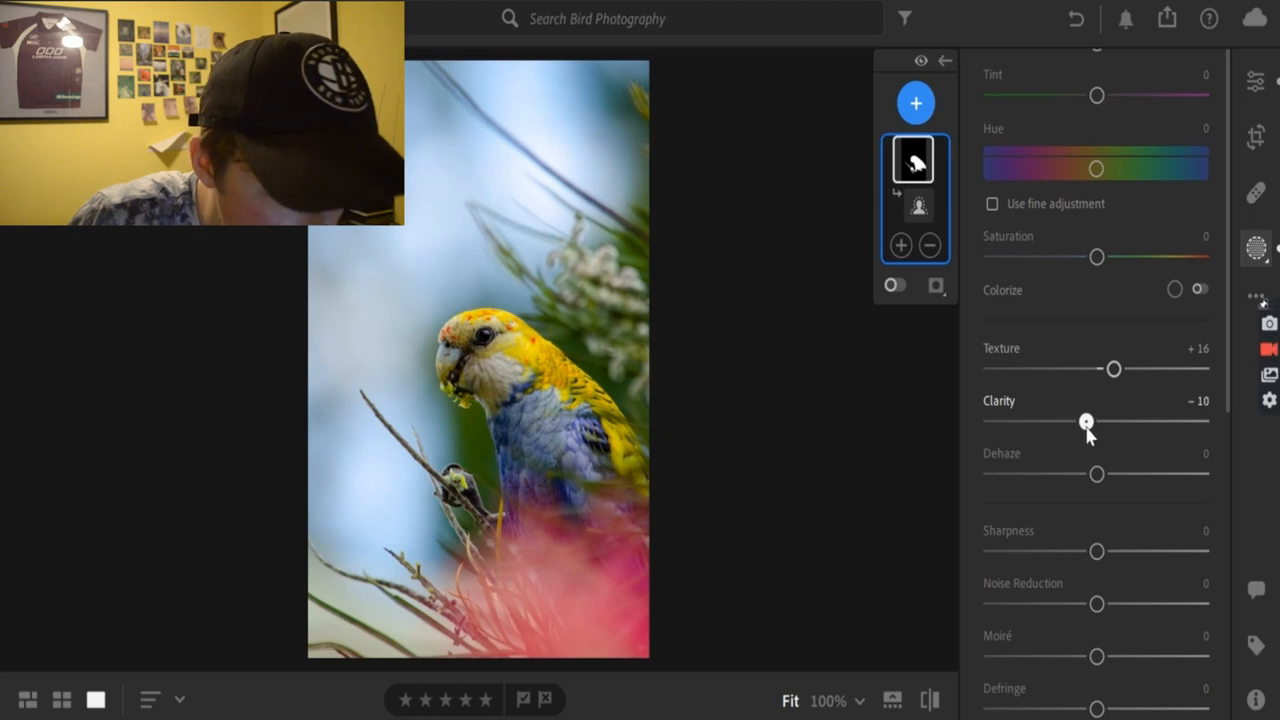
drag(1088, 420, 1184, 420)
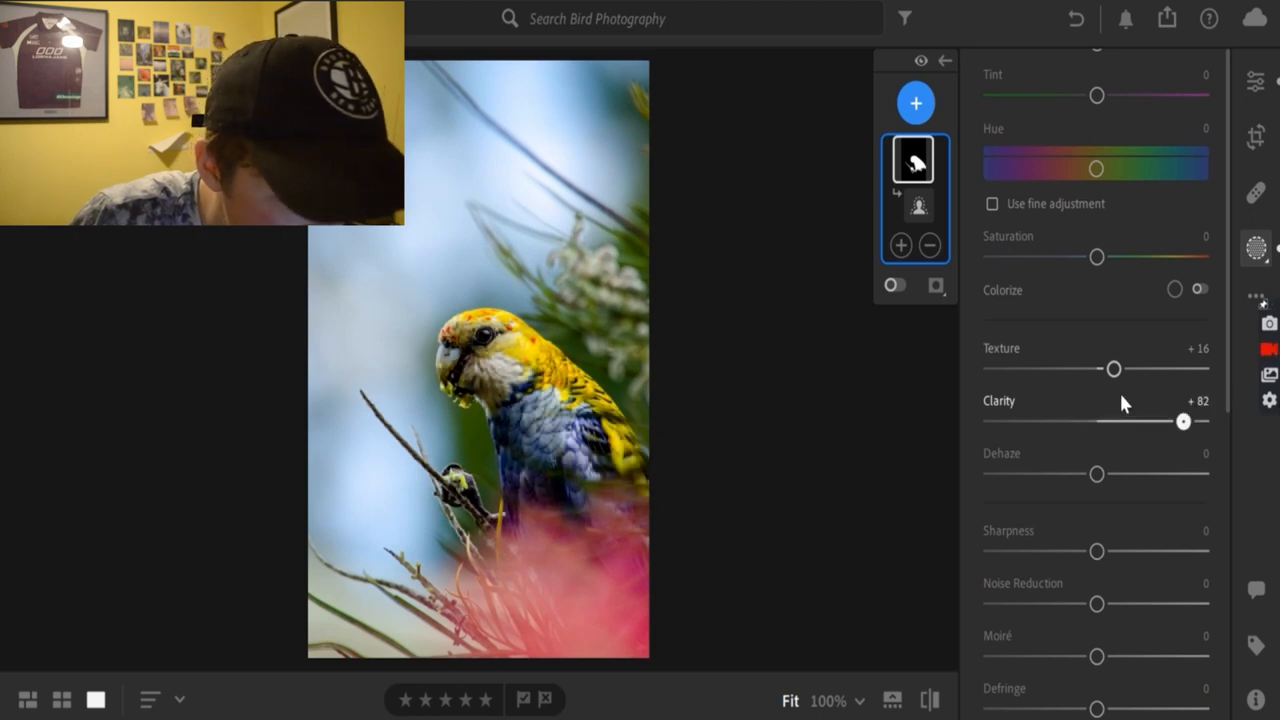
drag(1184, 420, 1080, 420)
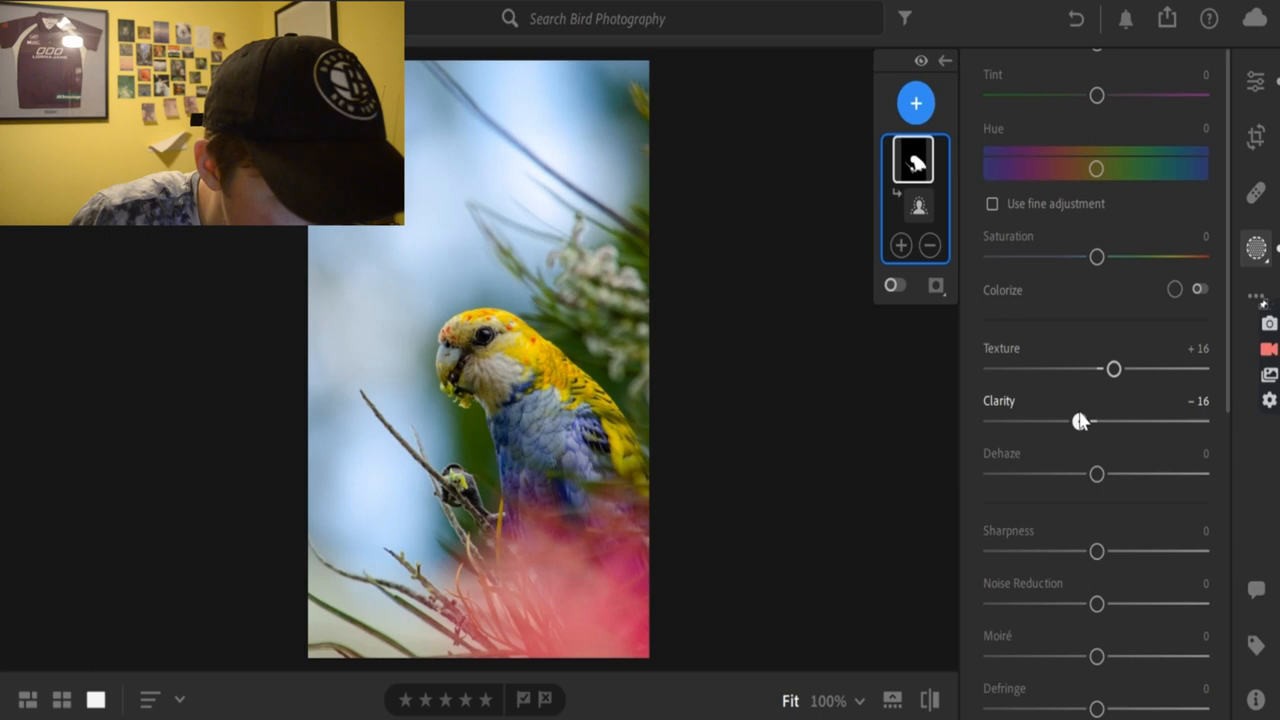
drag(1080, 420, 1090, 420)
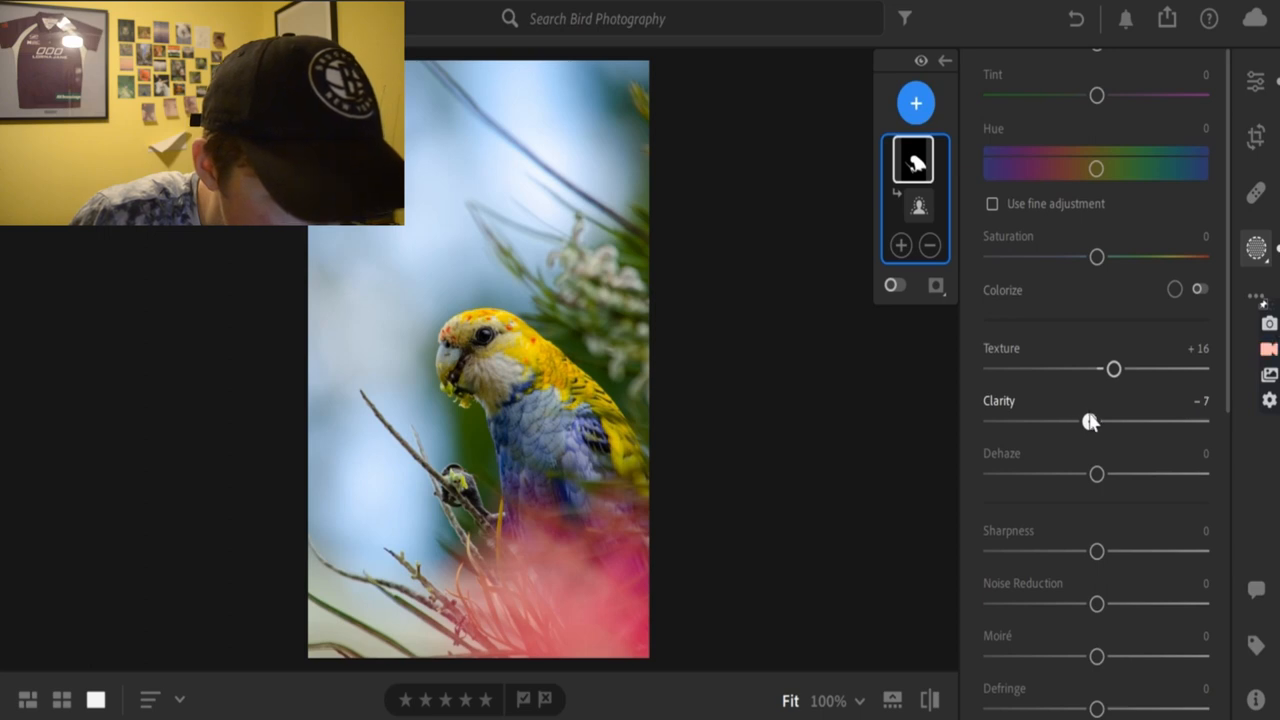
Ease the mask's dehaze to about −6.
drag(1096, 474, 1144, 474)
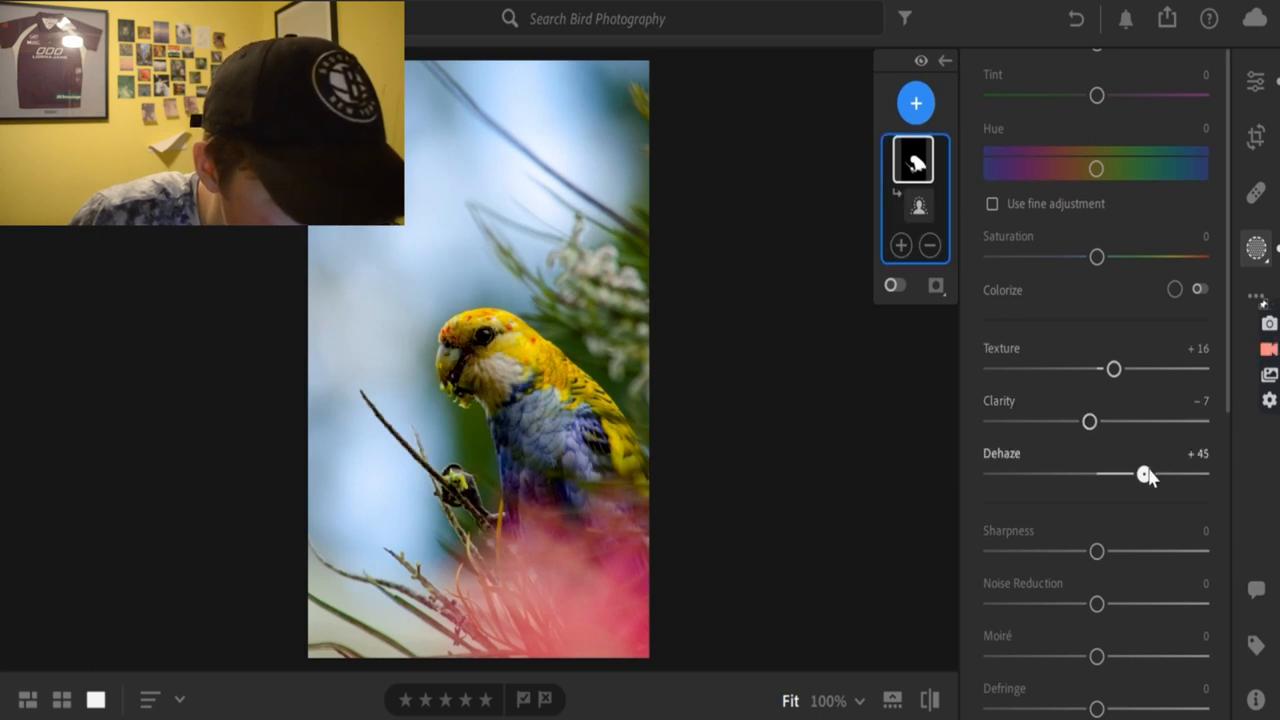
drag(1144, 472, 1090, 472)
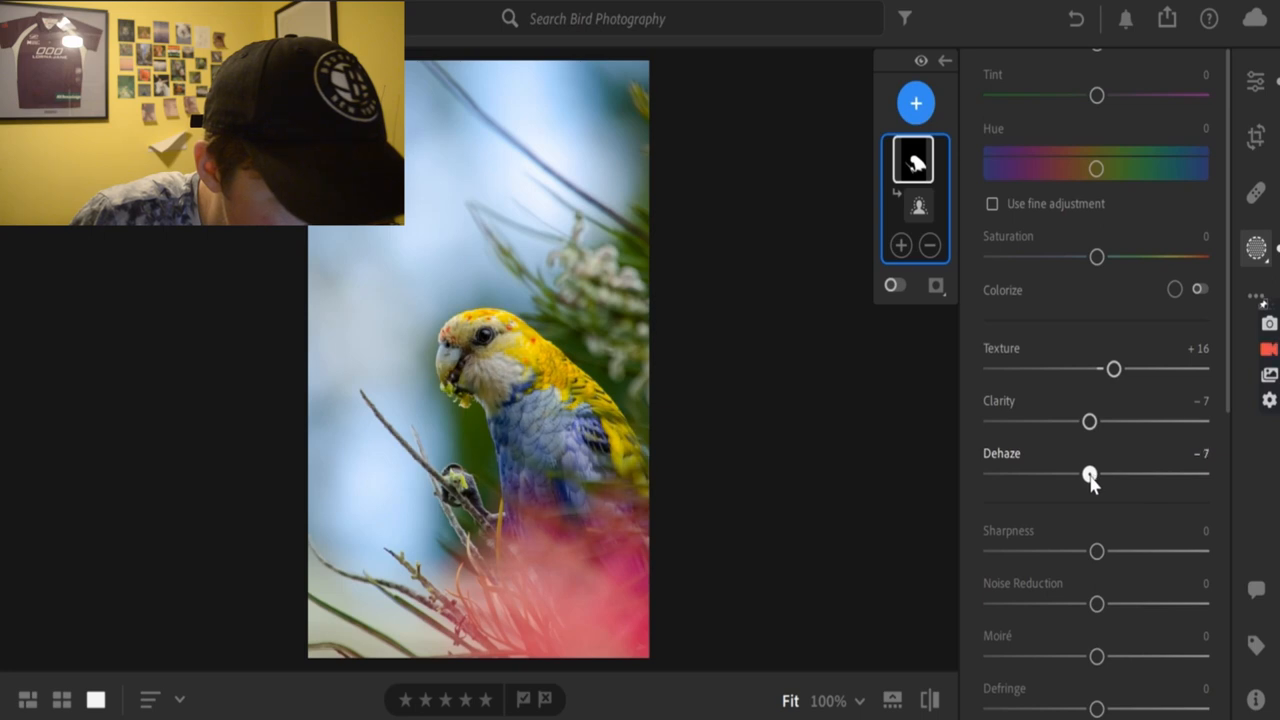
drag(1090, 472, 1084, 472)
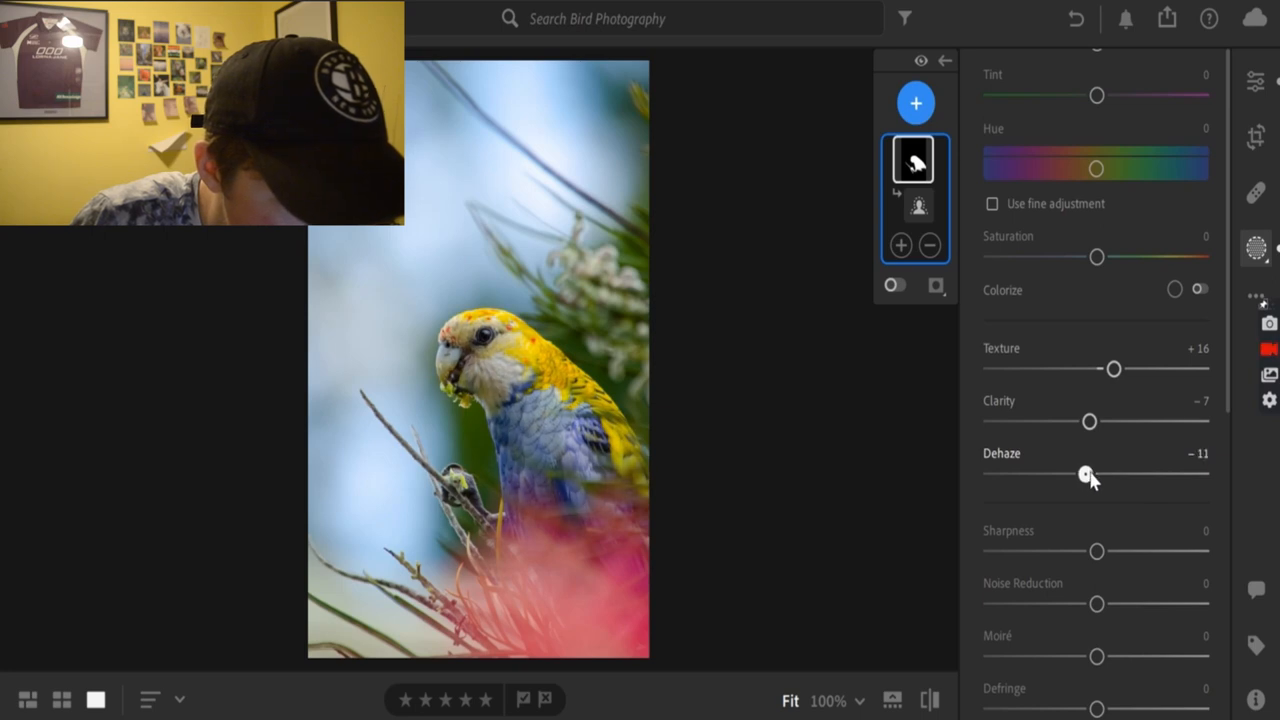
drag(1088, 474, 1080, 474)
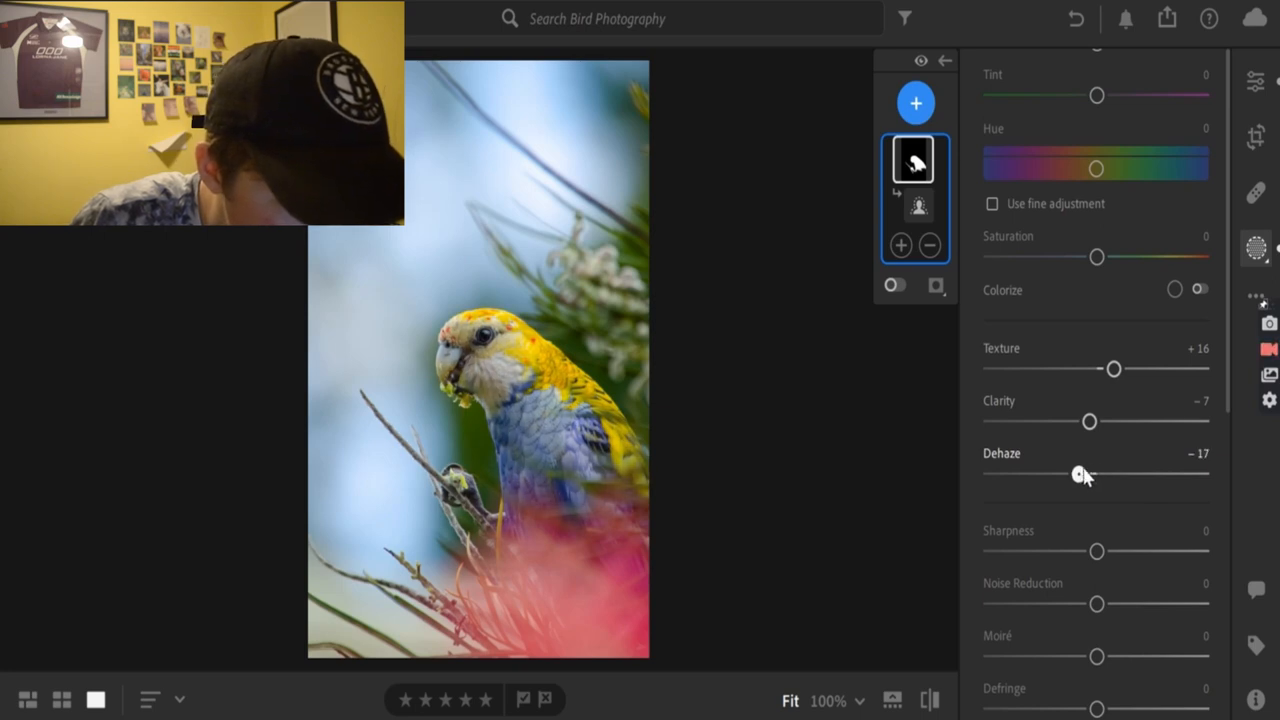
drag(1080, 472, 1090, 474)
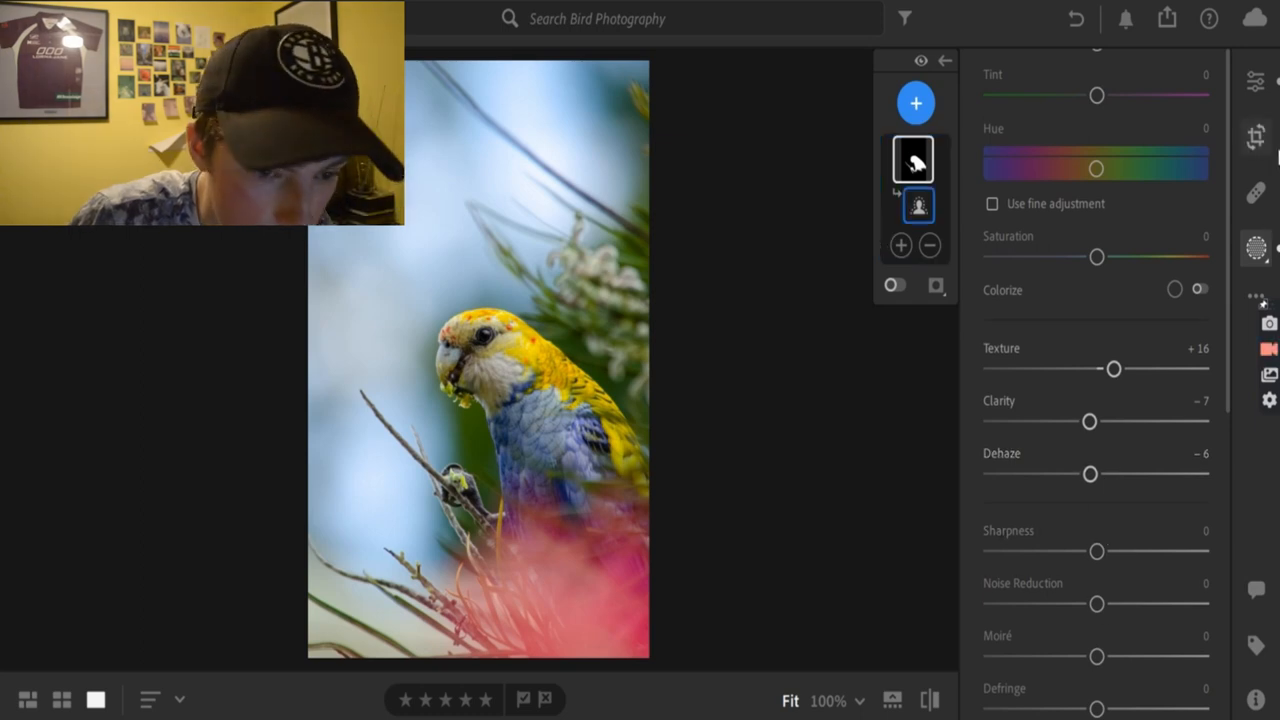
Invert the copied subject mask so it covers the background.
right_click(914, 160)
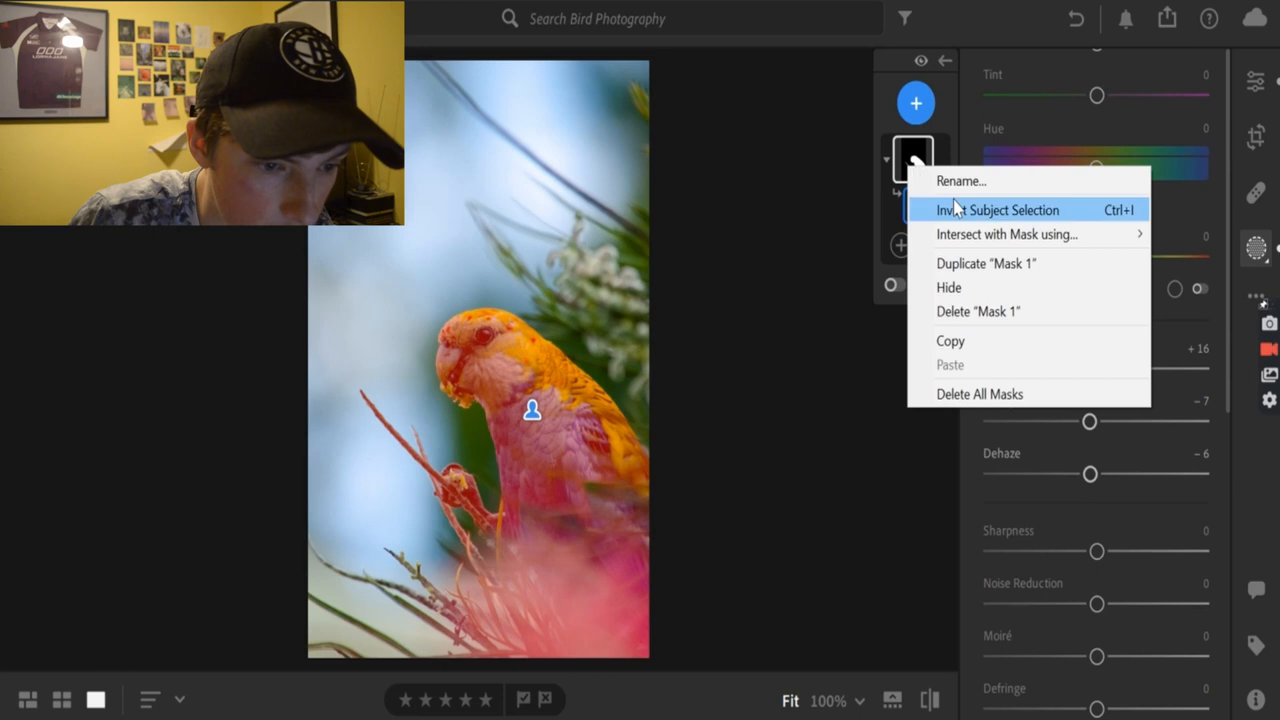
click(996, 210)
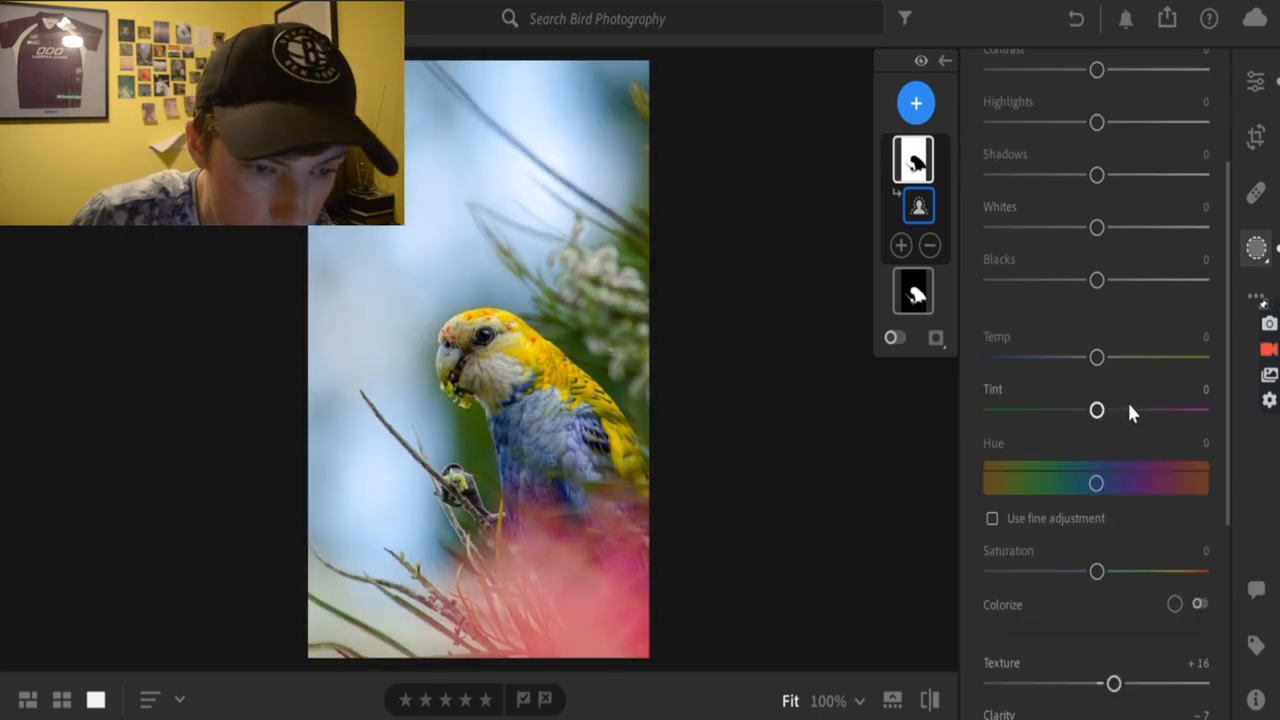
Reset the background mask's effects and push its texture down to -30.
scroll(down, 3)
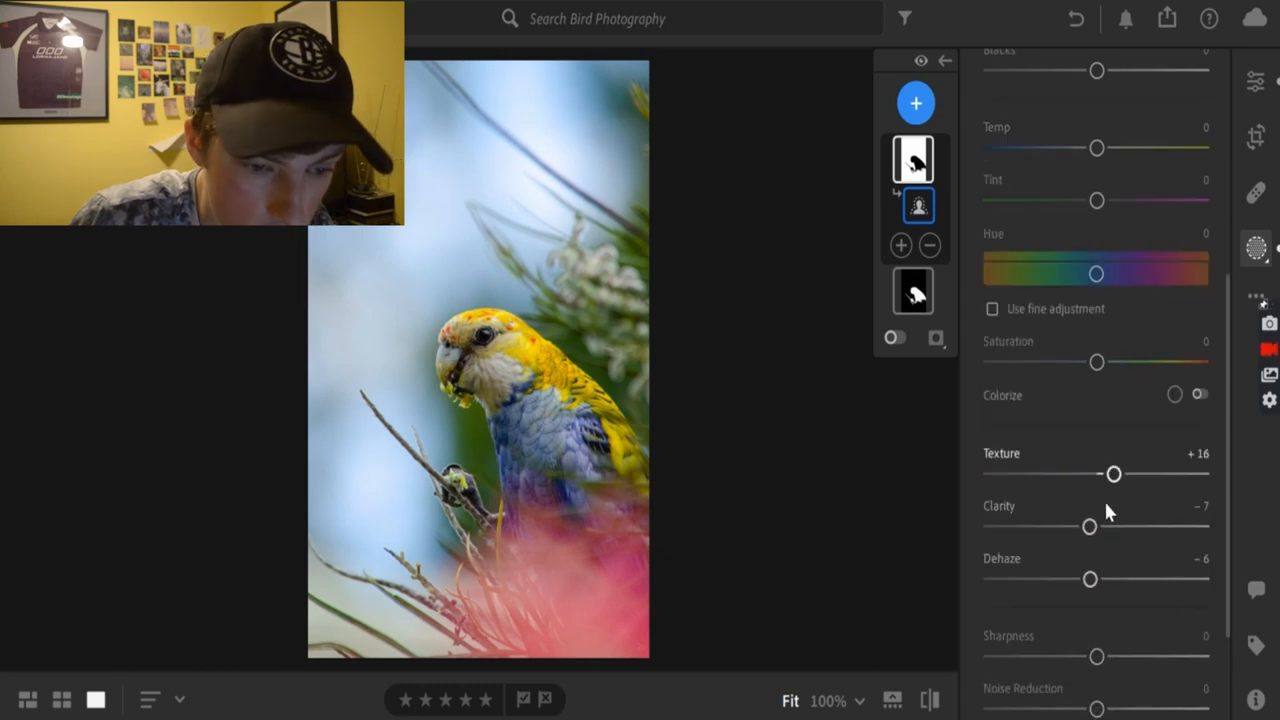
double_click(1112, 474)
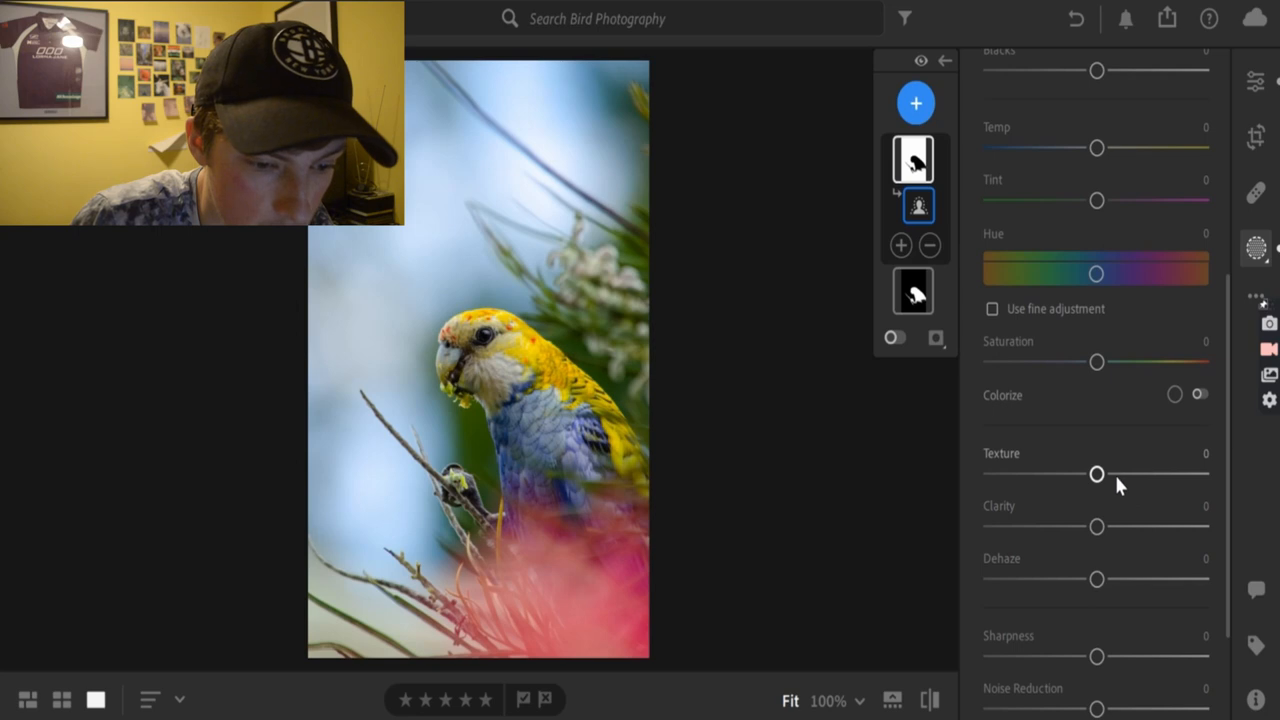
drag(1096, 474, 1112, 474)
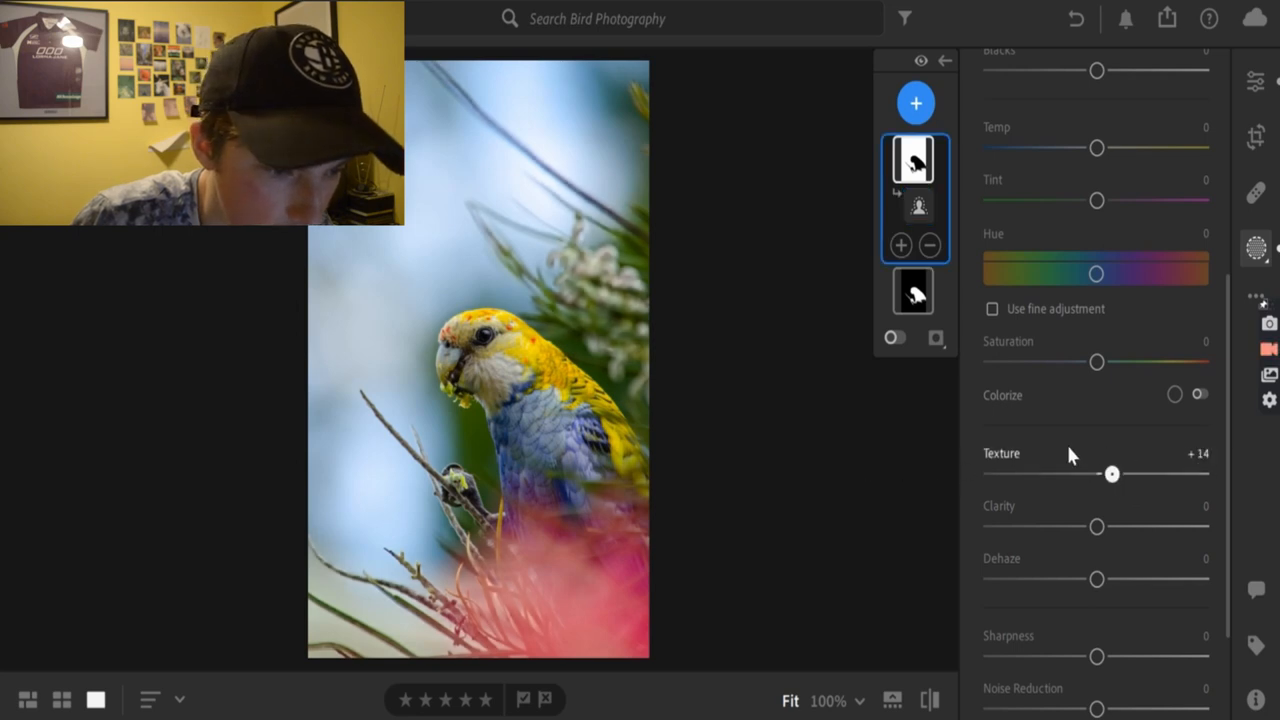
drag(1112, 474, 1108, 474)
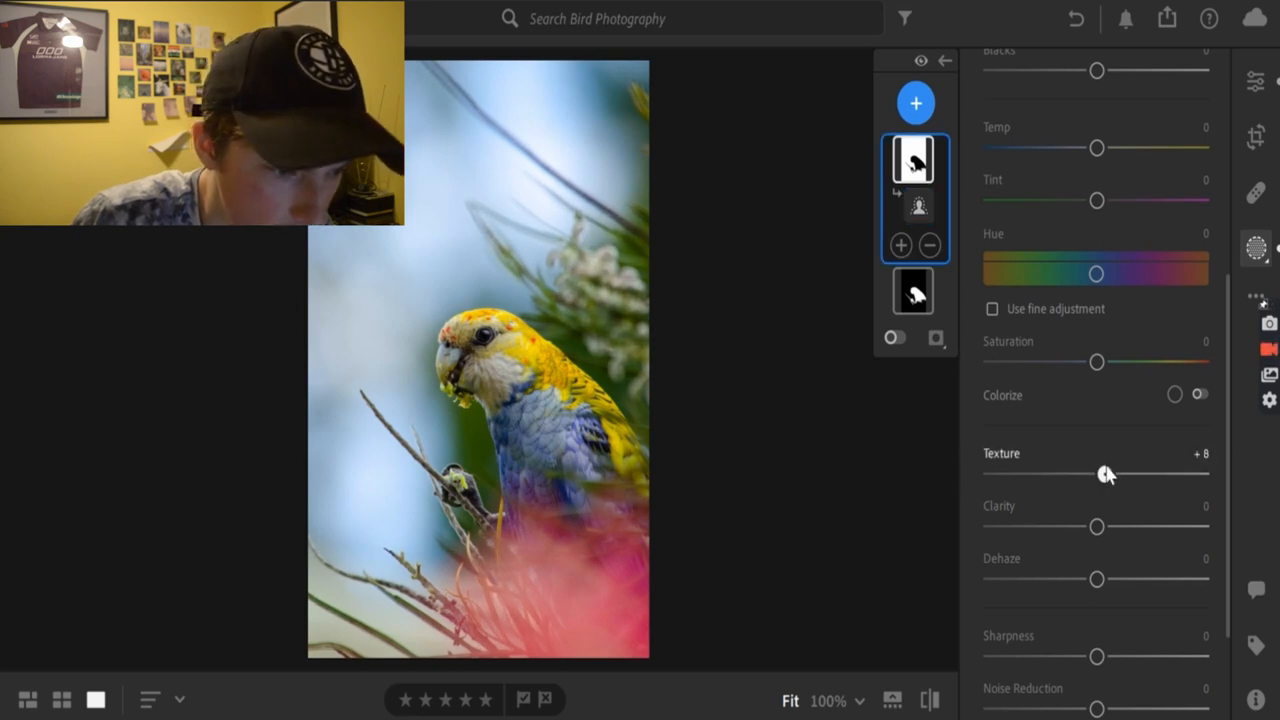
drag(1104, 474, 1080, 474)
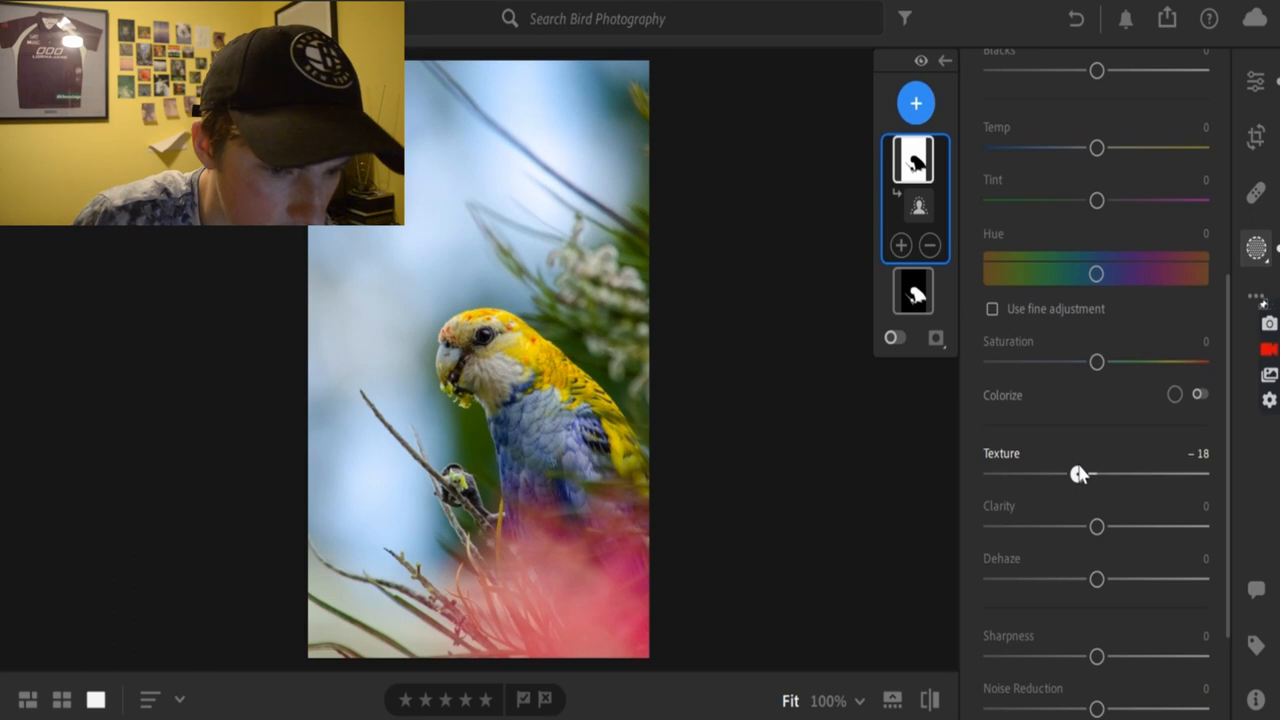
drag(1080, 472, 1072, 472)
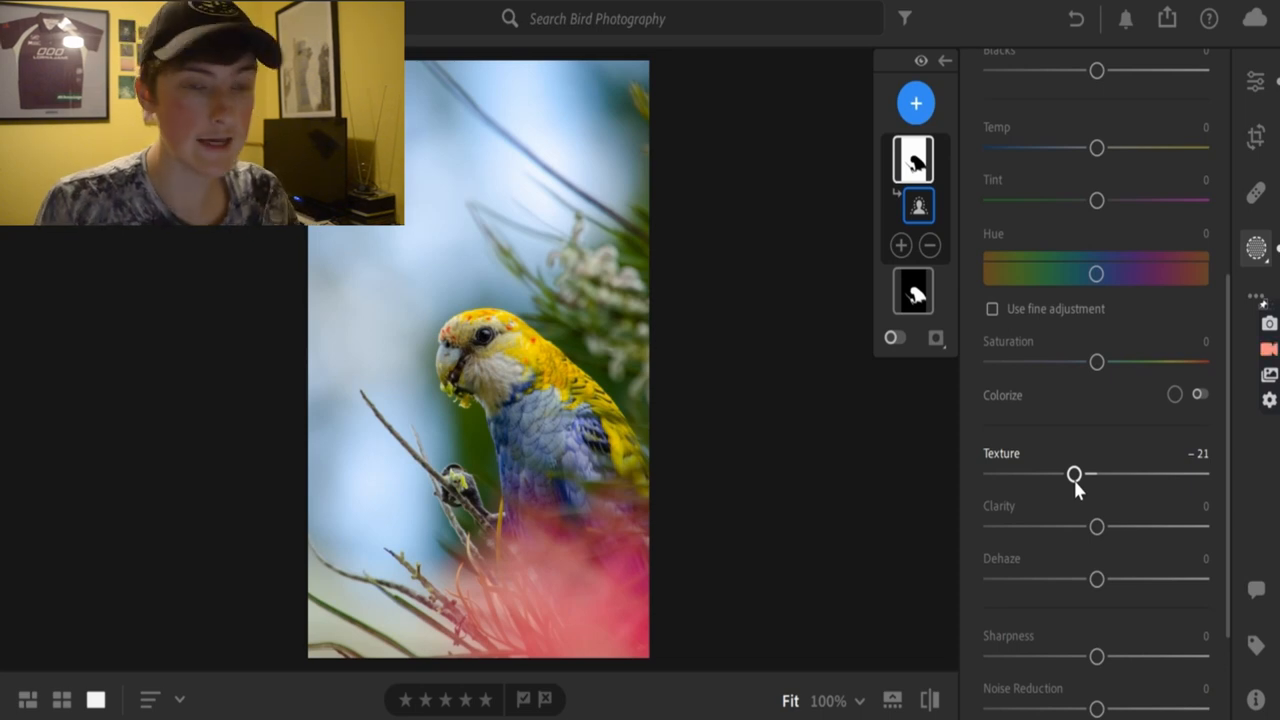
mouse_move(1112, 520)
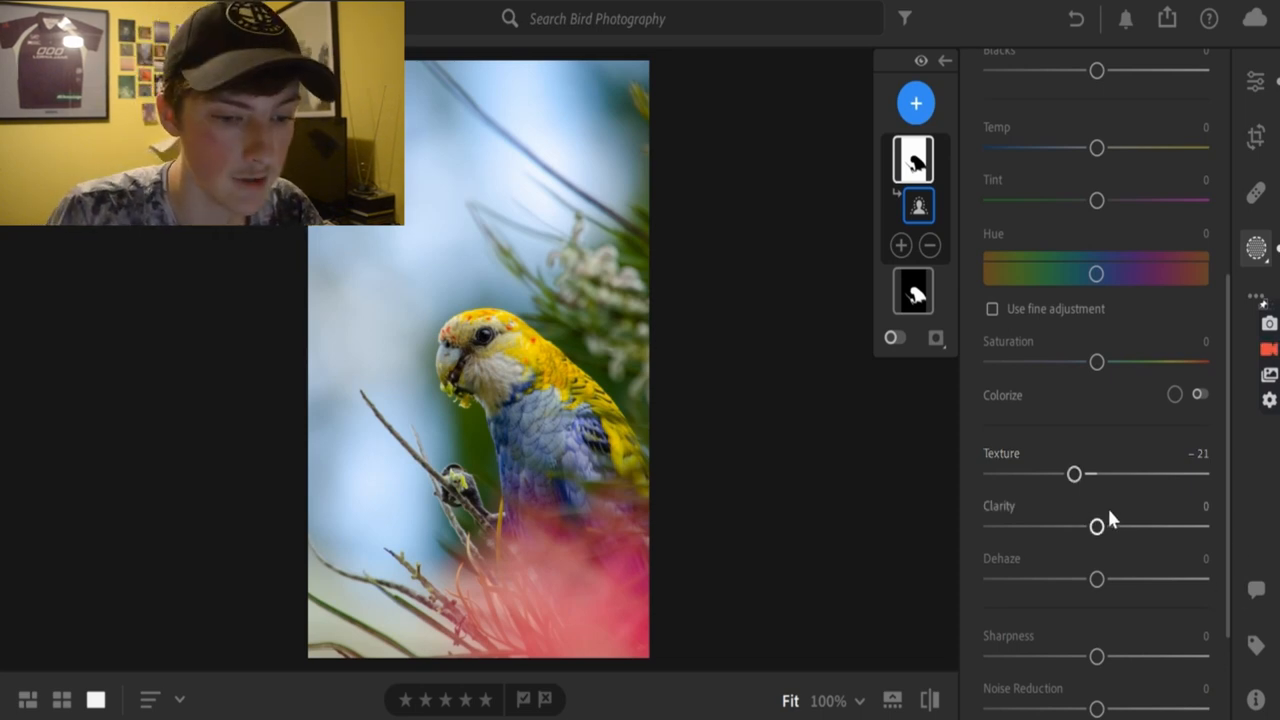
double_click(1198, 454)
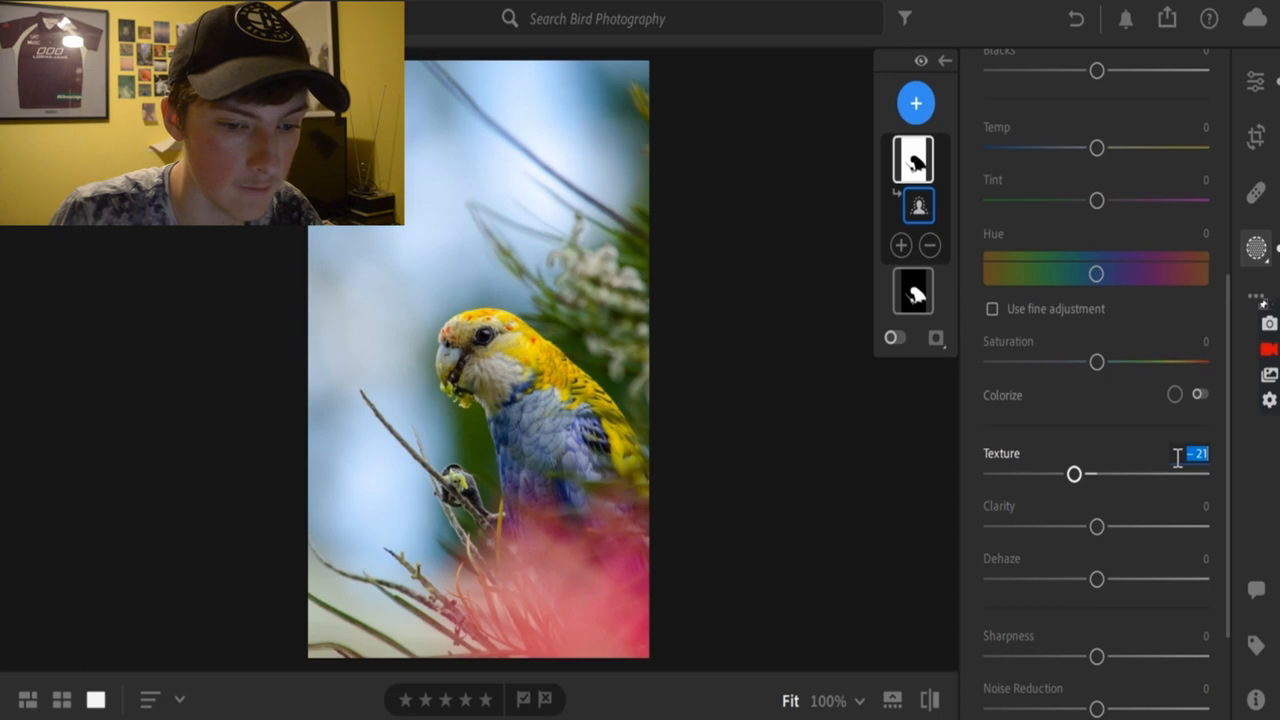
drag(1072, 472, 1128, 472)
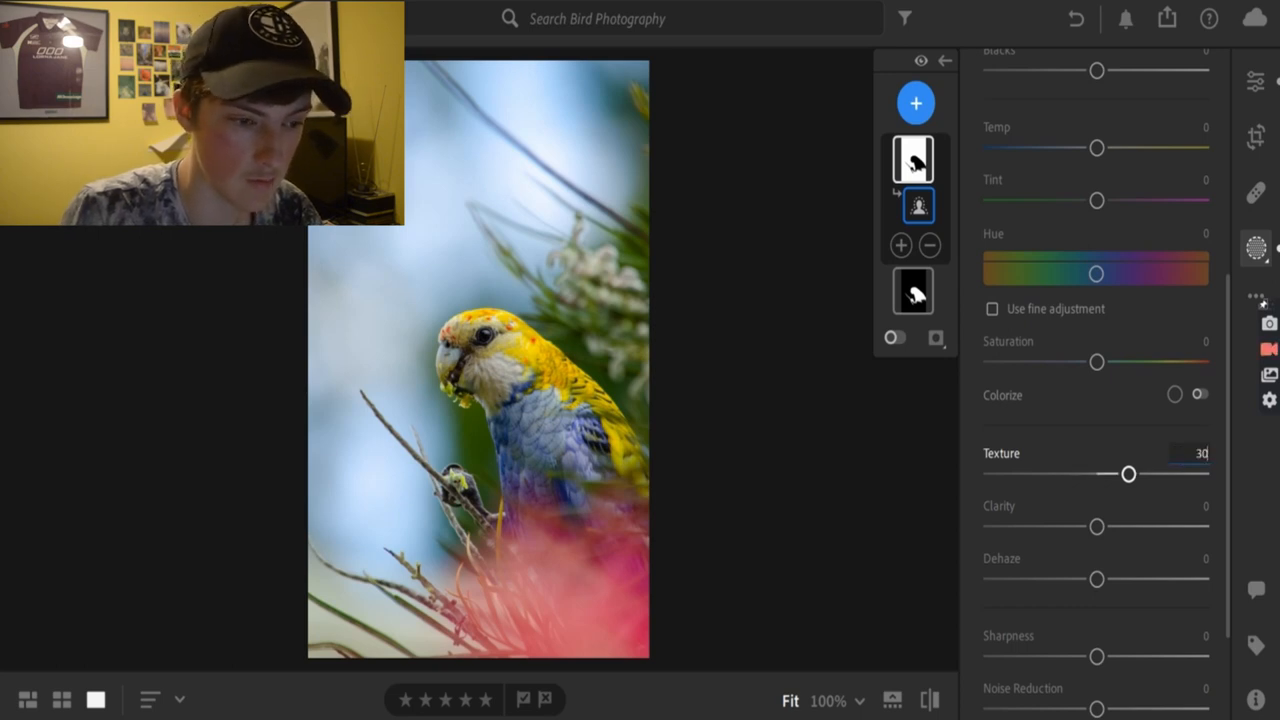
drag(1128, 472, 1064, 472)
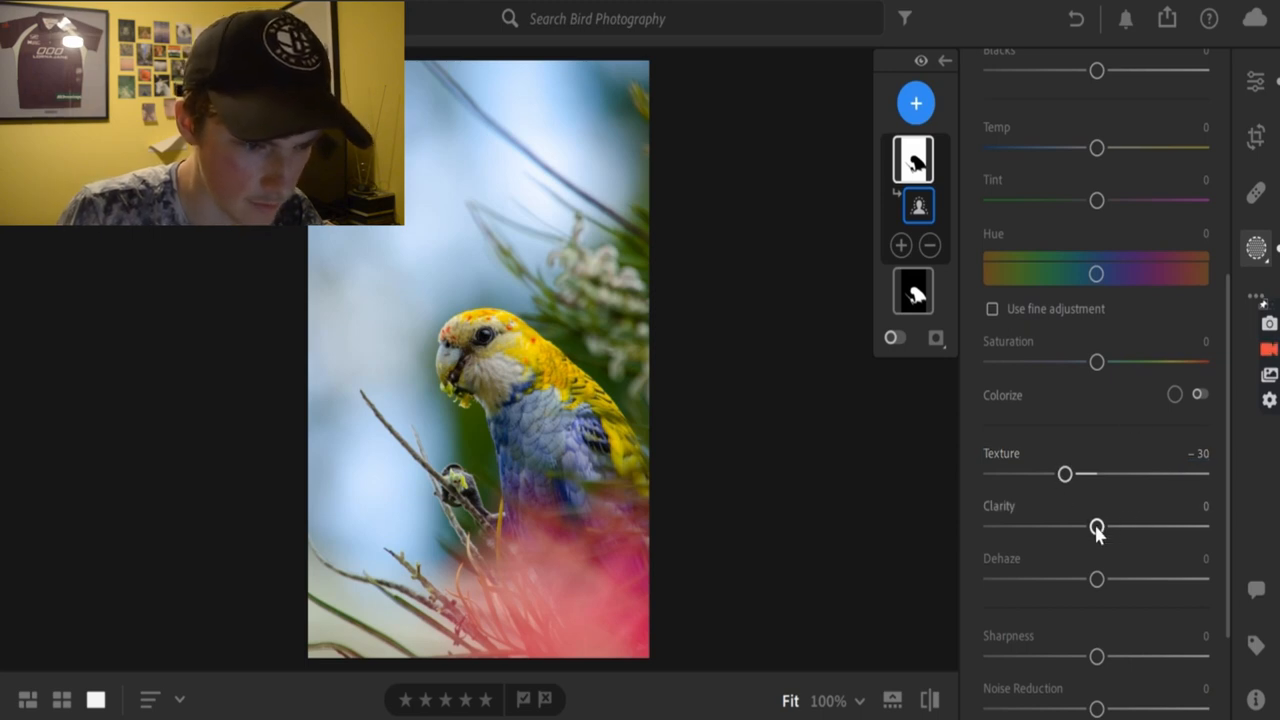
Set background clarity to -25 and dehaze to +4.
drag(1096, 528, 1086, 528)
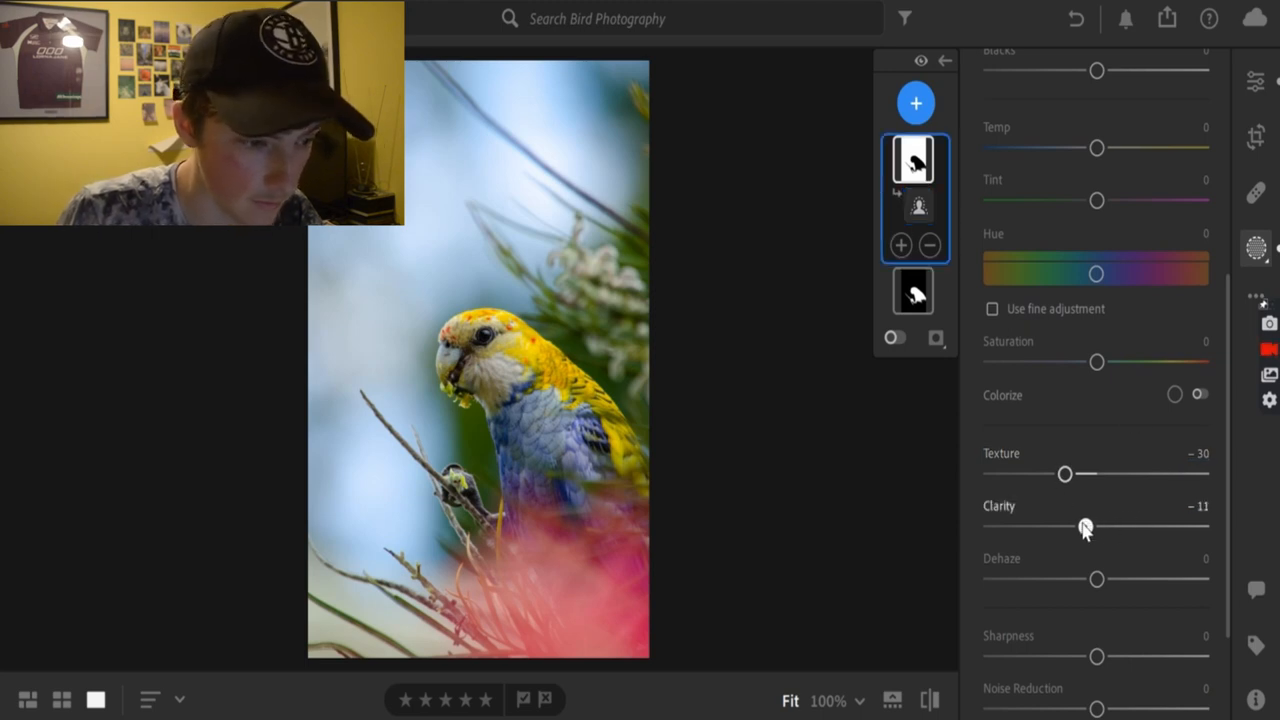
drag(1086, 526, 1068, 526)
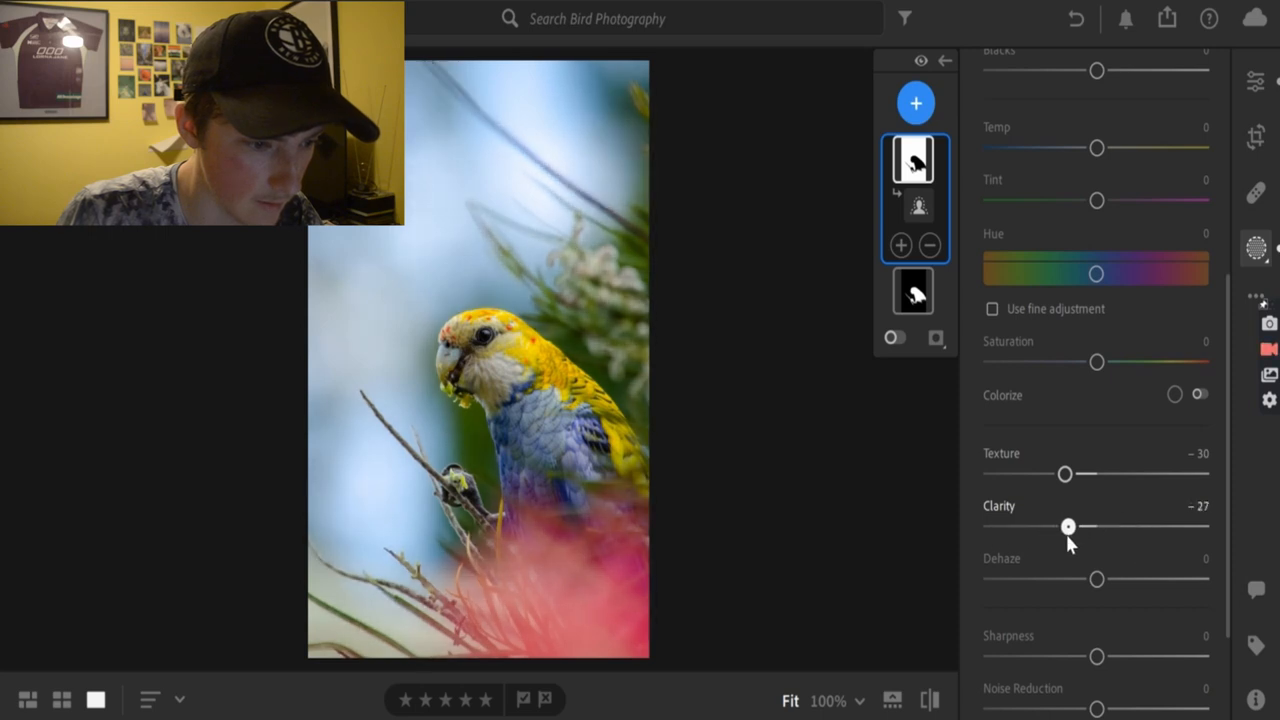
drag(1068, 526, 1076, 526)
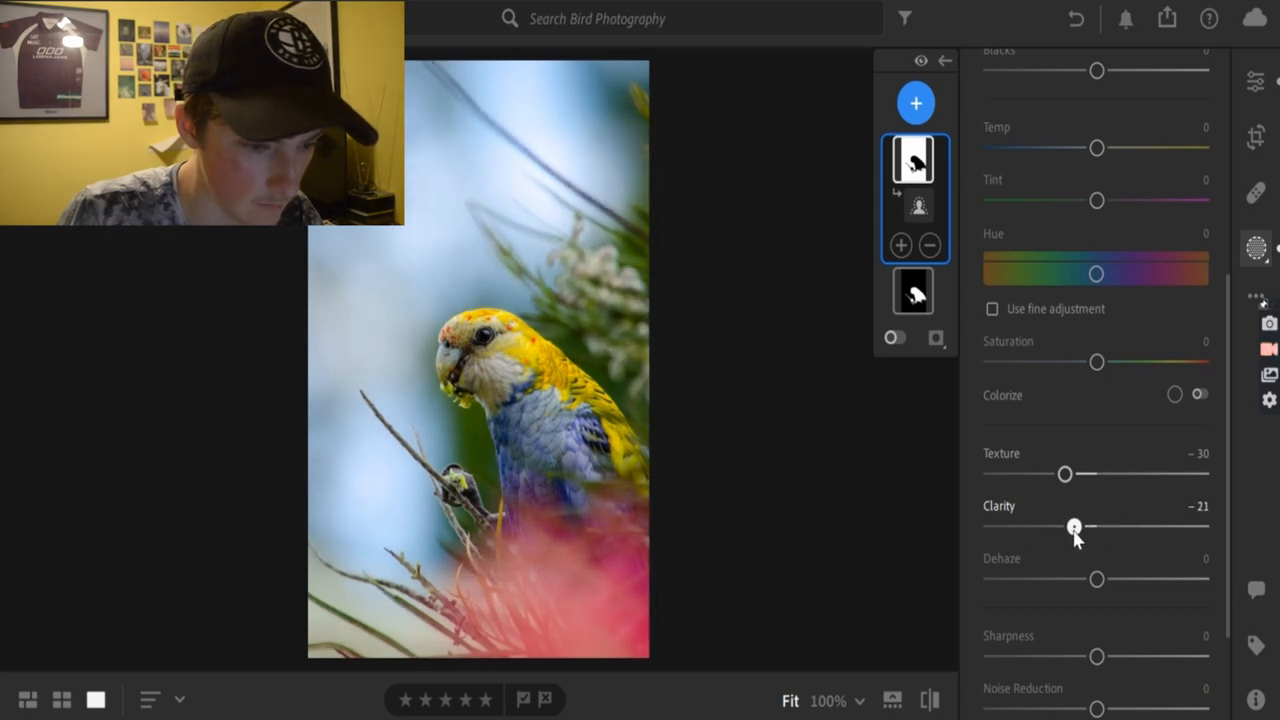
drag(1076, 526, 1070, 526)
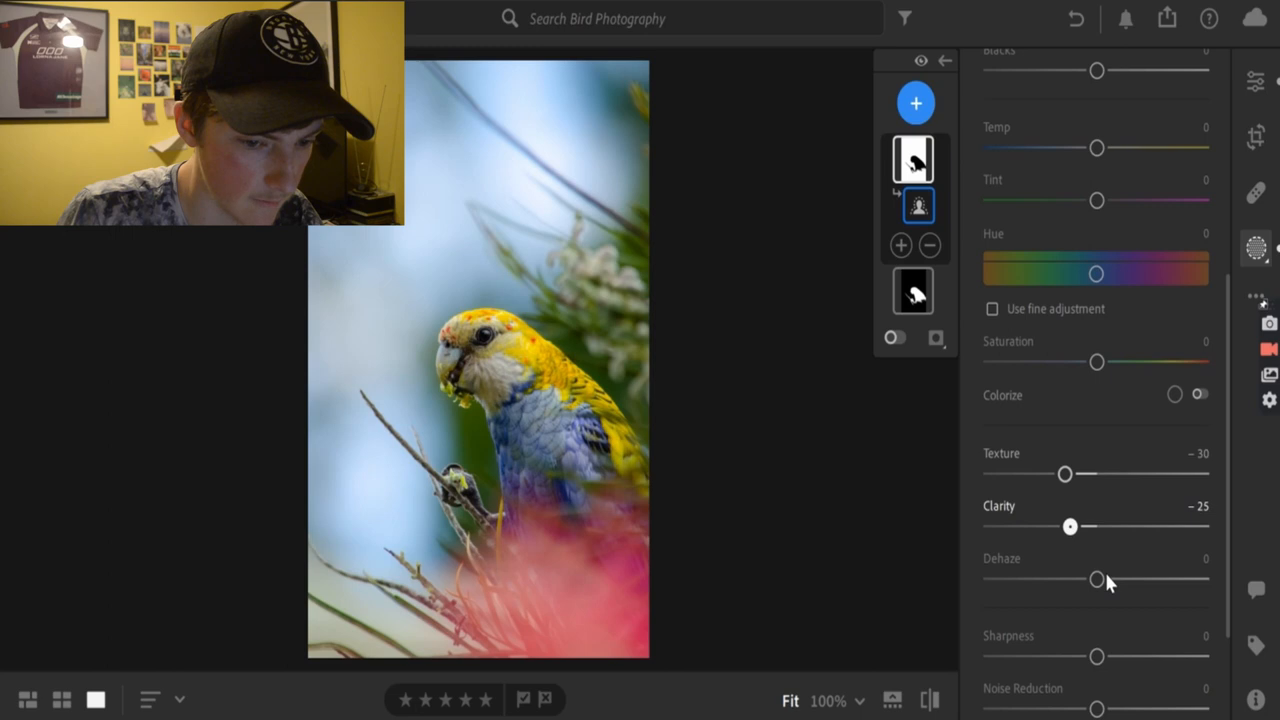
drag(1096, 580, 1108, 580)
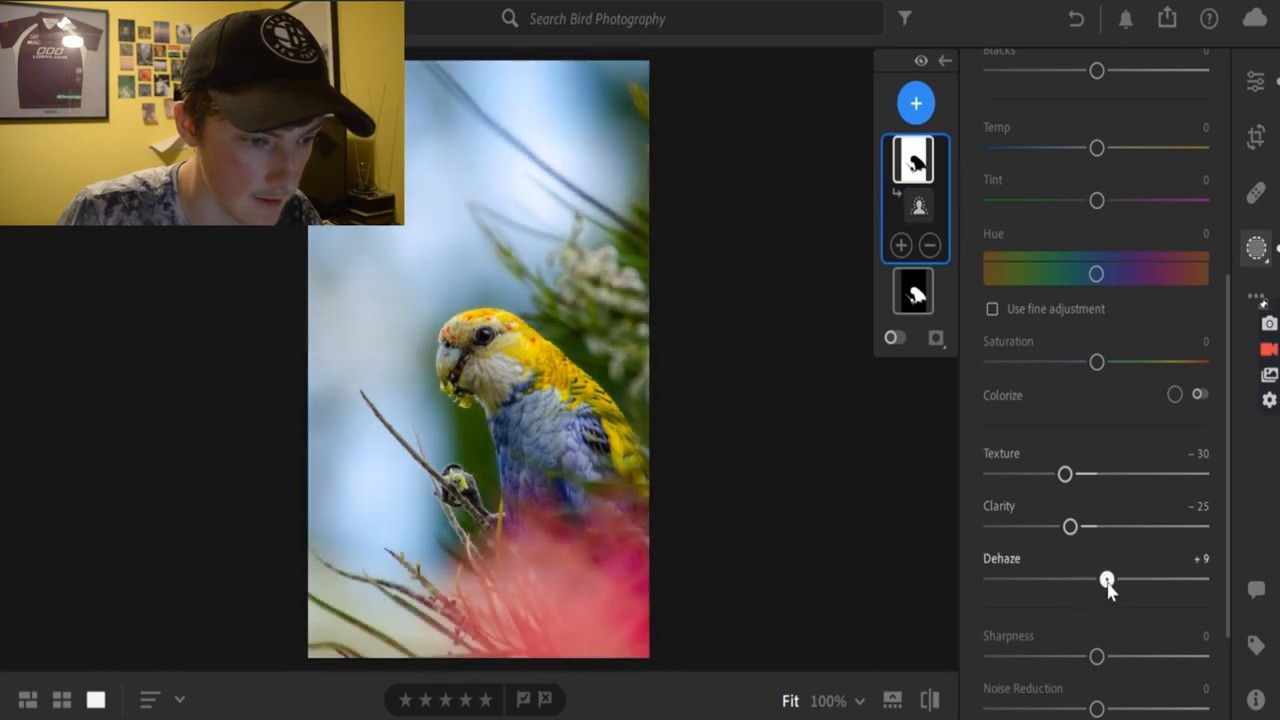
drag(1108, 580, 1104, 580)
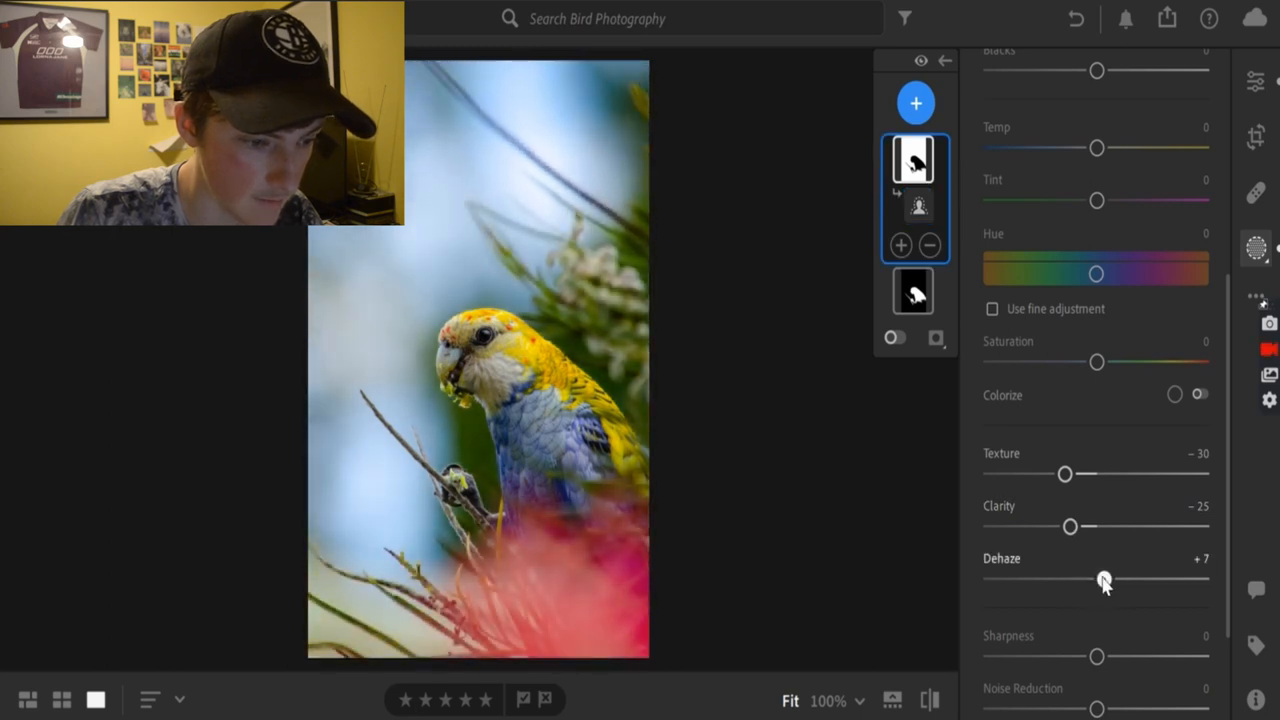
drag(1104, 580, 1100, 580)
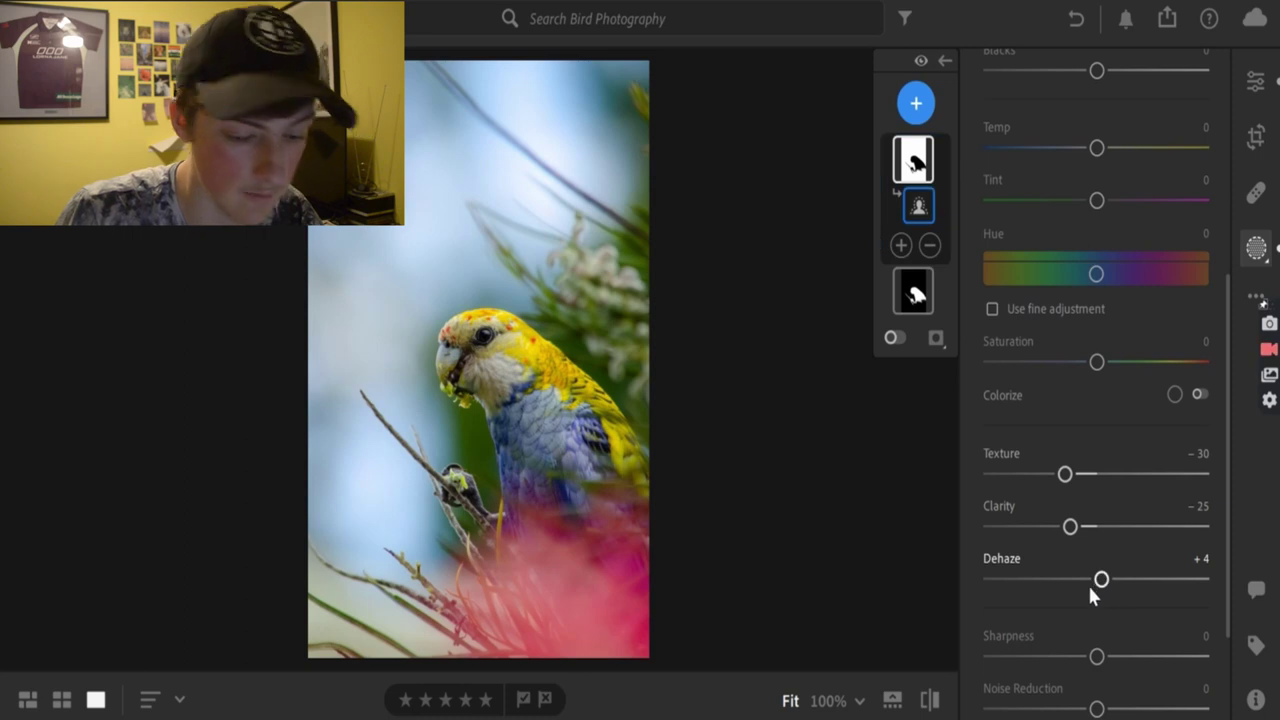
click(930, 700)
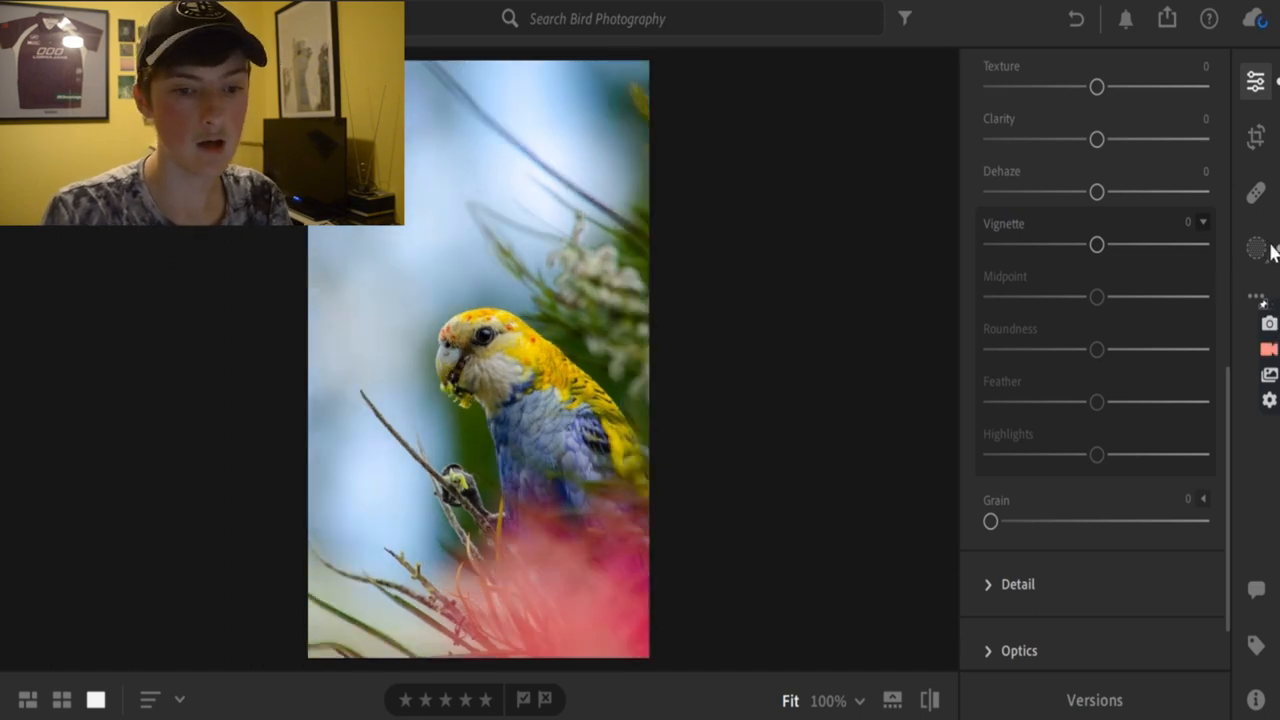
Reopen masking on the parrot photo and paste the copied settings onto the subject mask.
click(1256, 248)
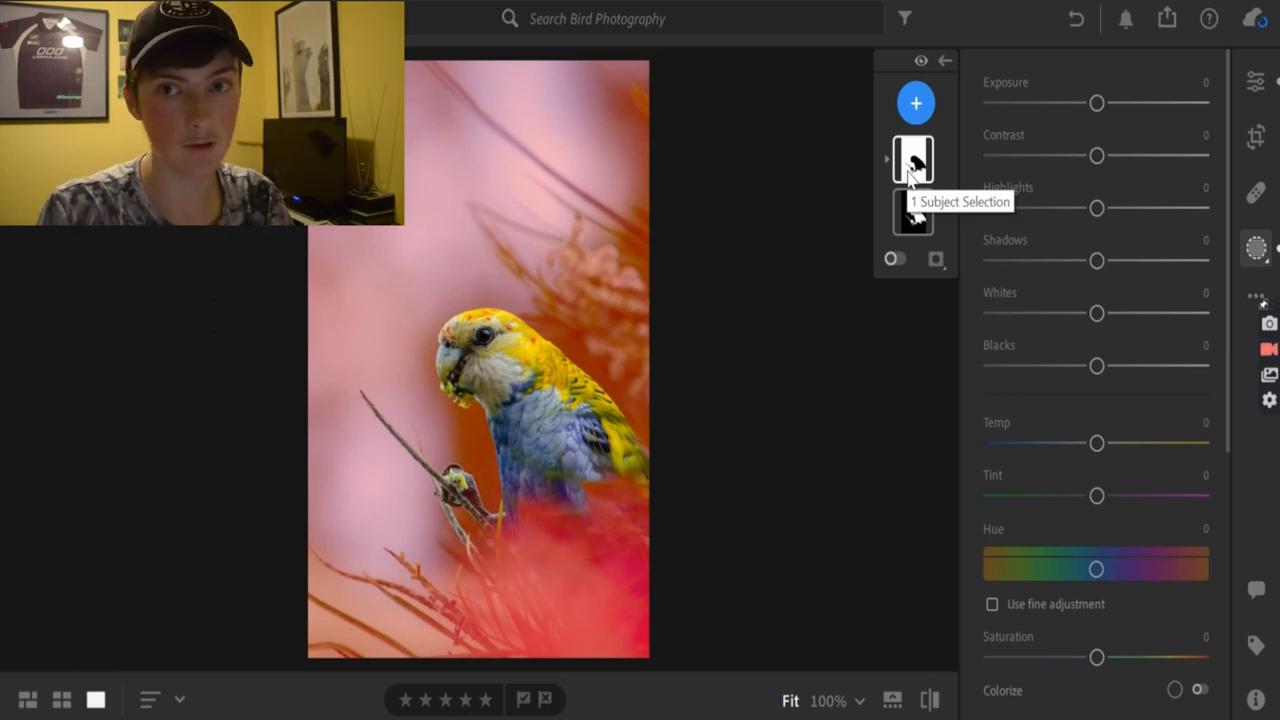
right_click(912, 160)
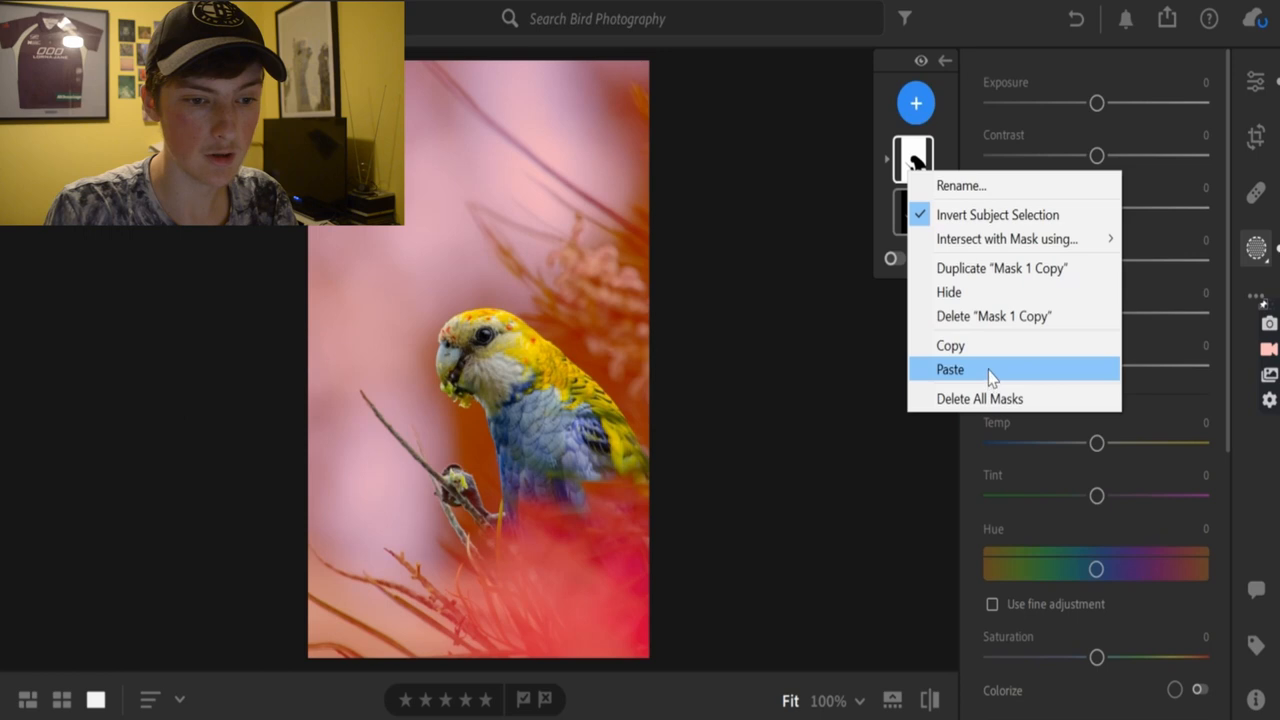
click(948, 368)
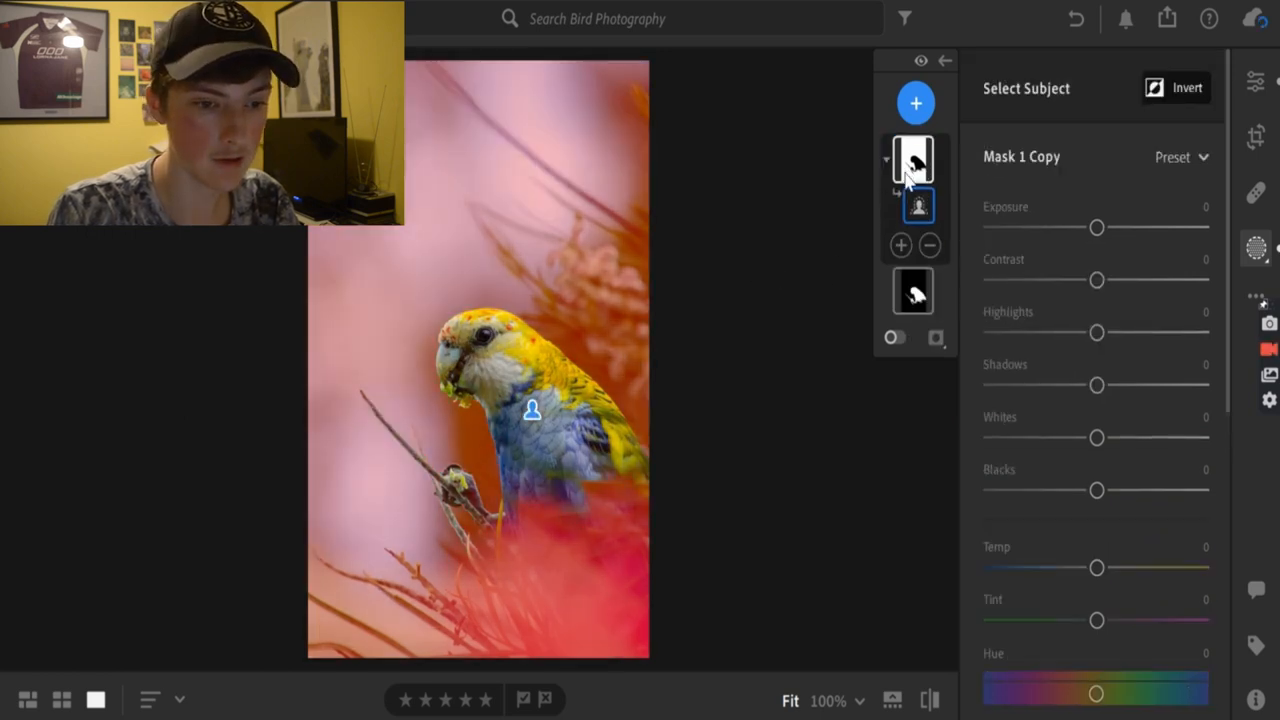
Copy the mask with its settings for reuse on another photo.
right_click(912, 158)
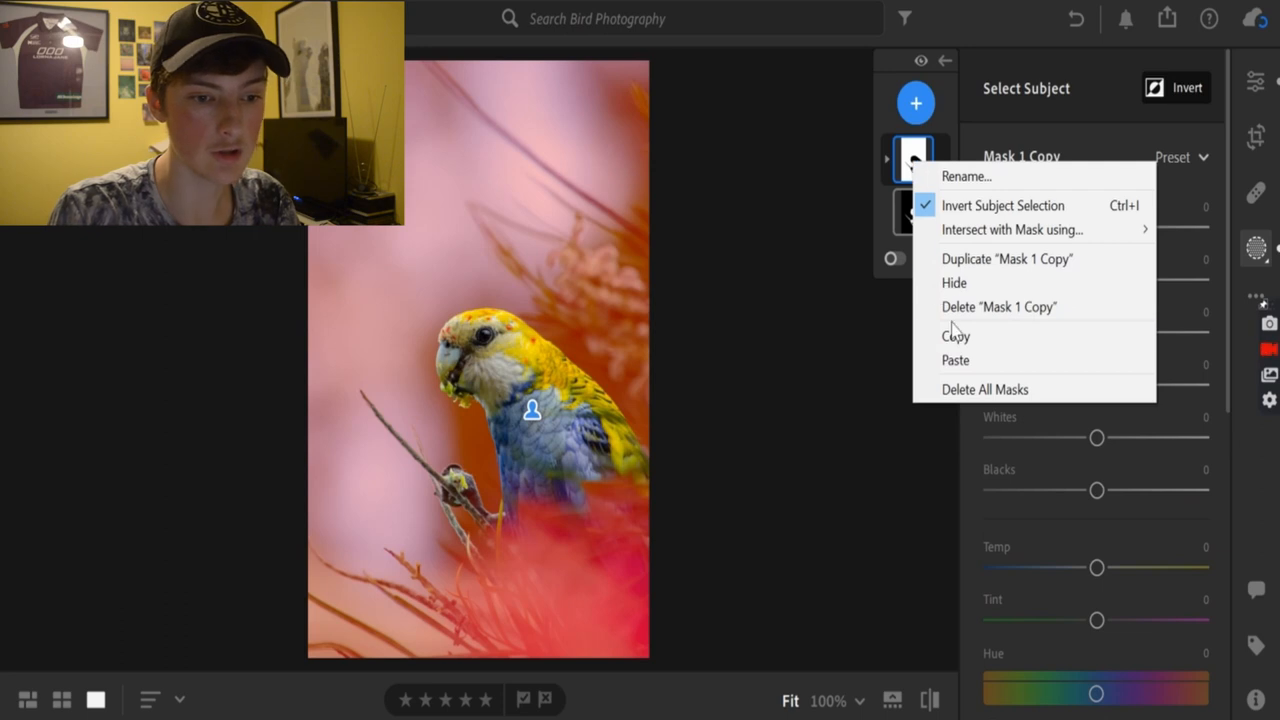
click(1002, 204)
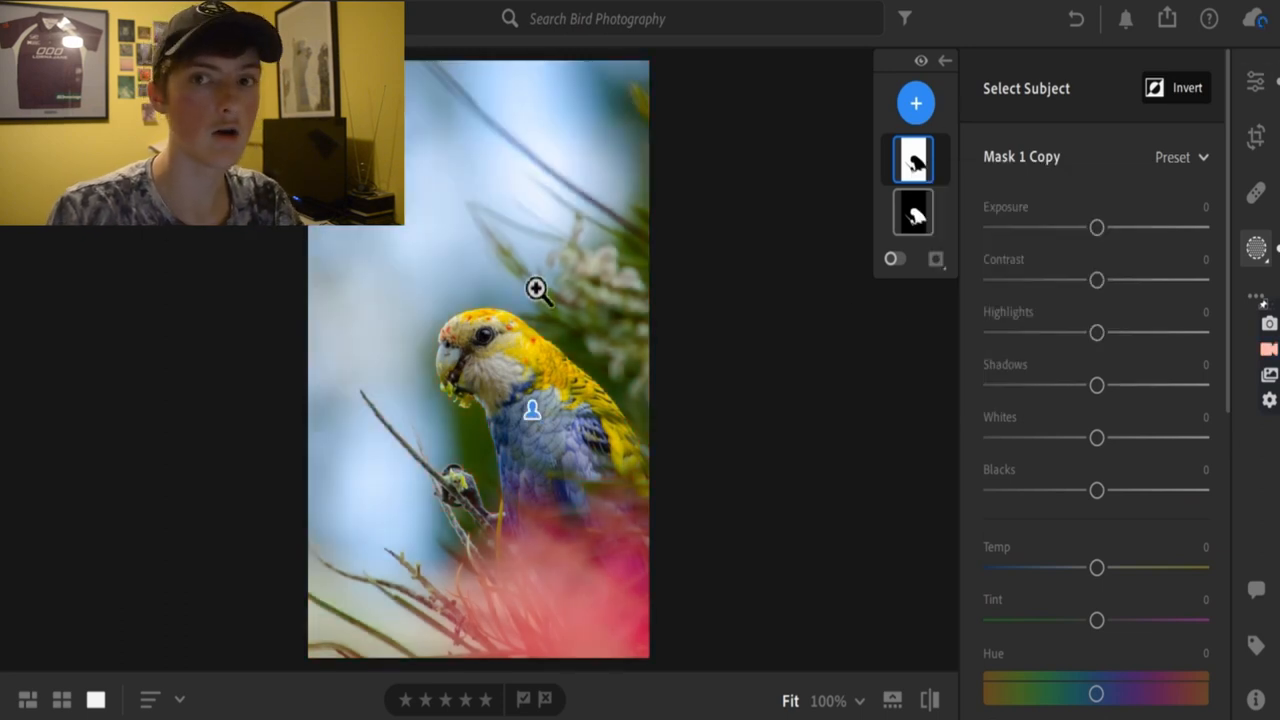
click(914, 104)
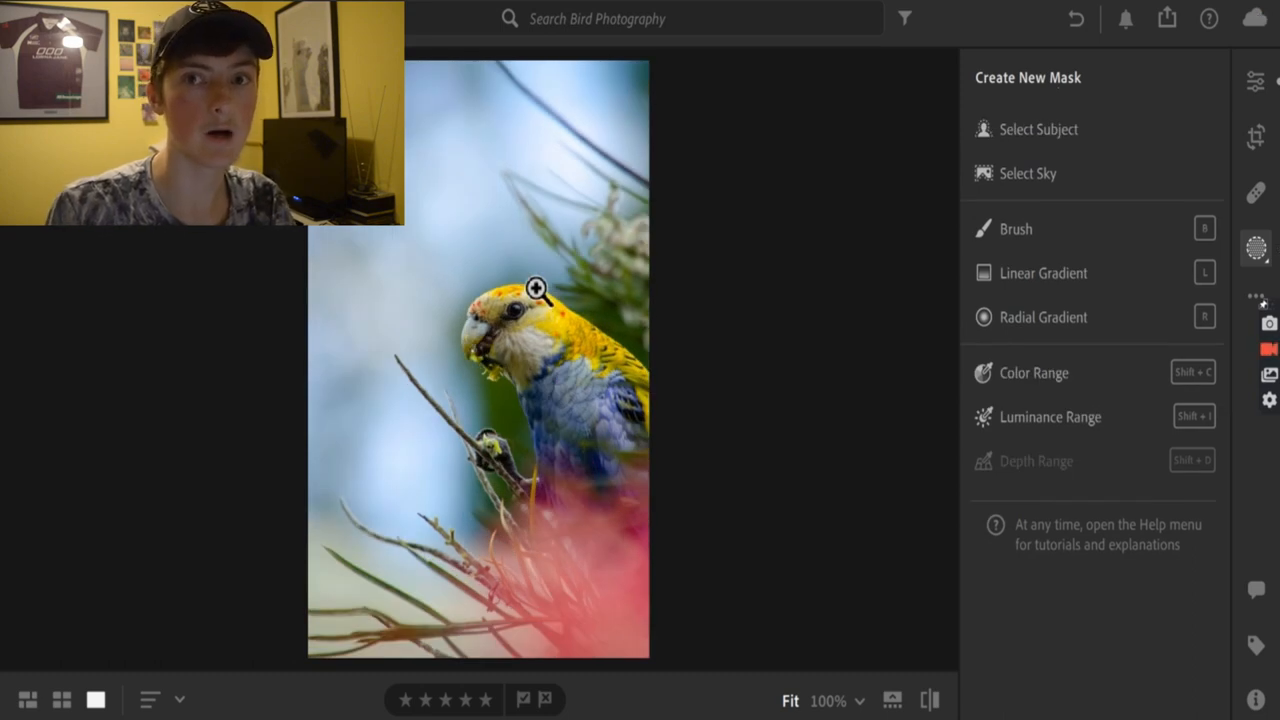
mouse_move(1036, 124)
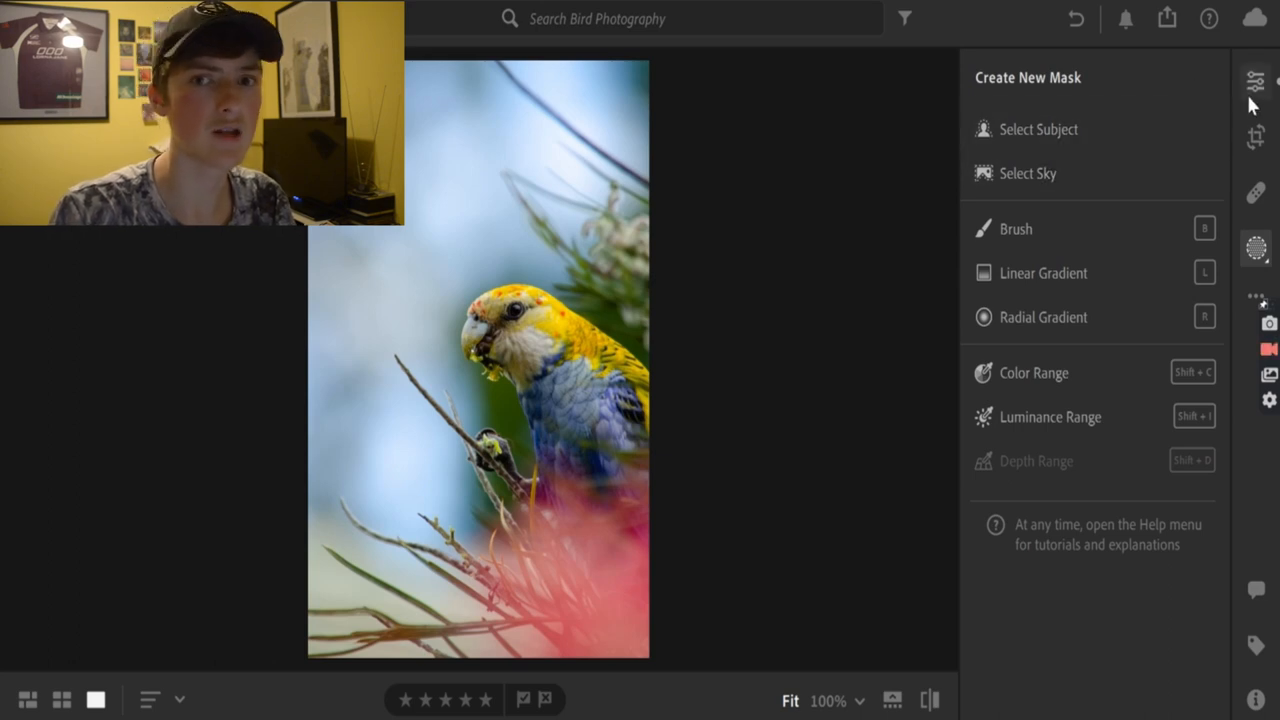
mouse_move(1256, 82)
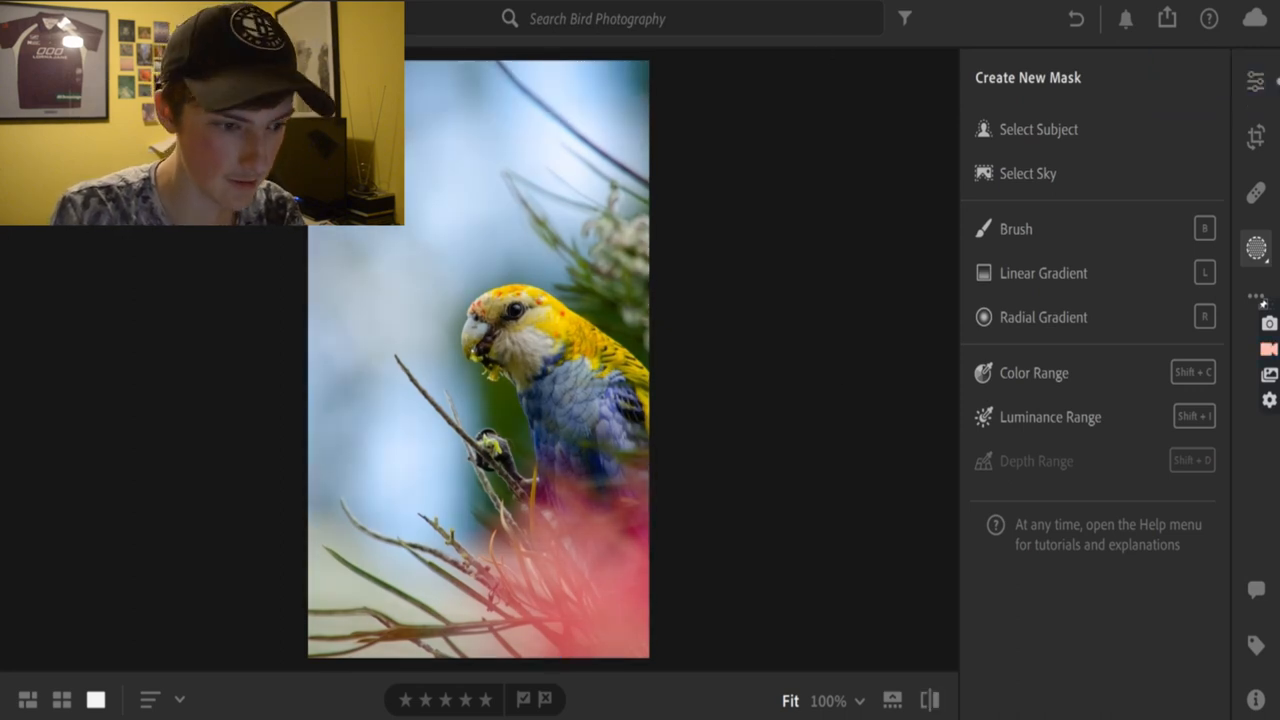
Leave masking and show the Bird Photography album as a photo grid.
click(1256, 82)
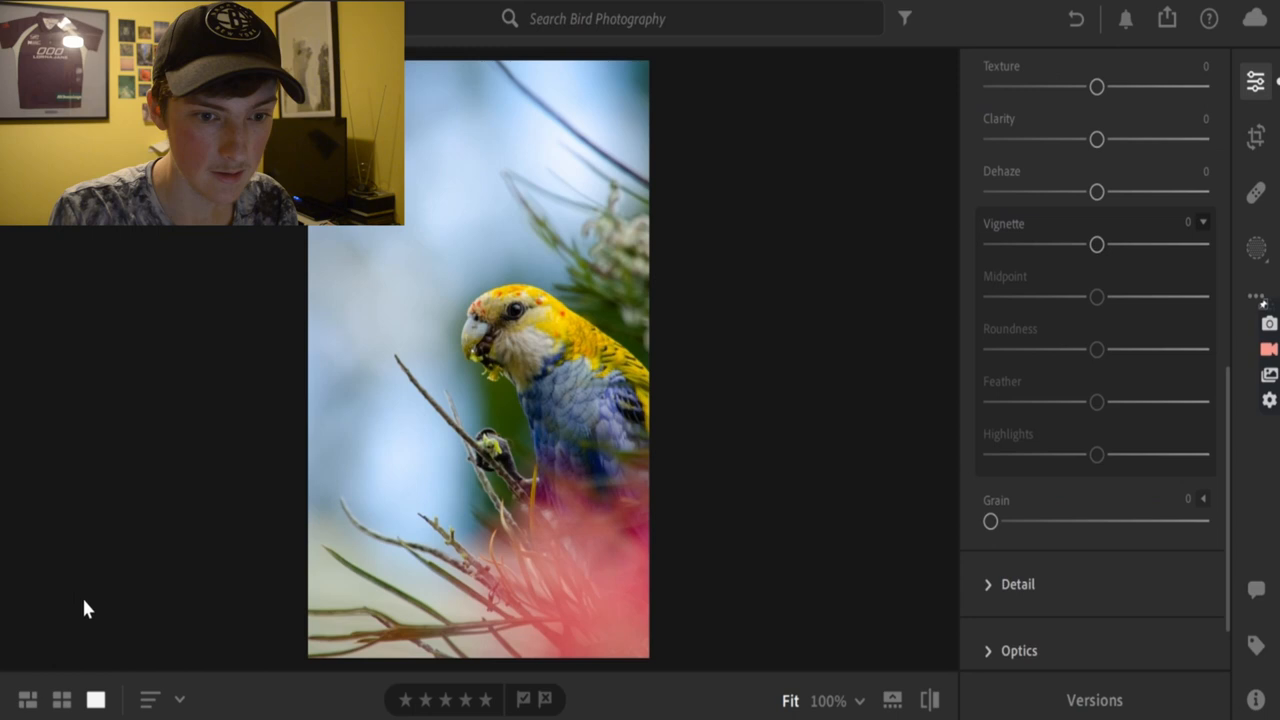
click(28, 700)
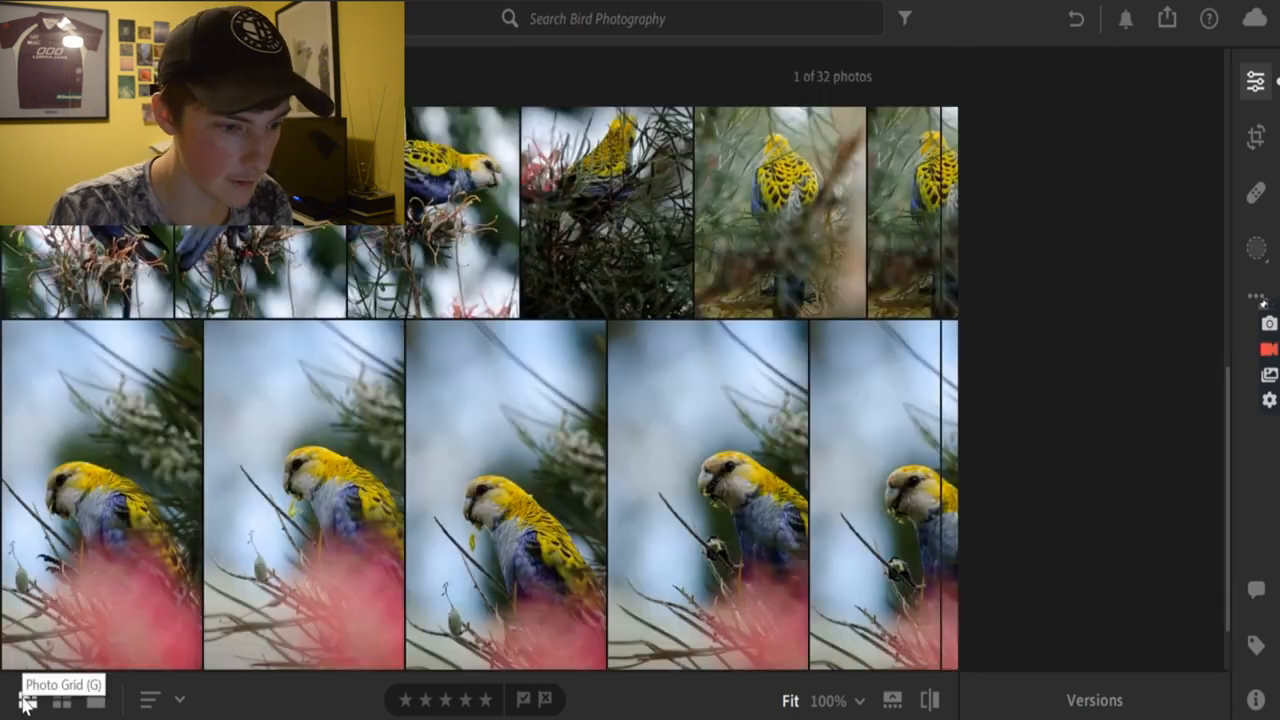